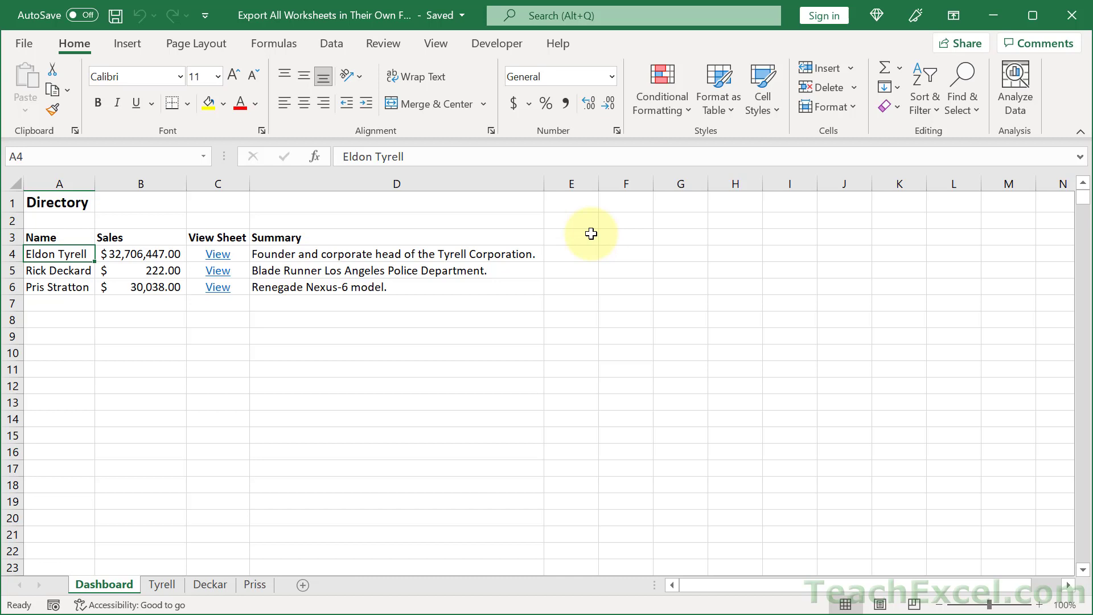
pyautogui.moveTo(388, 399)
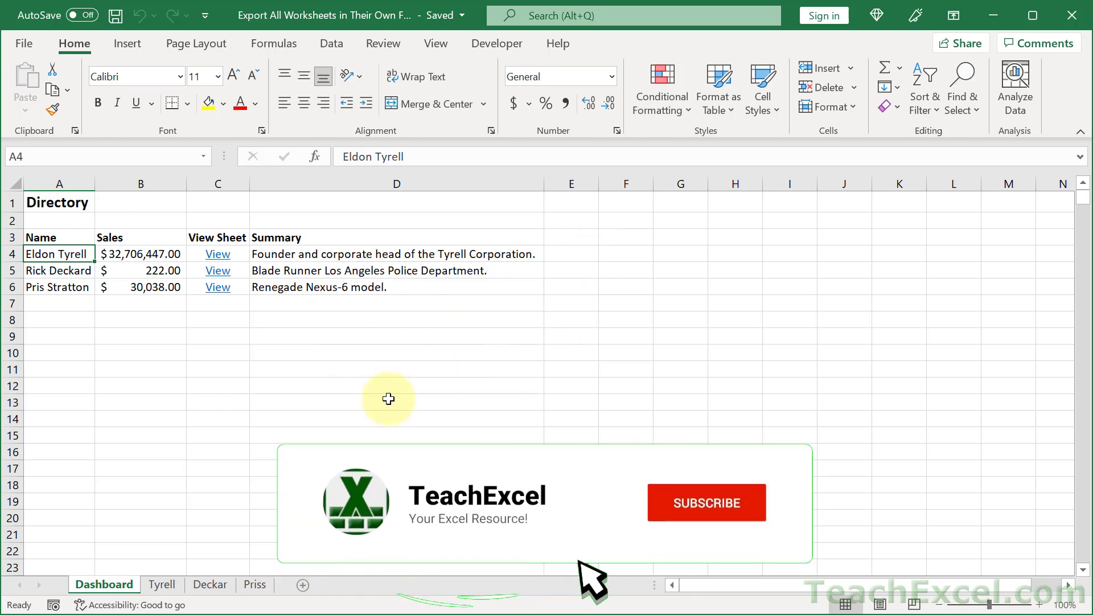
# - Review the Priss and Tyrell sheets, each showing five sales amounts for one person
pyautogui.click(706, 502)
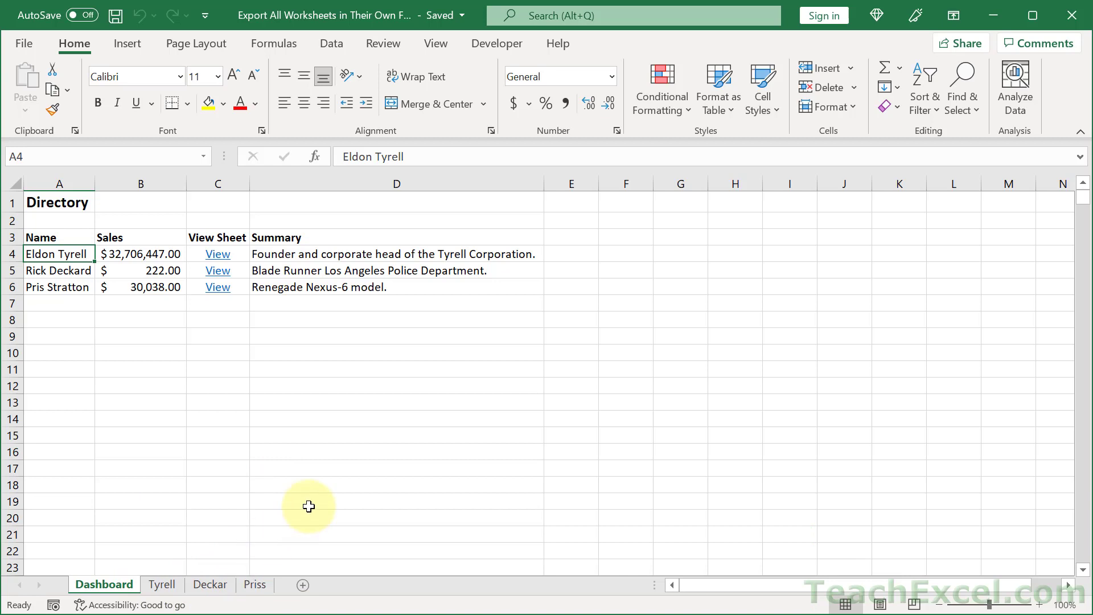
pyautogui.moveTo(302, 395)
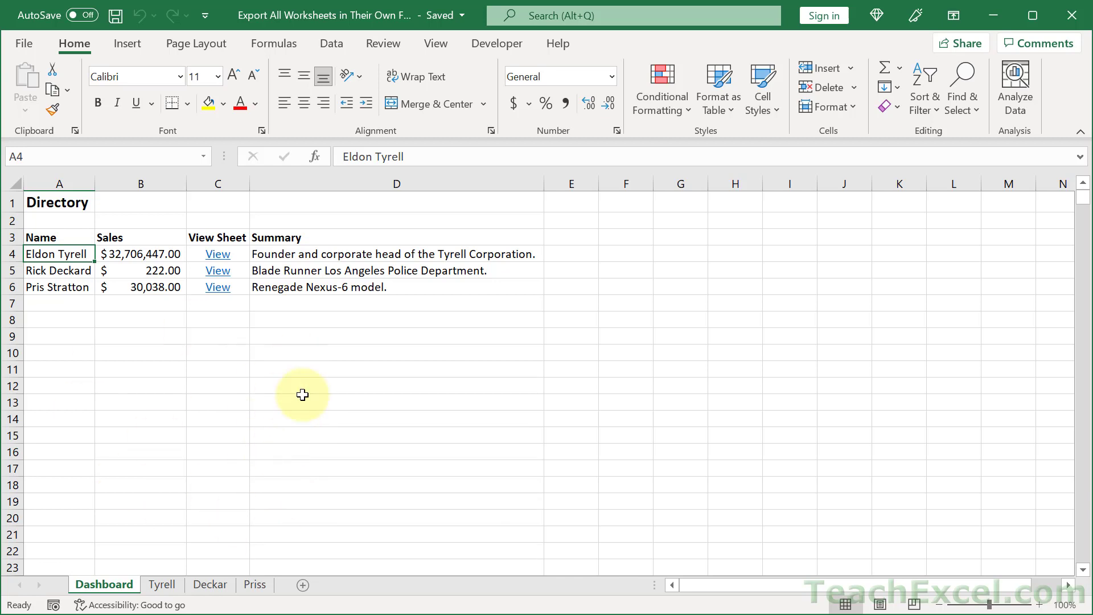
pyautogui.moveTo(321, 433)
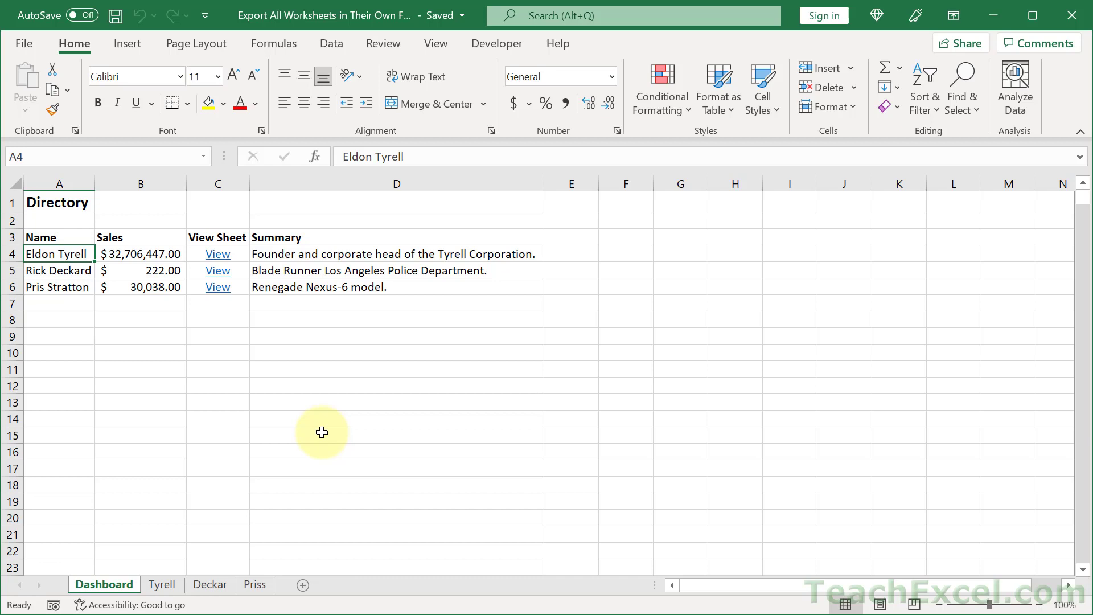
pyautogui.moveTo(205, 493)
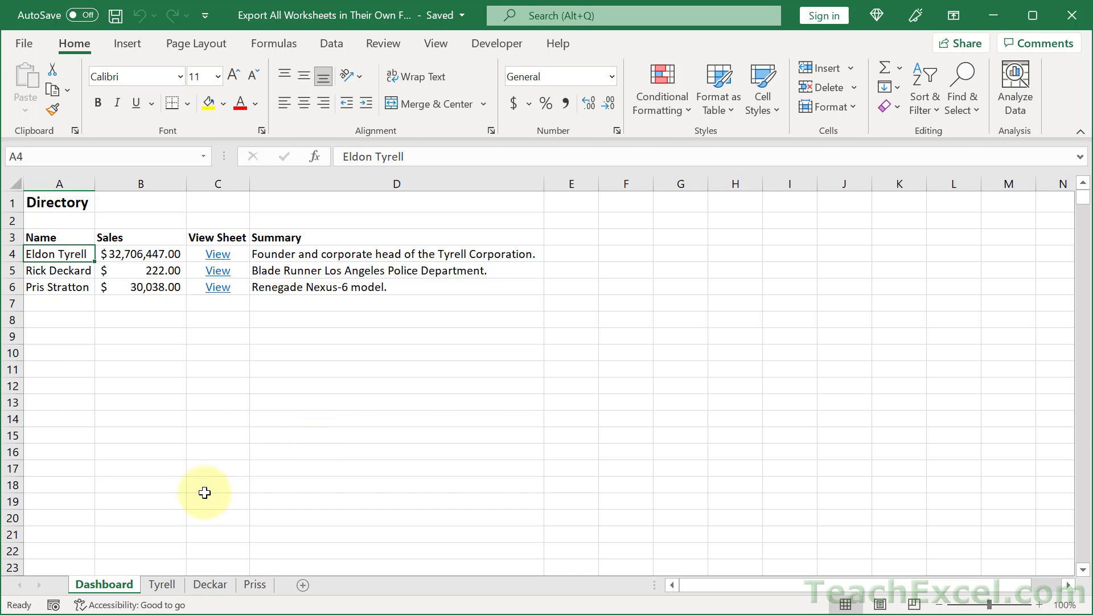
pyautogui.moveTo(243, 535)
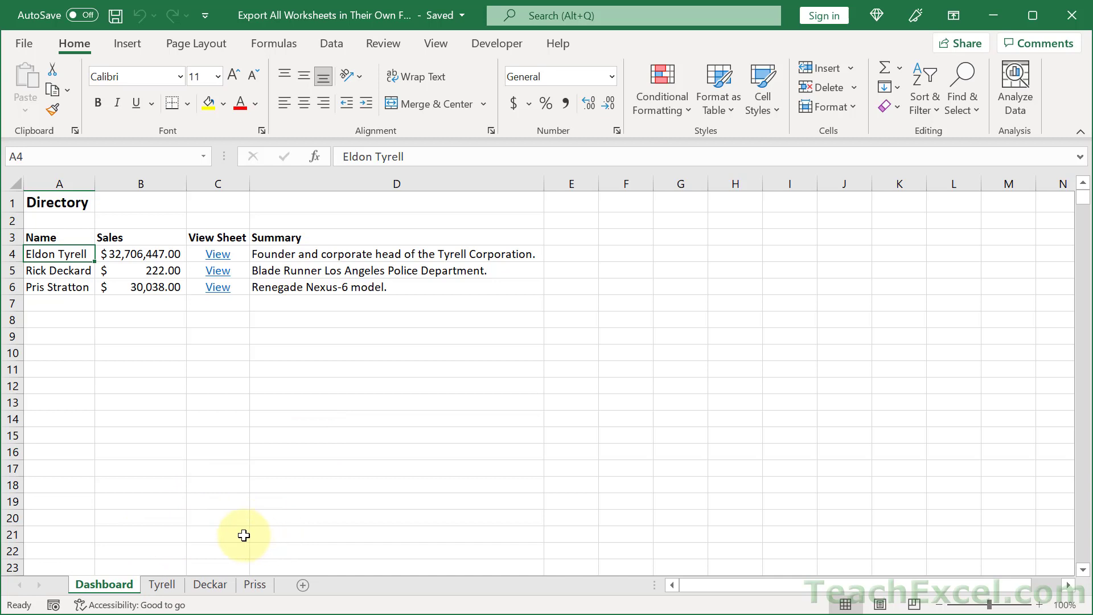
pyautogui.moveTo(245, 451)
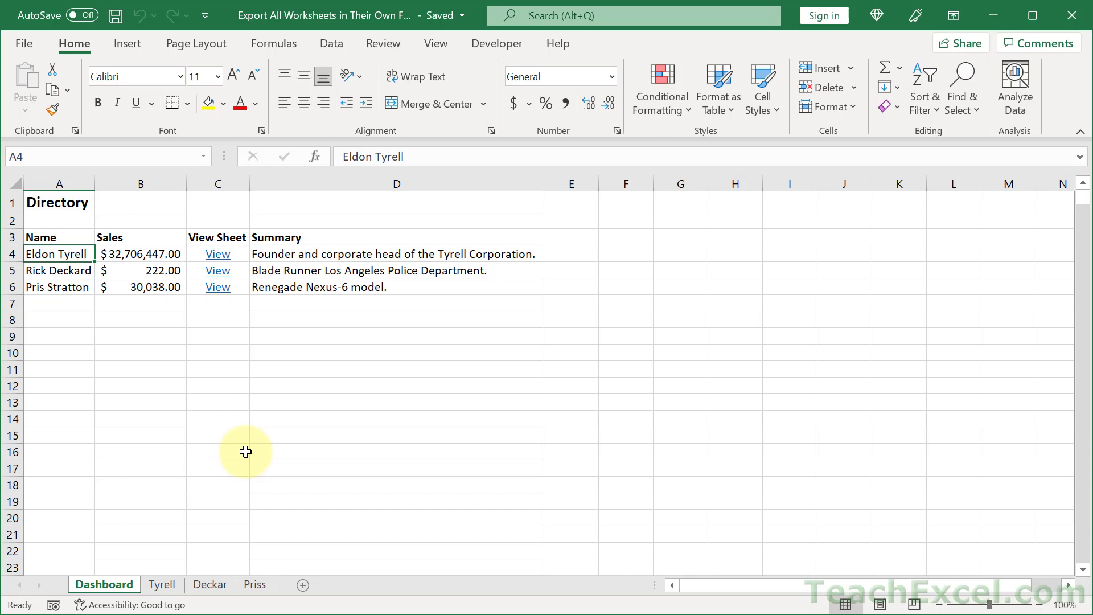
pyautogui.moveTo(263, 546)
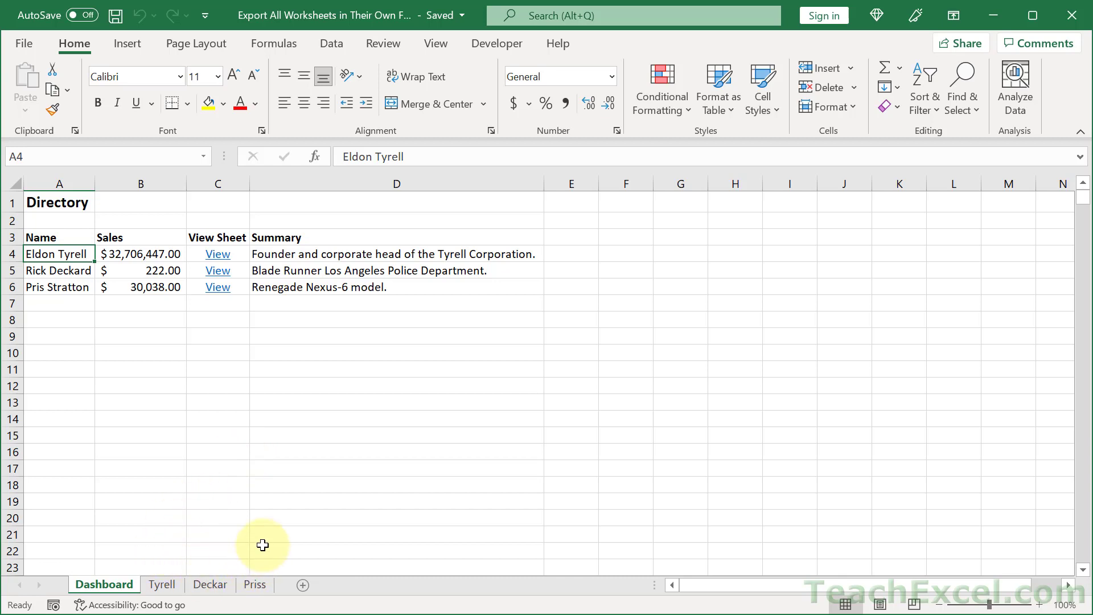
pyautogui.moveTo(201, 527)
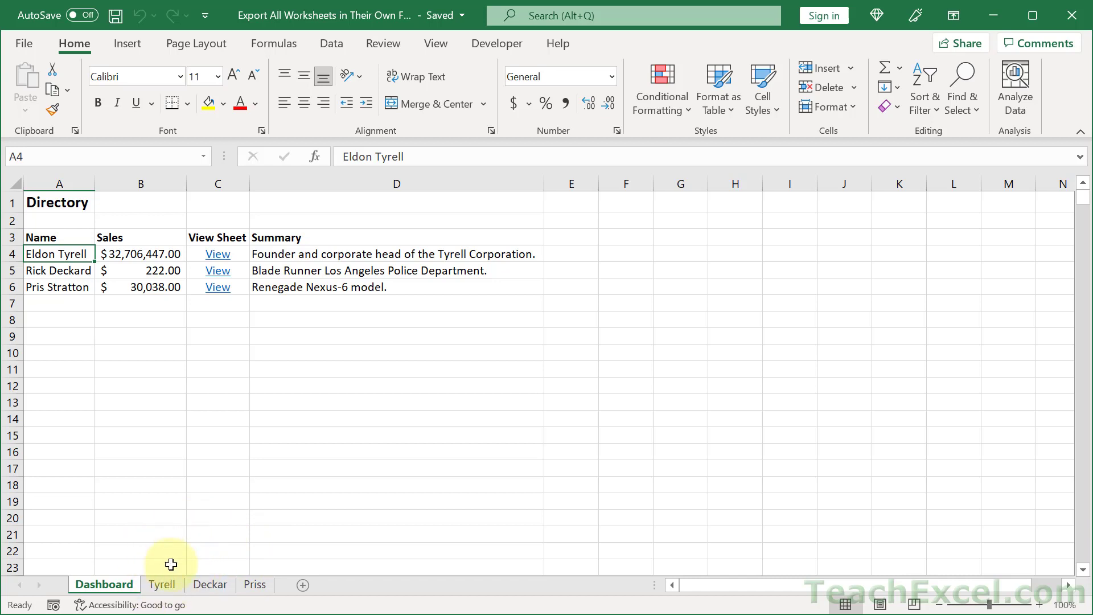
pyautogui.moveTo(175, 529)
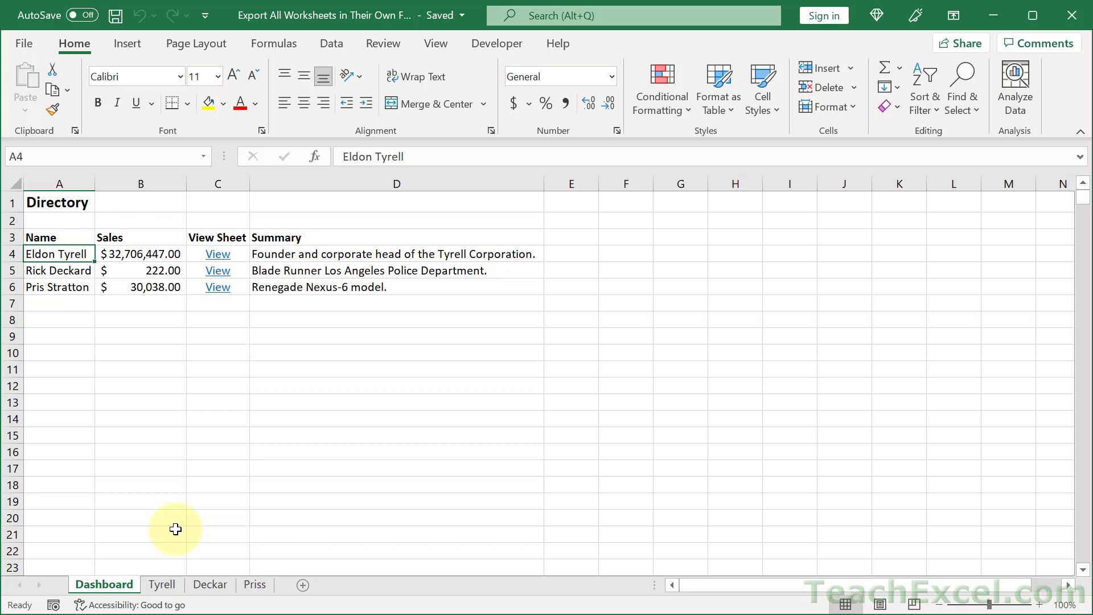
pyautogui.moveTo(254, 456)
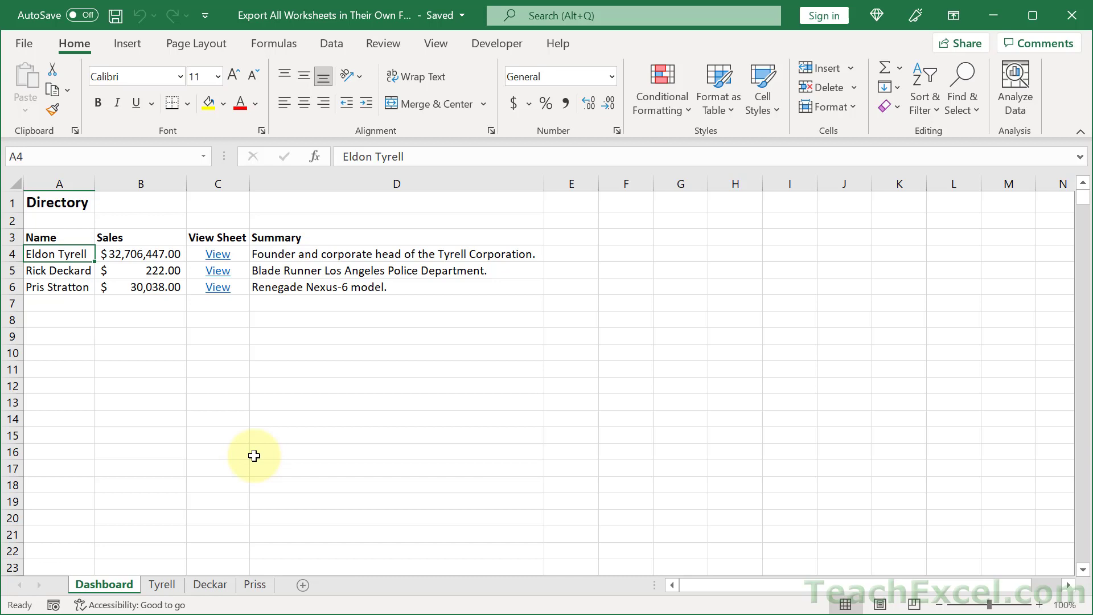
pyautogui.moveTo(161, 584)
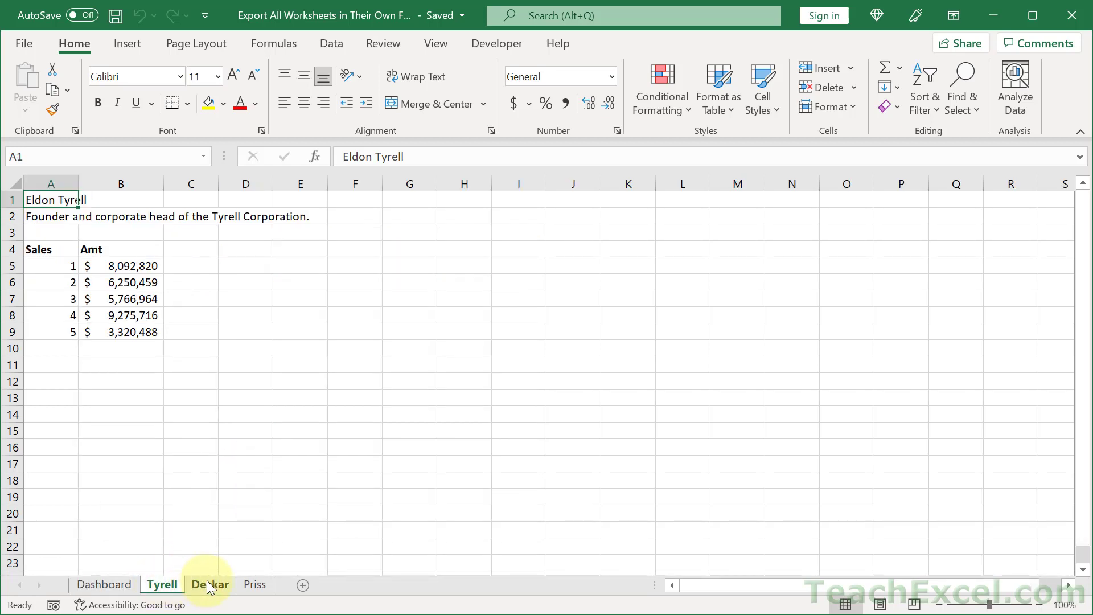
pyautogui.click(254, 584)
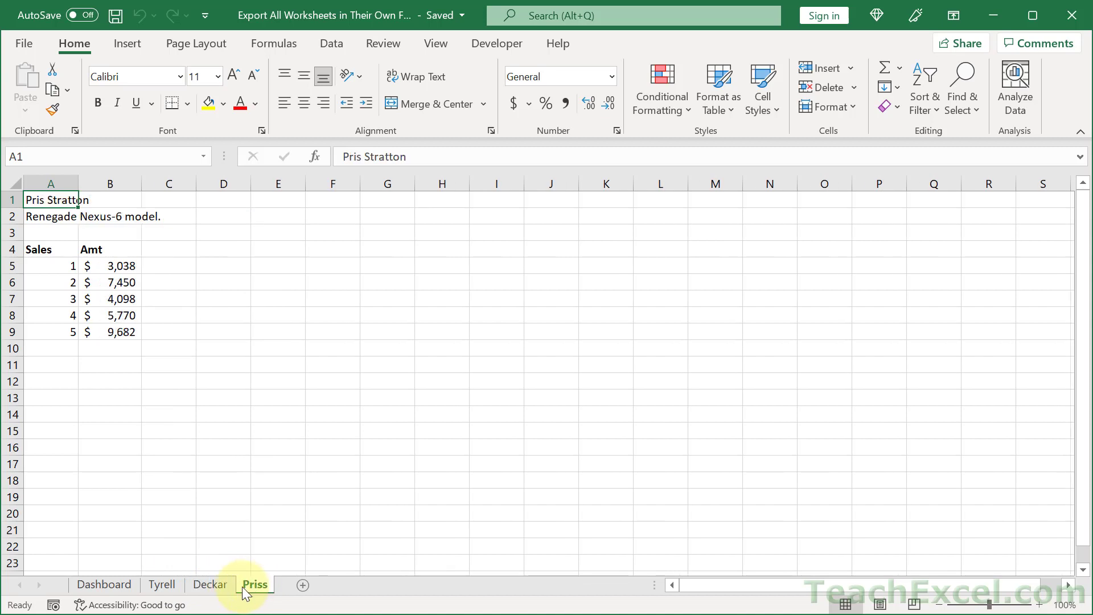
pyautogui.moveTo(210, 584)
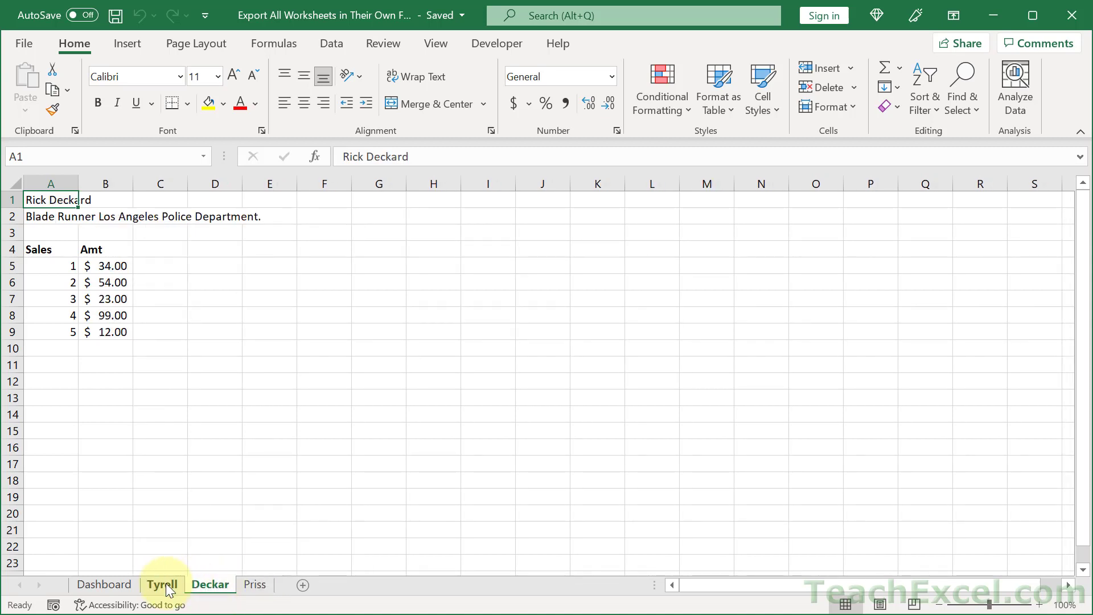
pyautogui.click(104, 584)
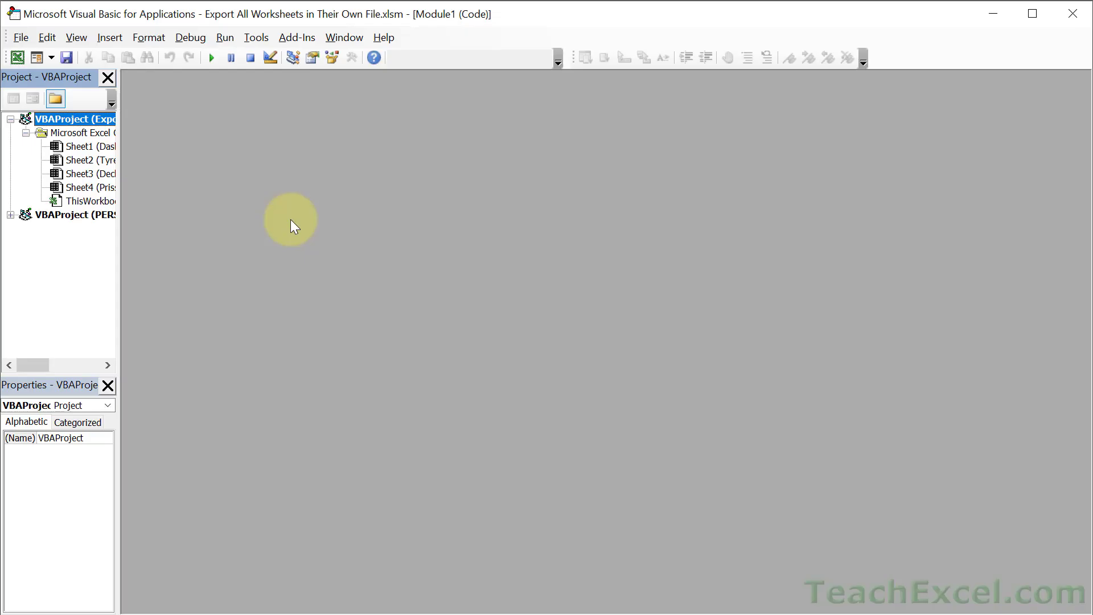
# - Insert a new module into VBAProject and begin an empty Sub WorksheetExport
pyautogui.rightClick(69, 119)
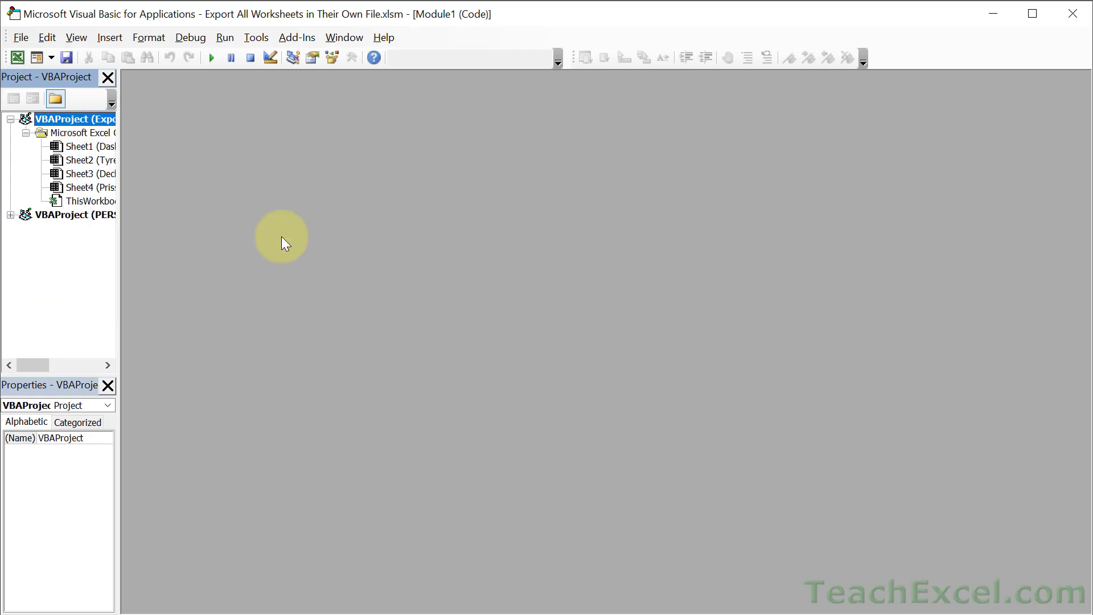
pyautogui.write('sub')
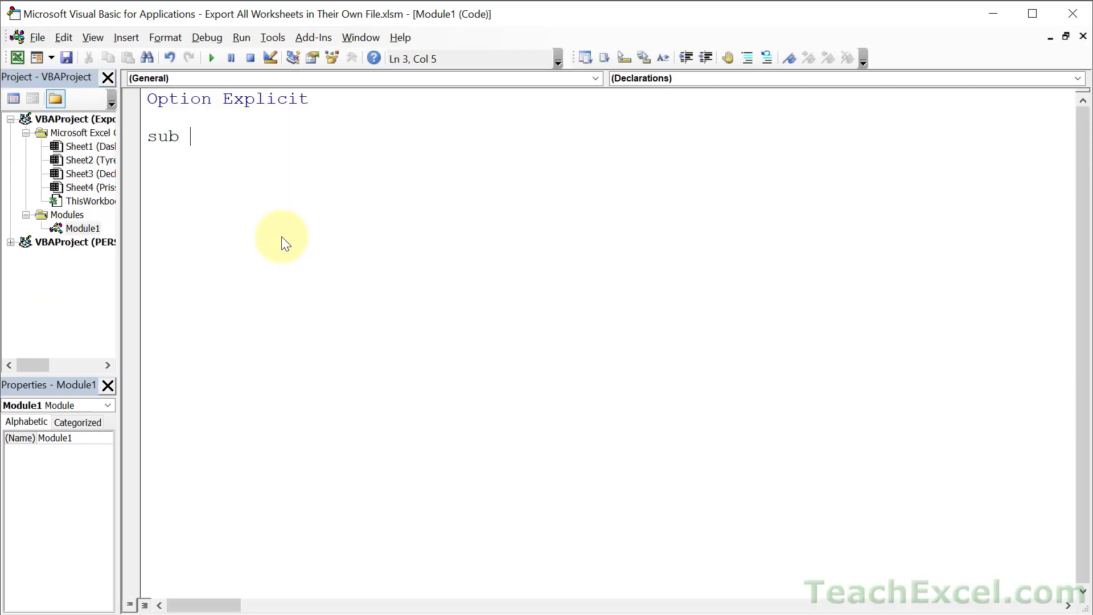
pyautogui.write('Worksheet')
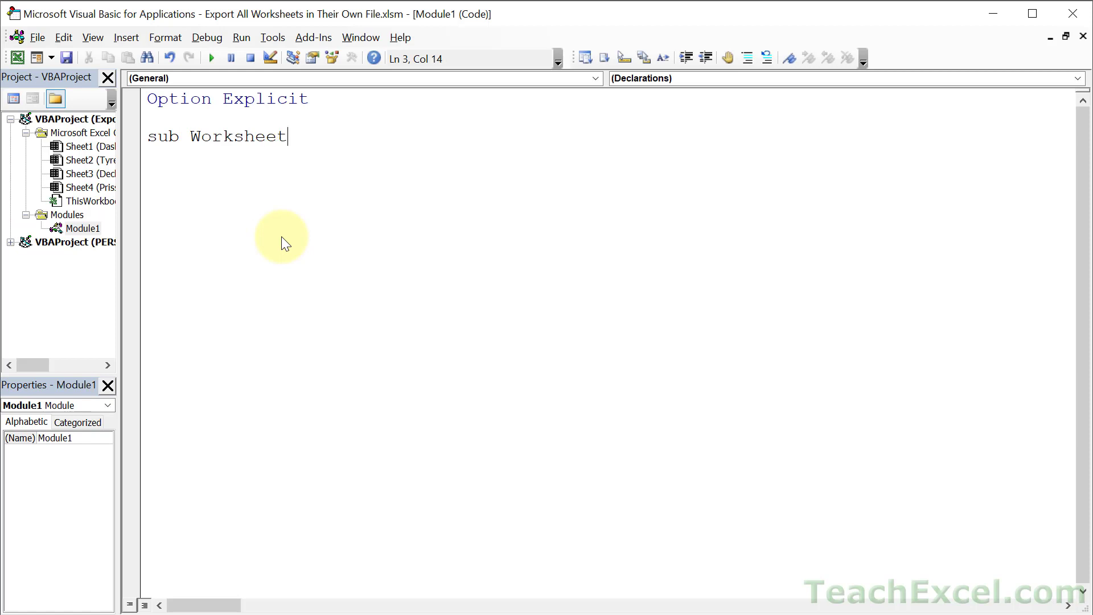
pyautogui.write('Export(')
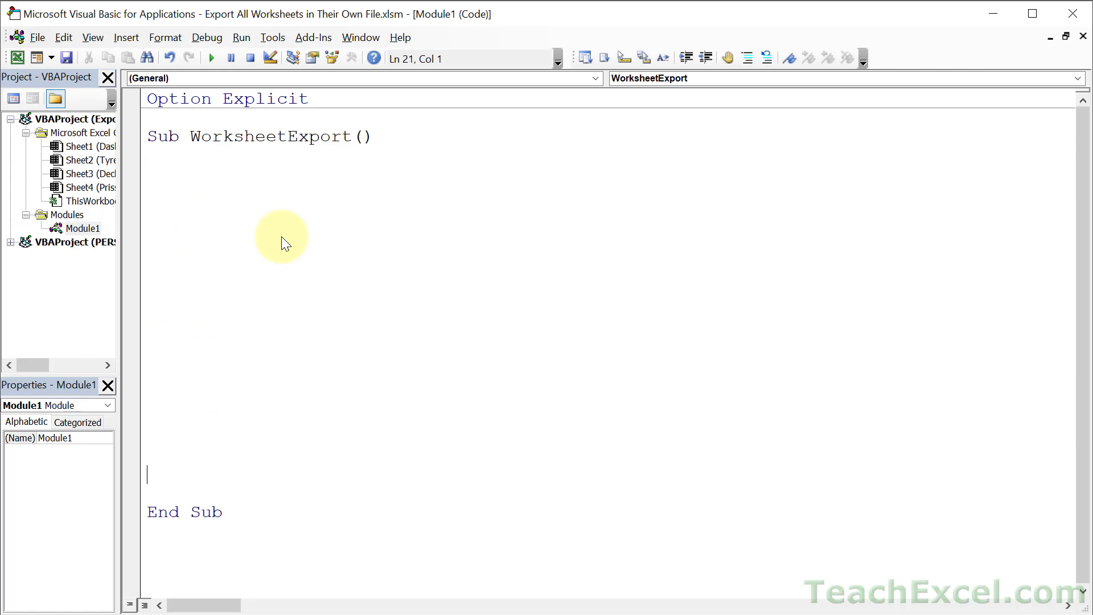
# - Declare ws and wsDash As Worksheet on an indented first line of the macro body
pyautogui.click(148, 193)
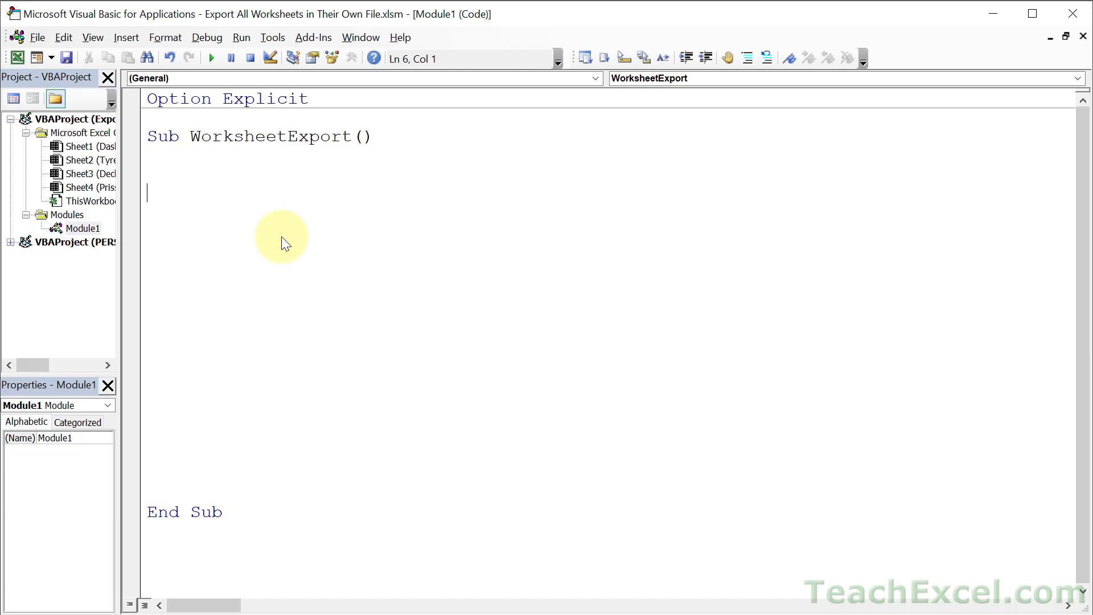
pyautogui.press('tab')
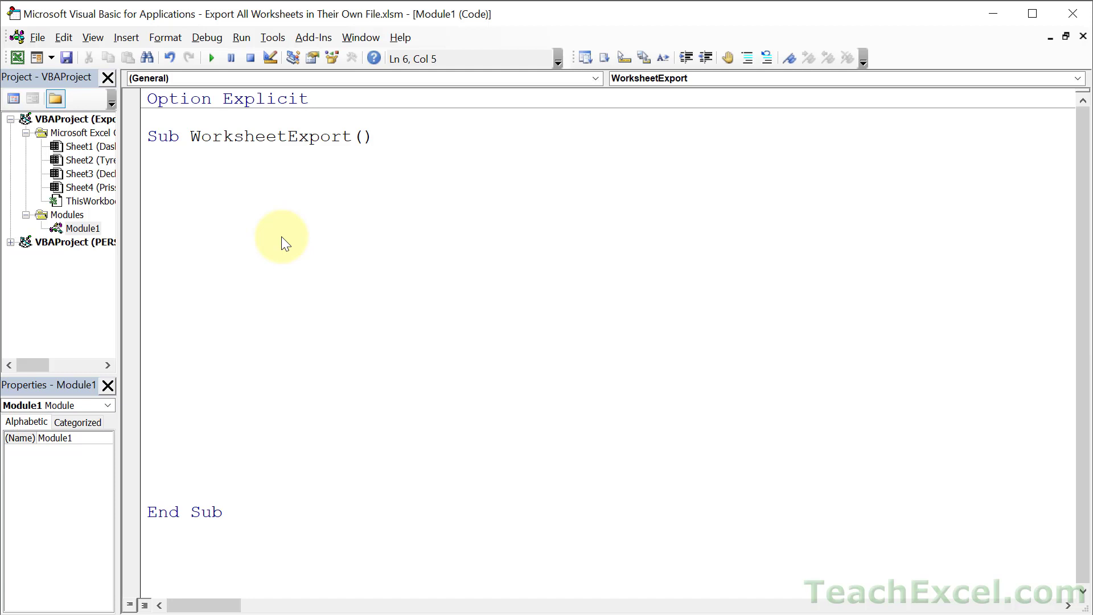
pyautogui.write('di')
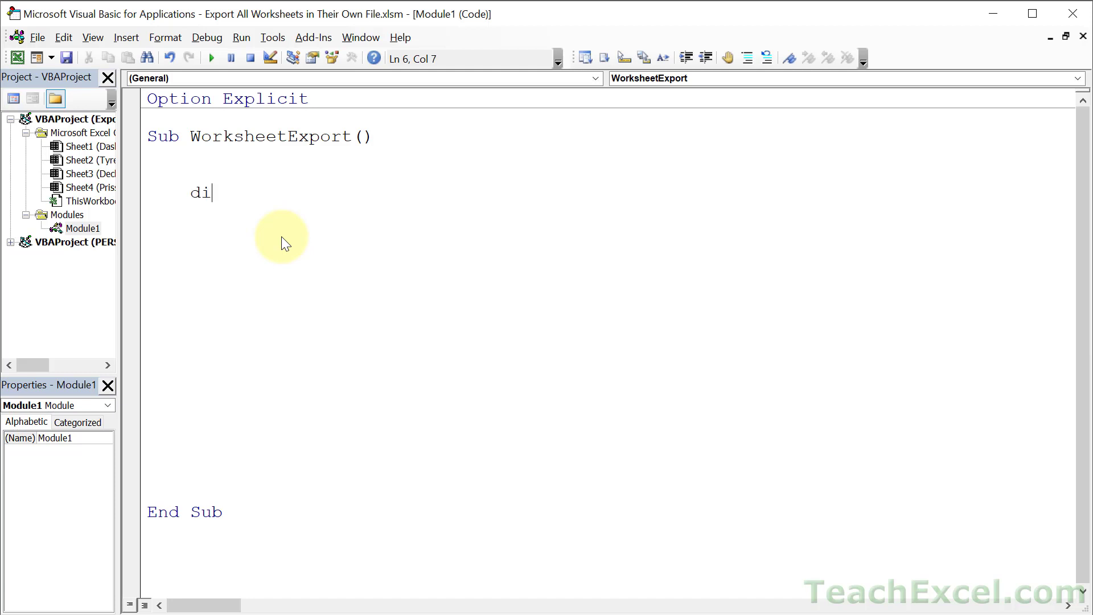
pyautogui.write('m')
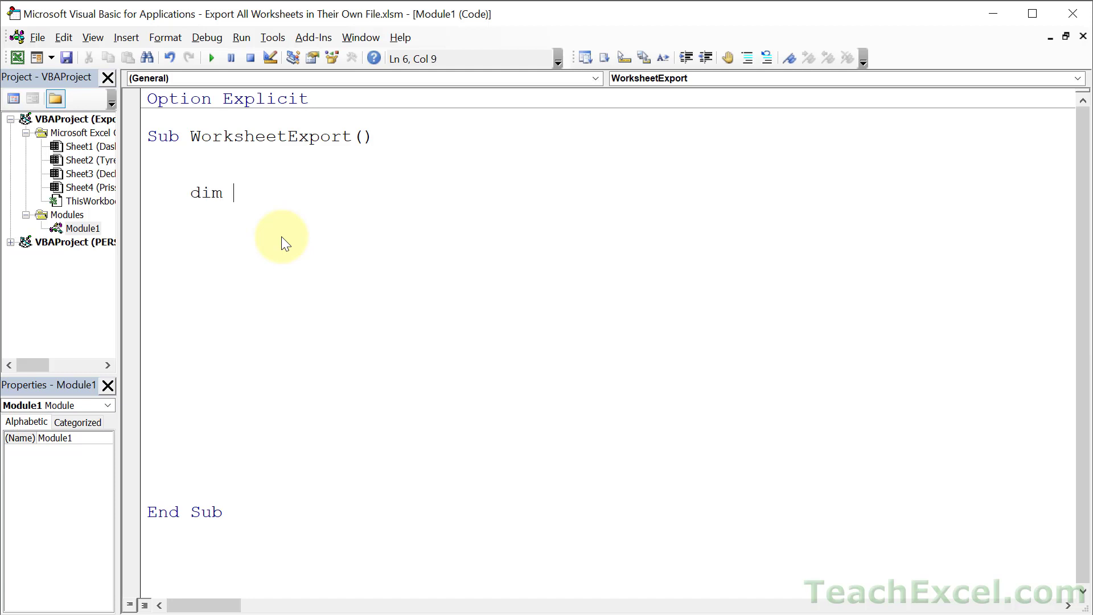
pyautogui.write('ws as worksheet')
pyautogui.write('dim')
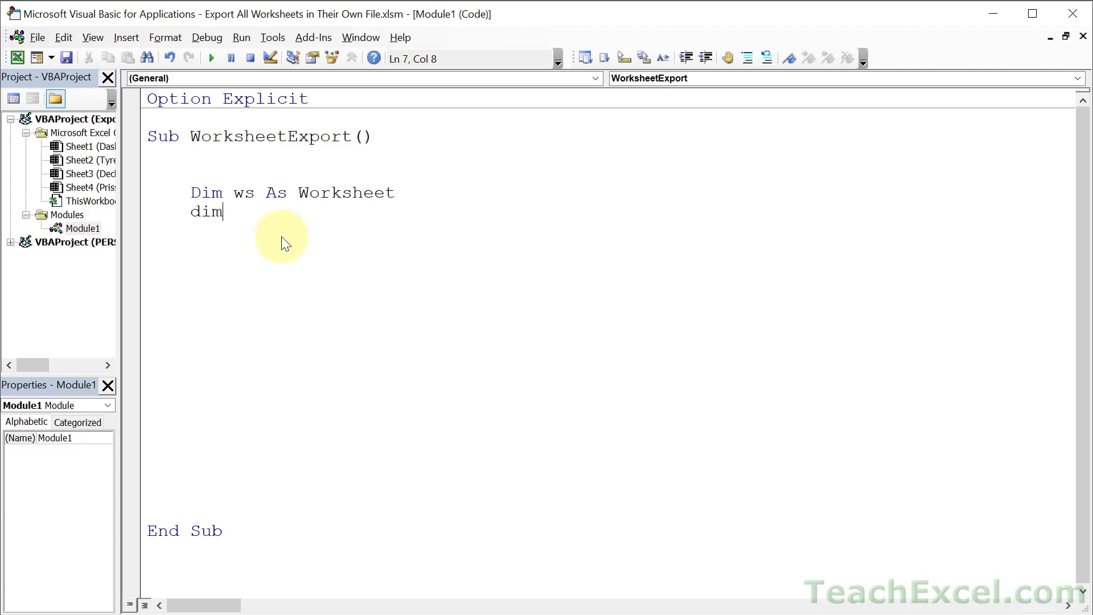
pyautogui.write('wsDas')
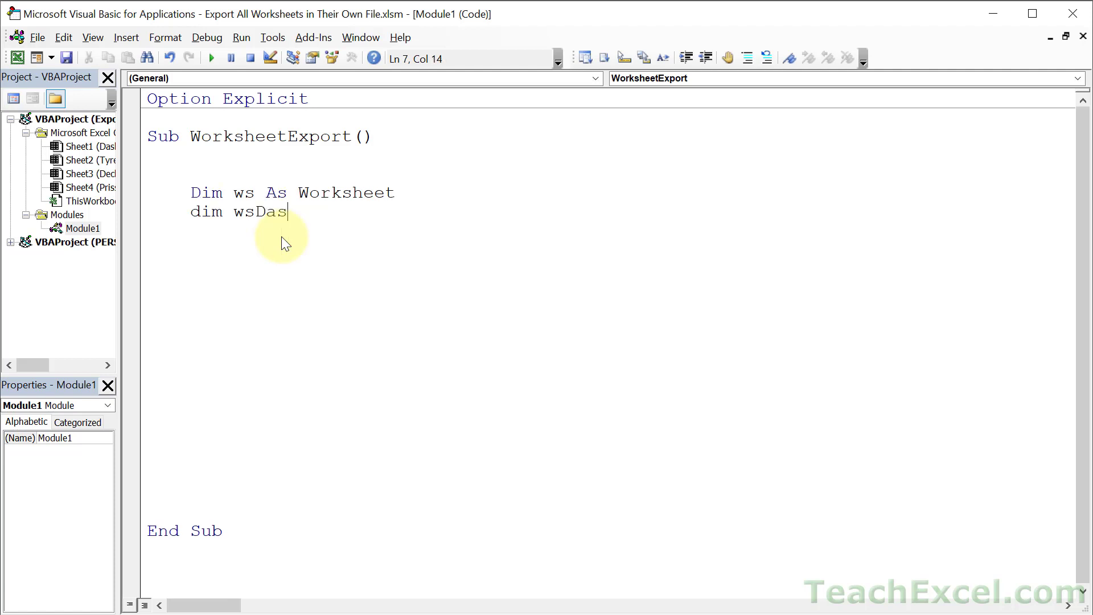
pyautogui.write('h a')
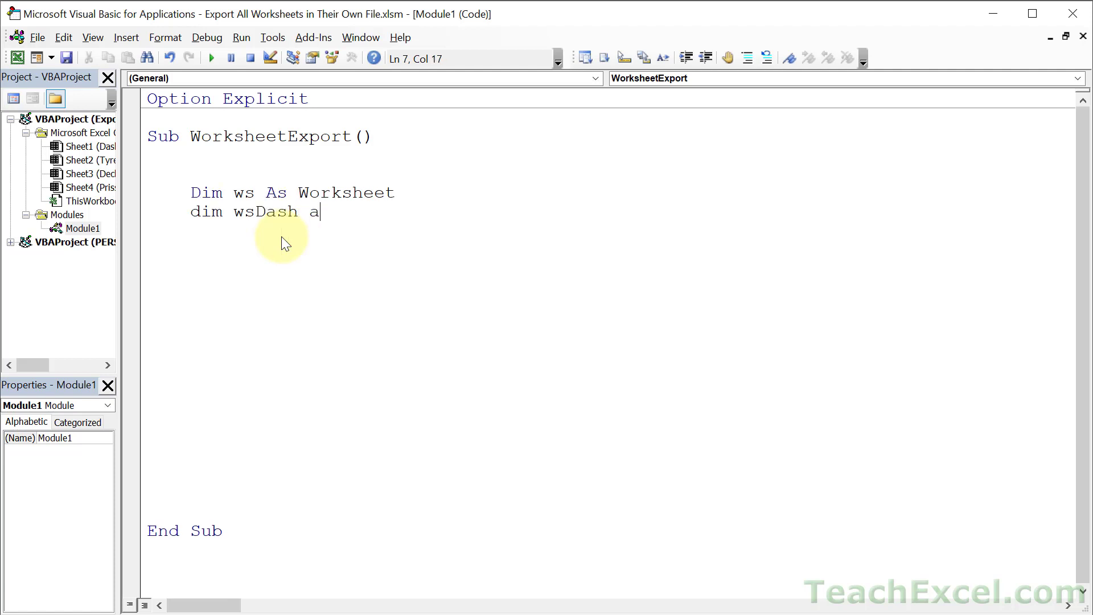
pyautogui.write('s worksheet')
pyautogui.write('dim')
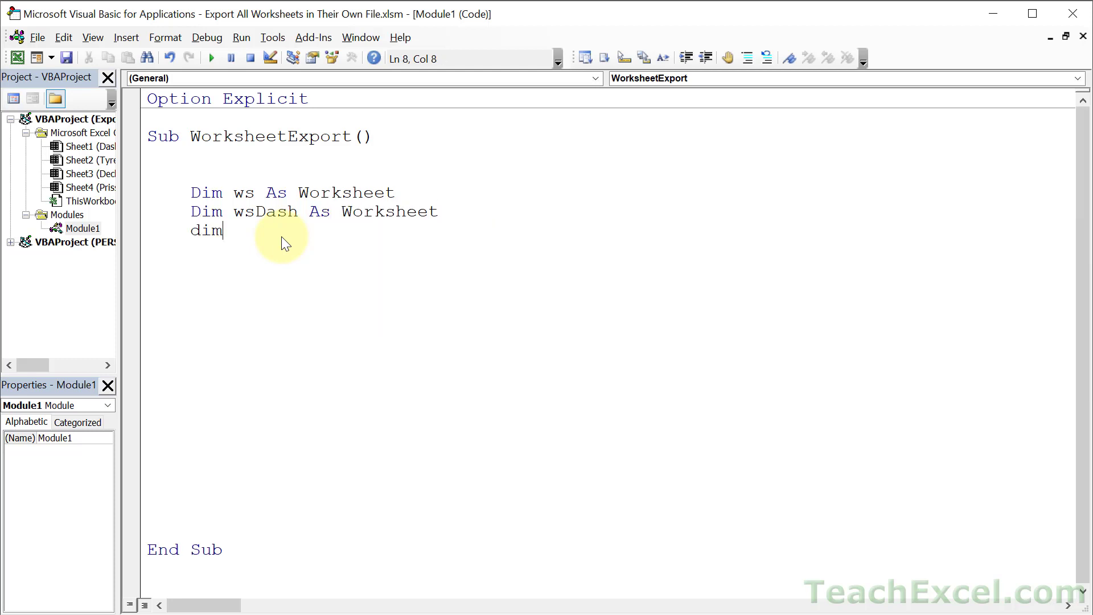
# - Declare wbToSave As Workbook and filePathToSave As String
pyautogui.write('wbToSa')
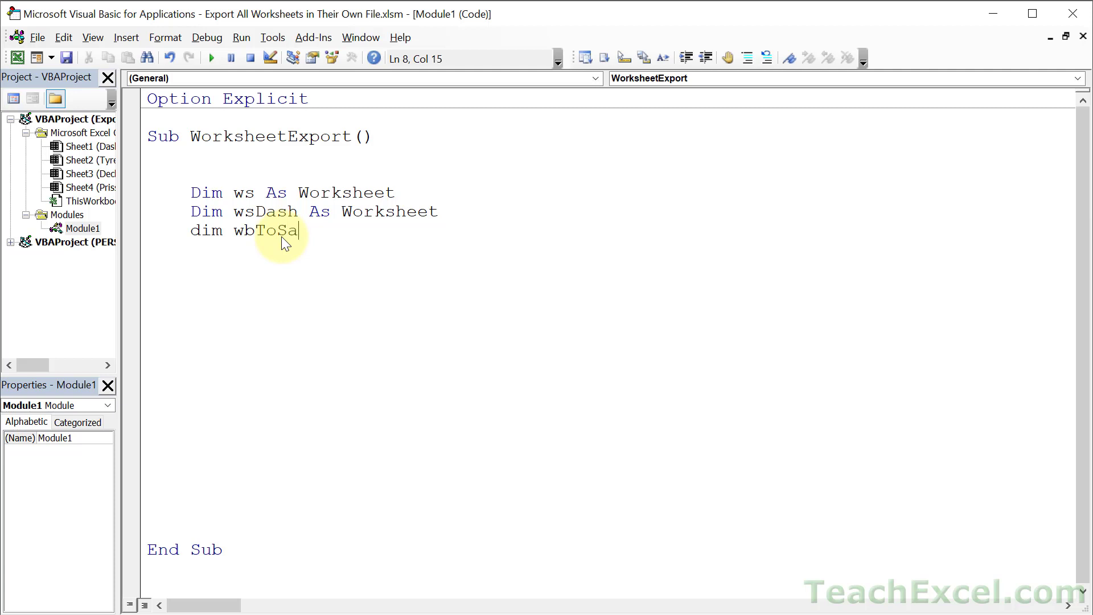
pyautogui.write('ve')
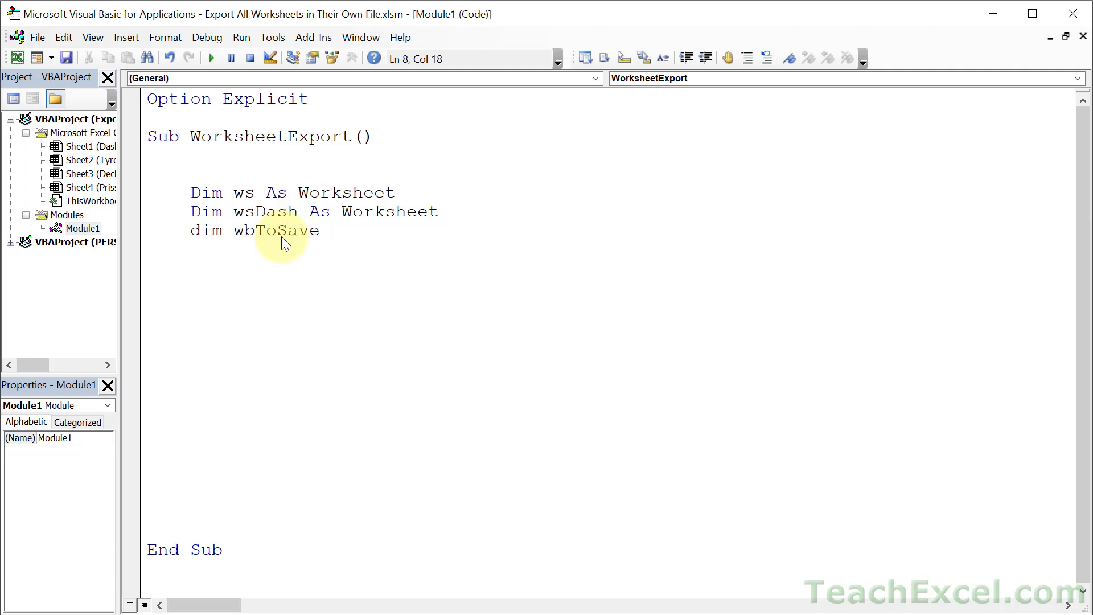
pyautogui.write('as')
pyautogui.write('dim filePathToSave')
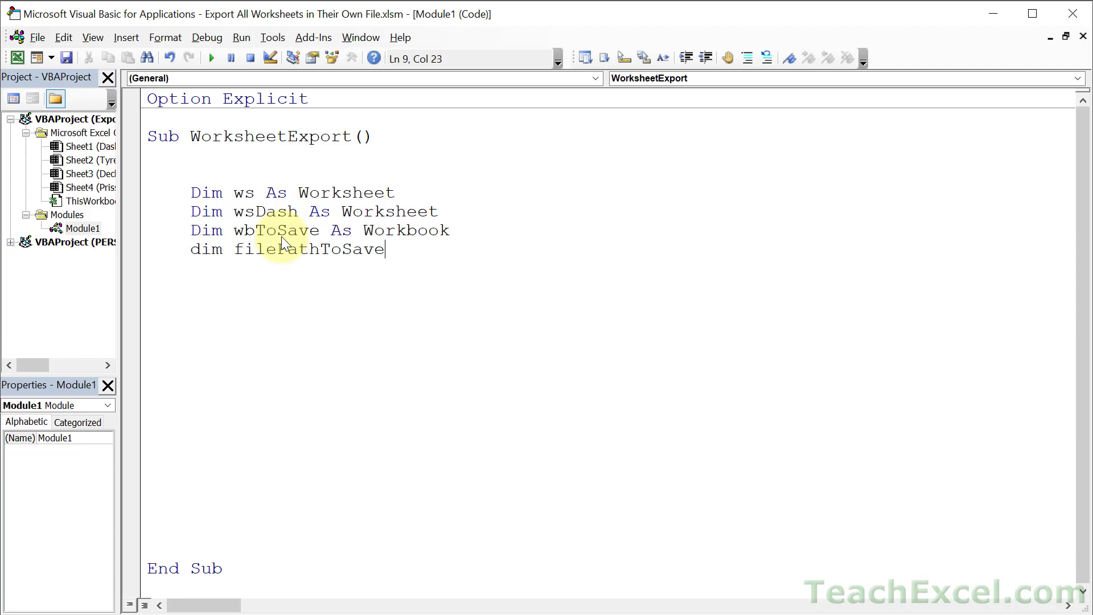
pyautogui.write('as String')
pyautogui.click(610, 285)
pyautogui.write('set')
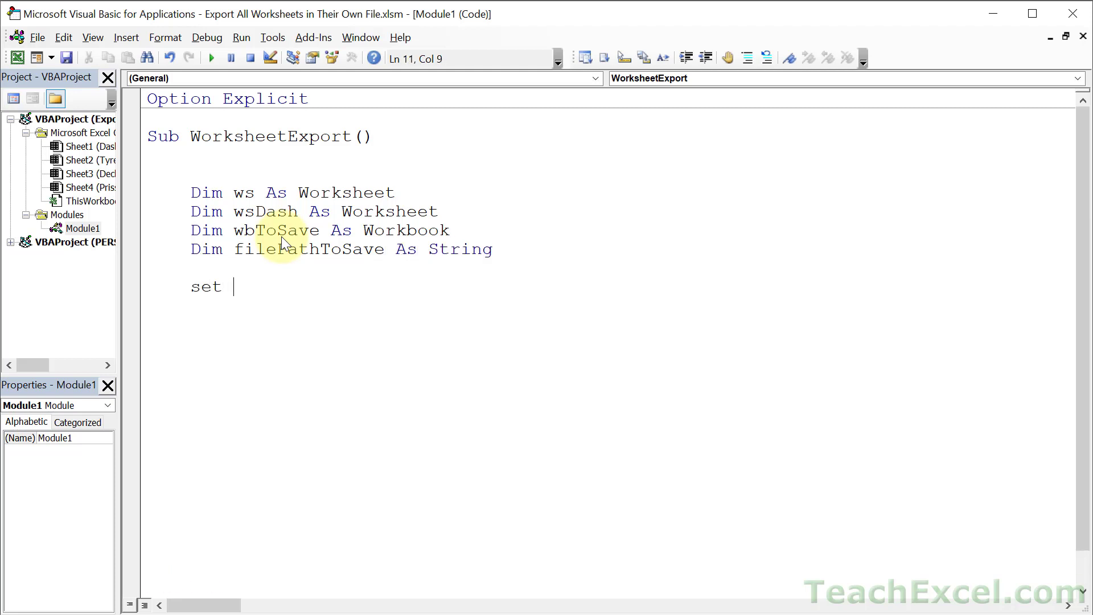
# - Set wsDash to Worksheets("Dashboard")
pyautogui.write('wsDash')
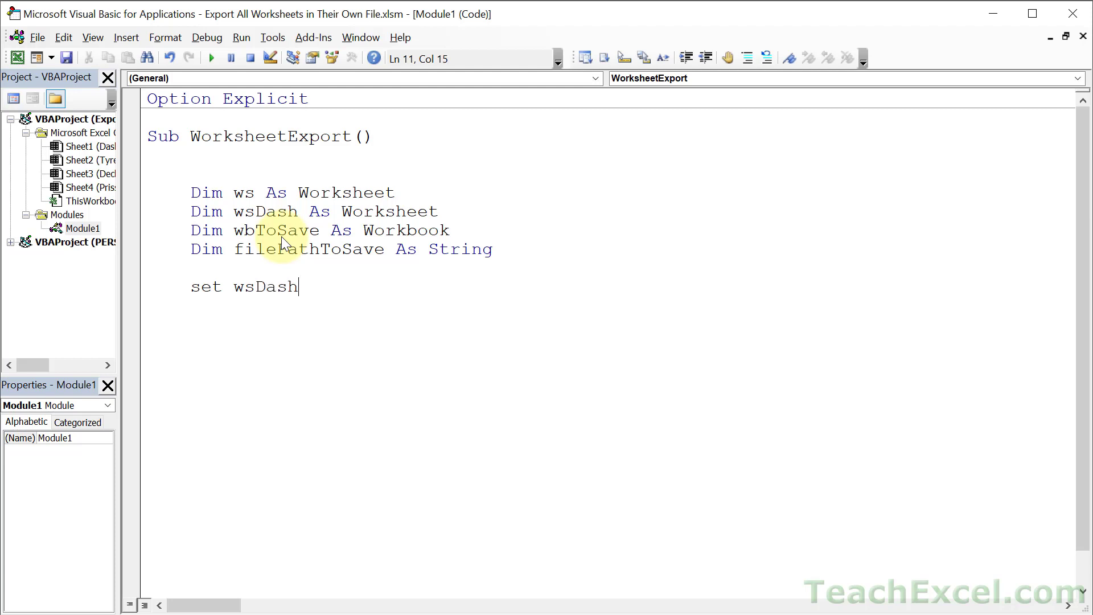
pyautogui.write('= worksheets')
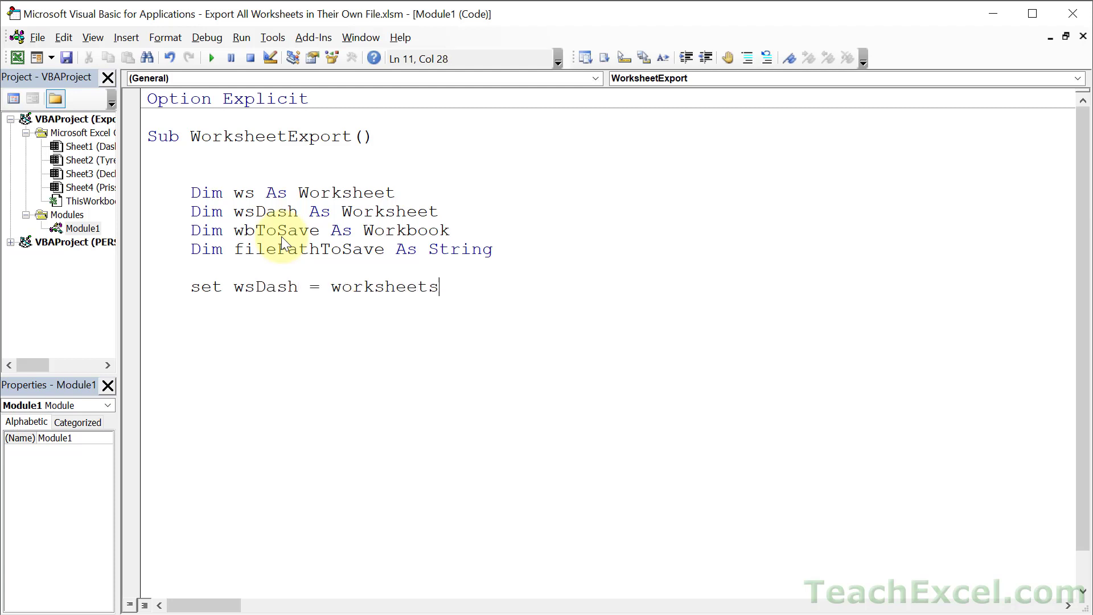
pyautogui.write('("Dashboard')
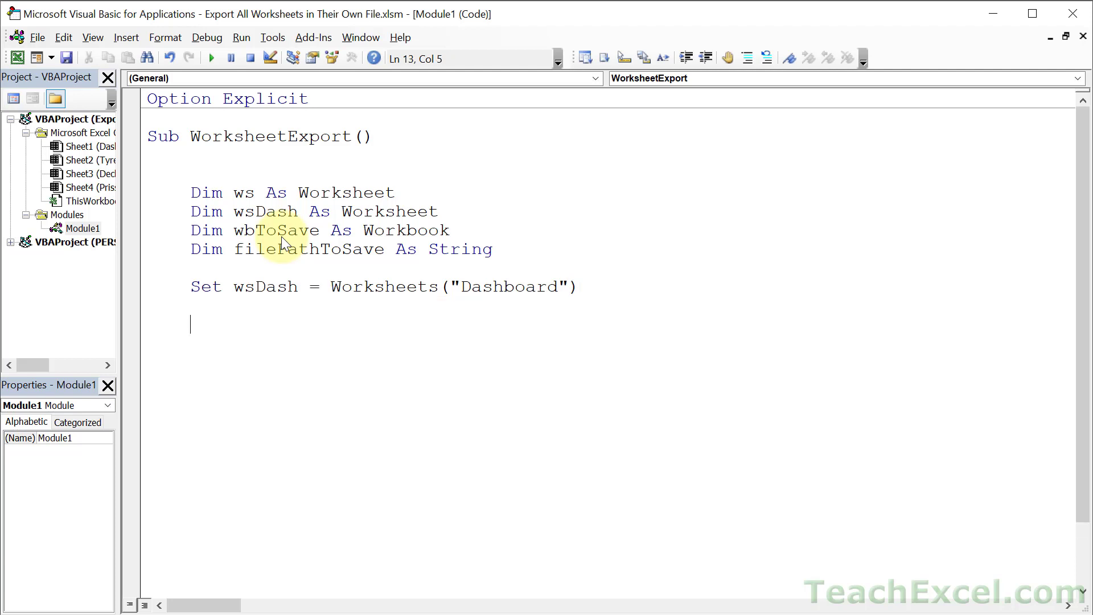
# - Assign filePathToSave the folder path "C:\Test\Example\"
pyautogui.write('filePathToSave')
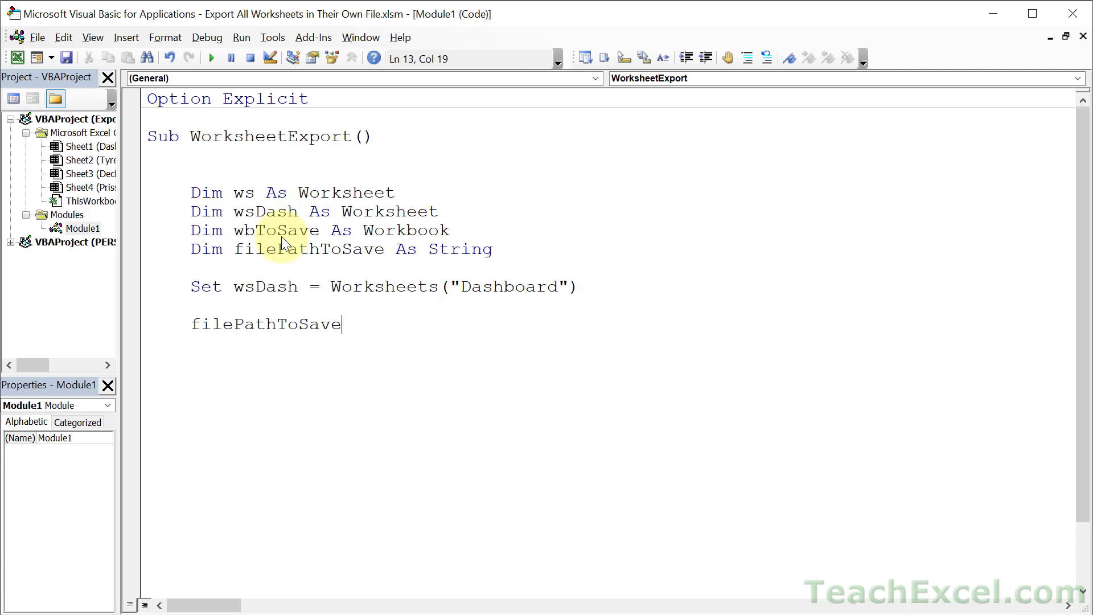
pyautogui.write('=')
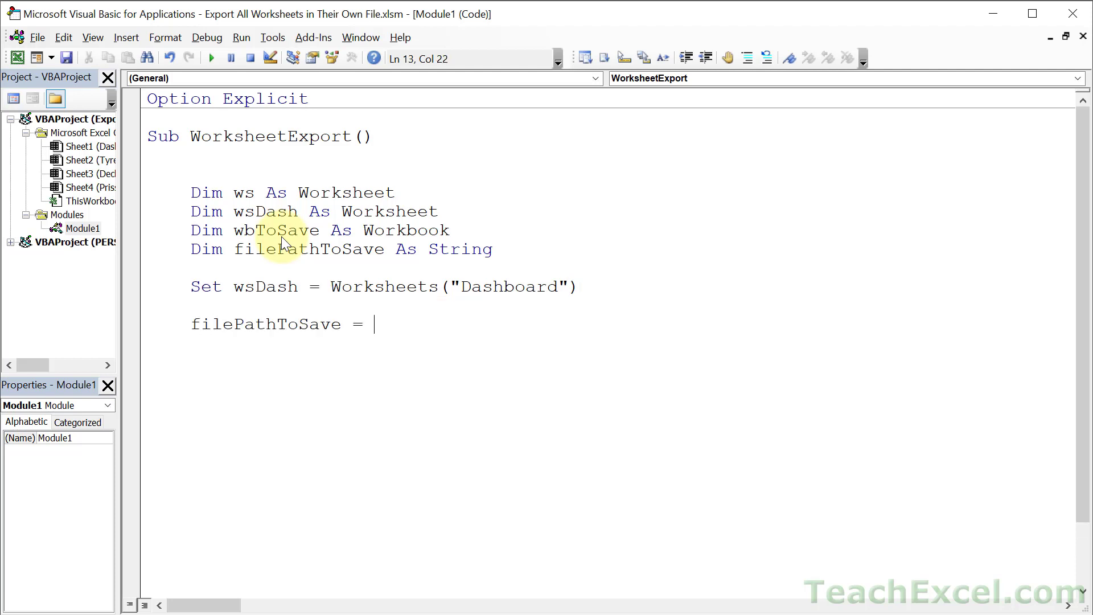
pyautogui.write('"C:\\')
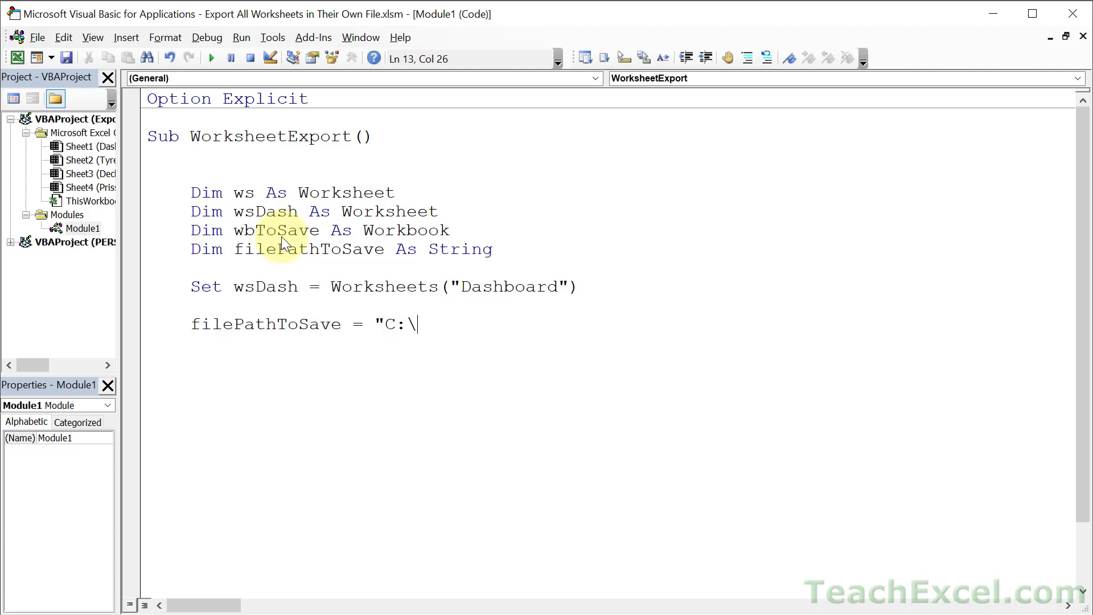
pyautogui.write('Test\\E')
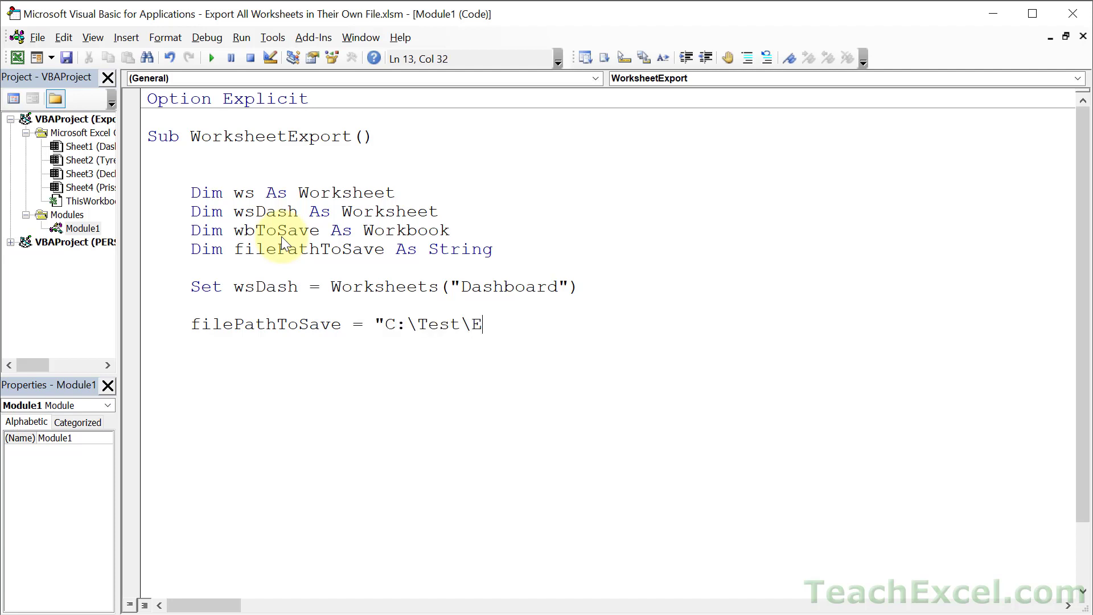
pyautogui.write('xample\\"')
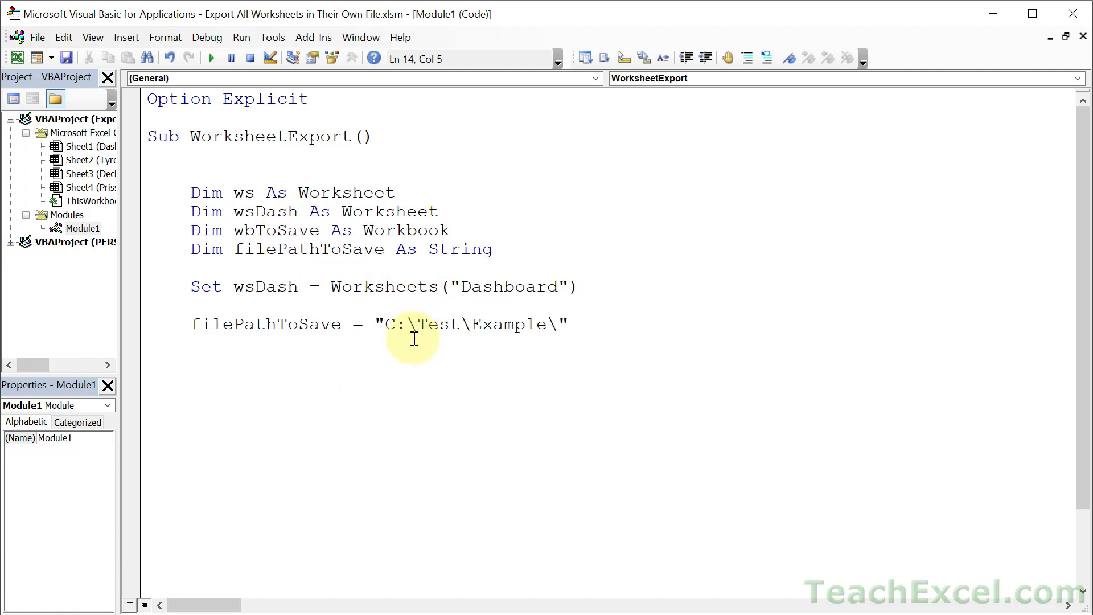
# - Try a ThisWorkbook.Path line and then remove it, keeping the fixed path
pyautogui.write('Thisworkbook.Path')
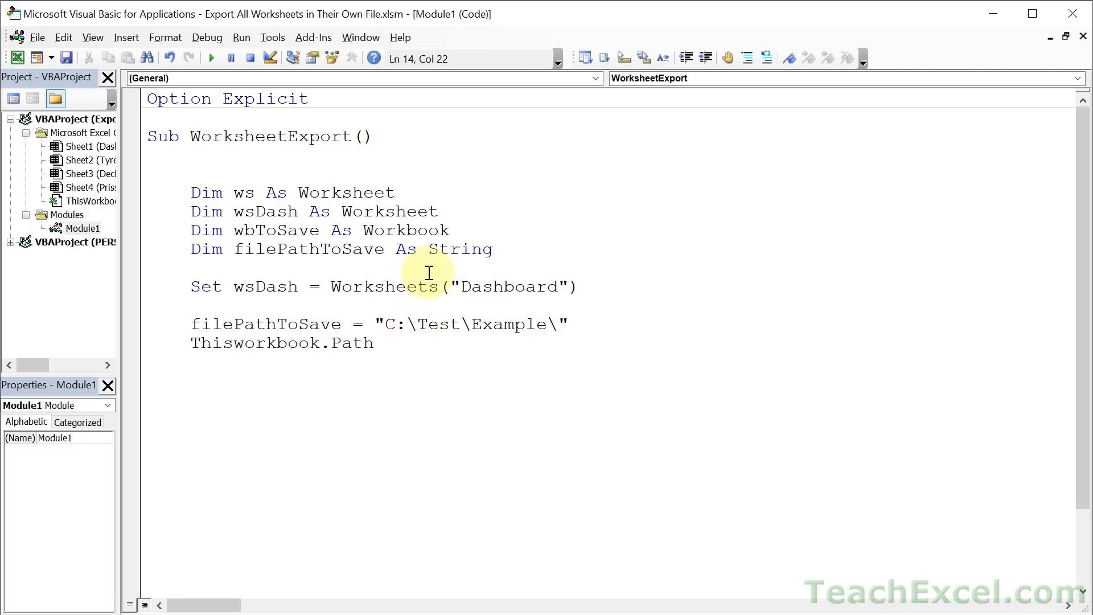
pyautogui.moveTo(570, 351)
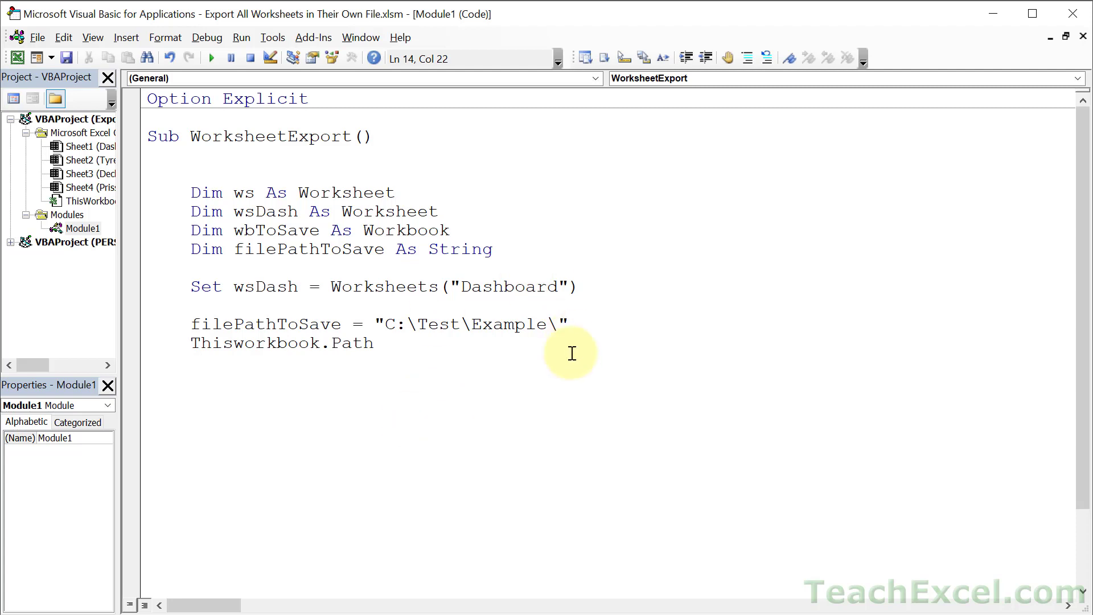
pyautogui.click(374, 343)
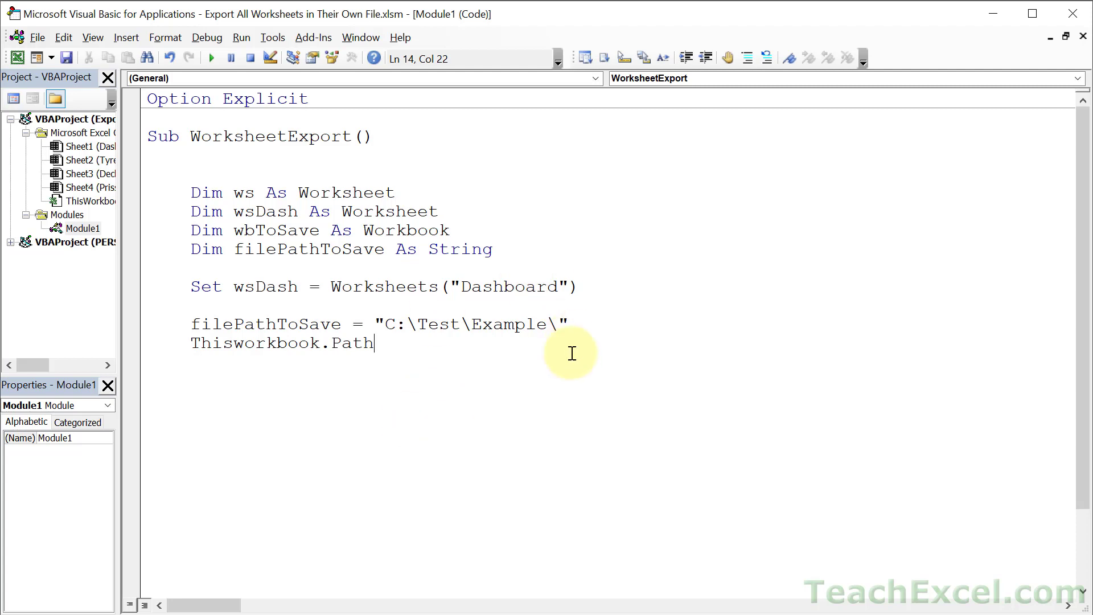
pyautogui.moveTo(404, 327)
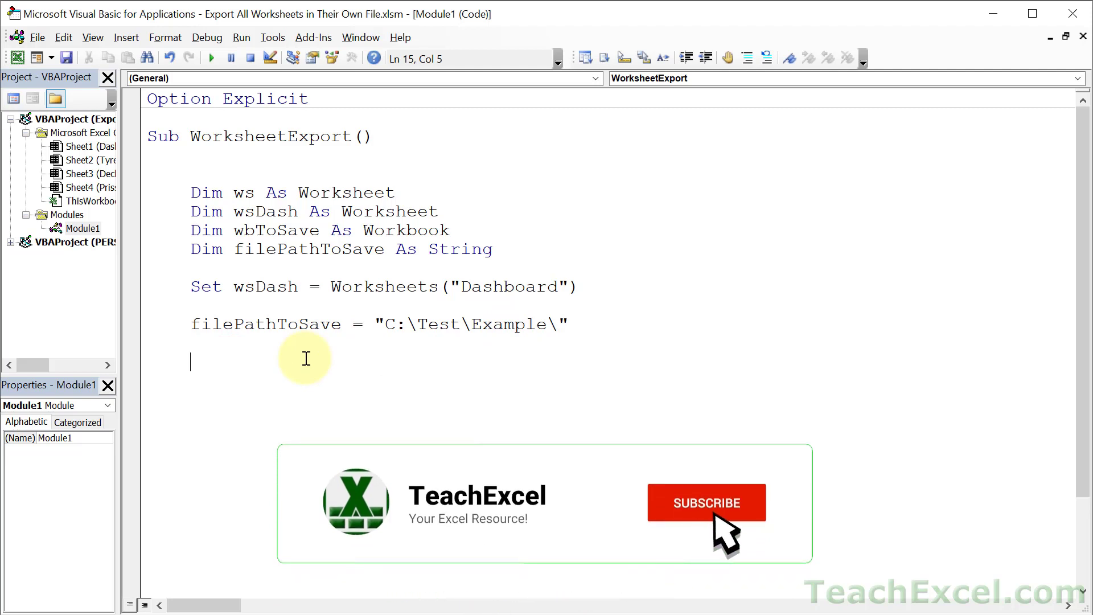
pyautogui.click(706, 502)
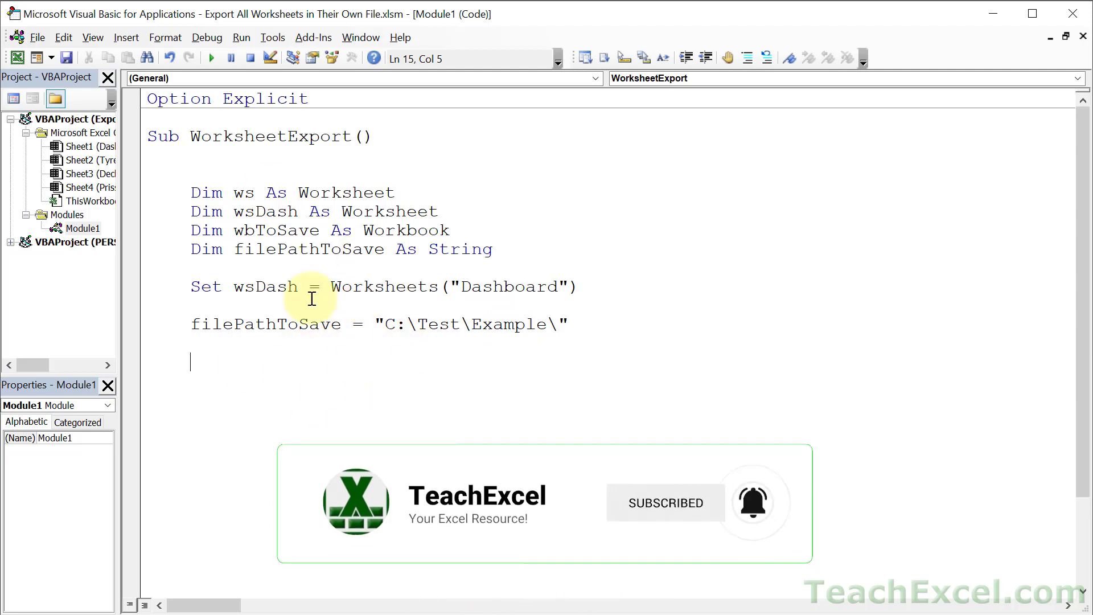
pyautogui.moveTo(364, 358)
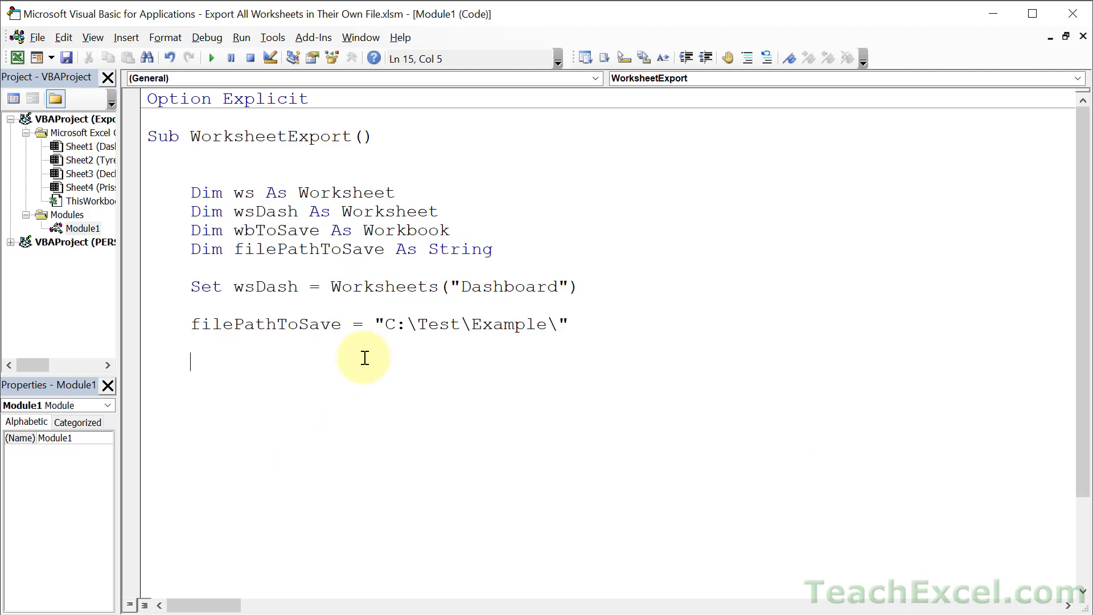
# - Write For Each ws In ThisWorkbook.Worksheets closed by Next ws with an indented empty line inside
pyautogui.write('for')
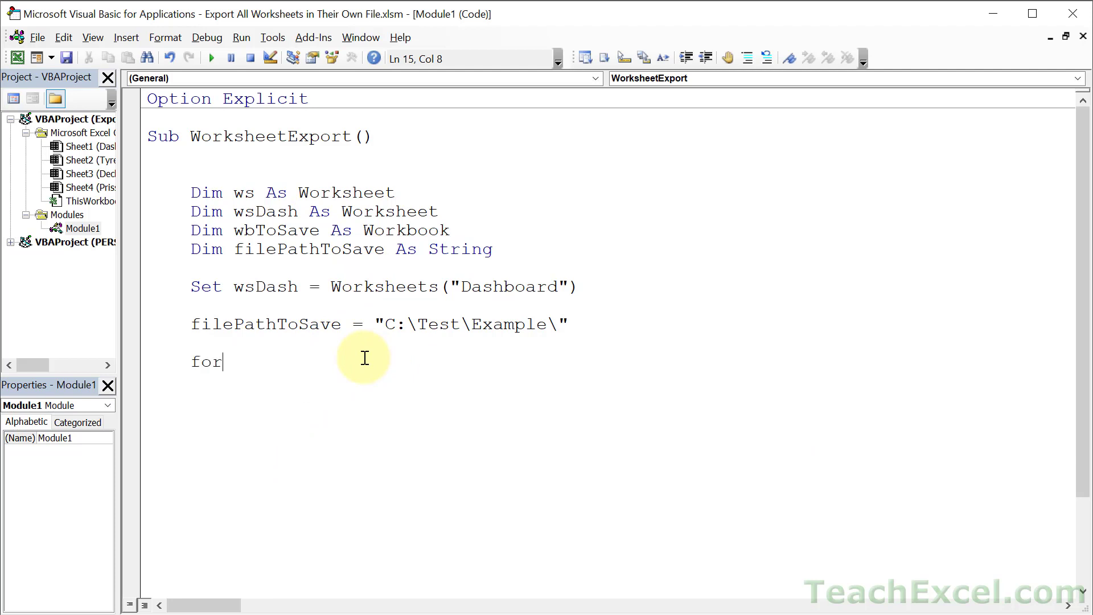
pyautogui.write('each ws in t')
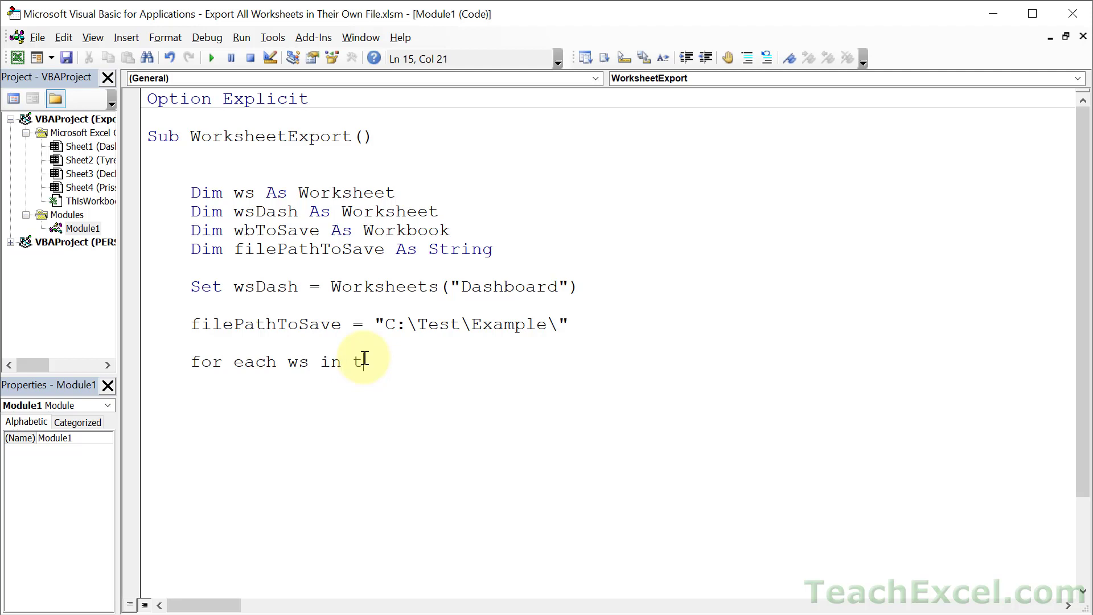
pyautogui.write('hisworkbook.')
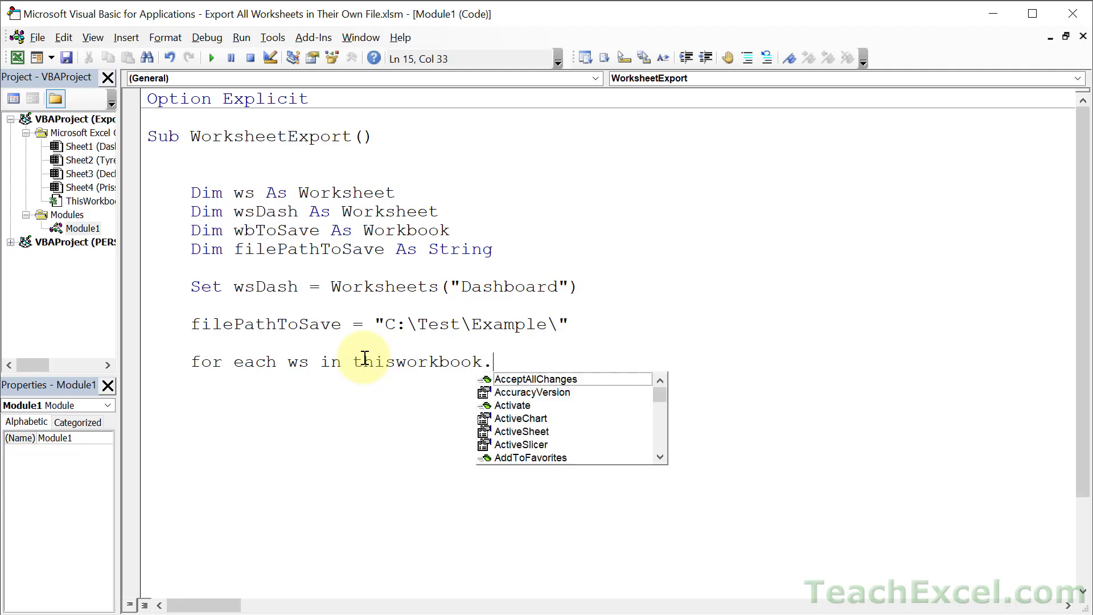
pyautogui.write('worksheets')
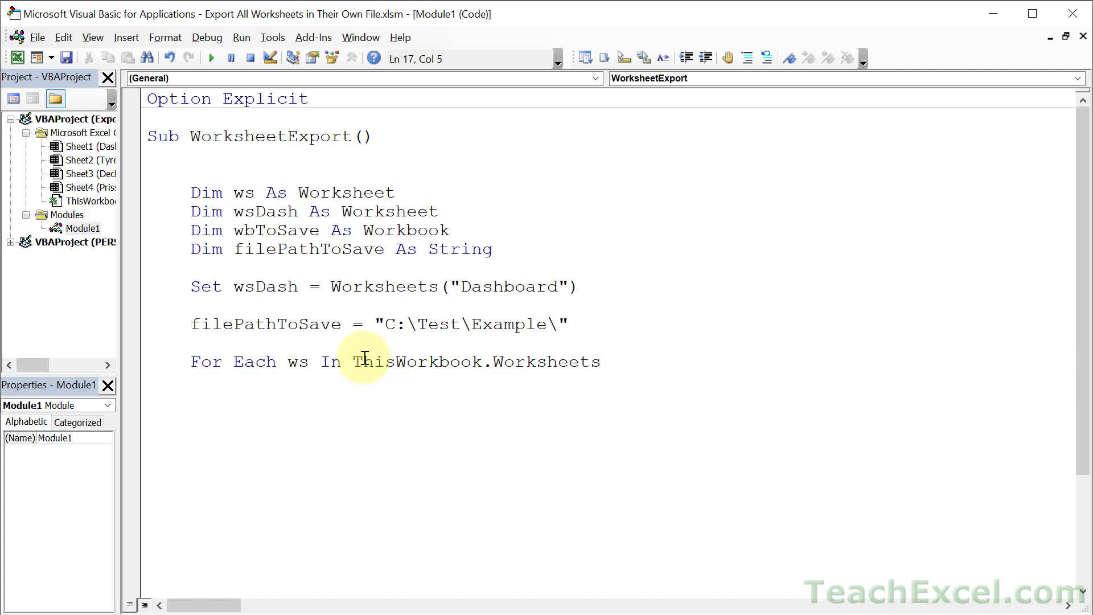
pyautogui.write('next ws')
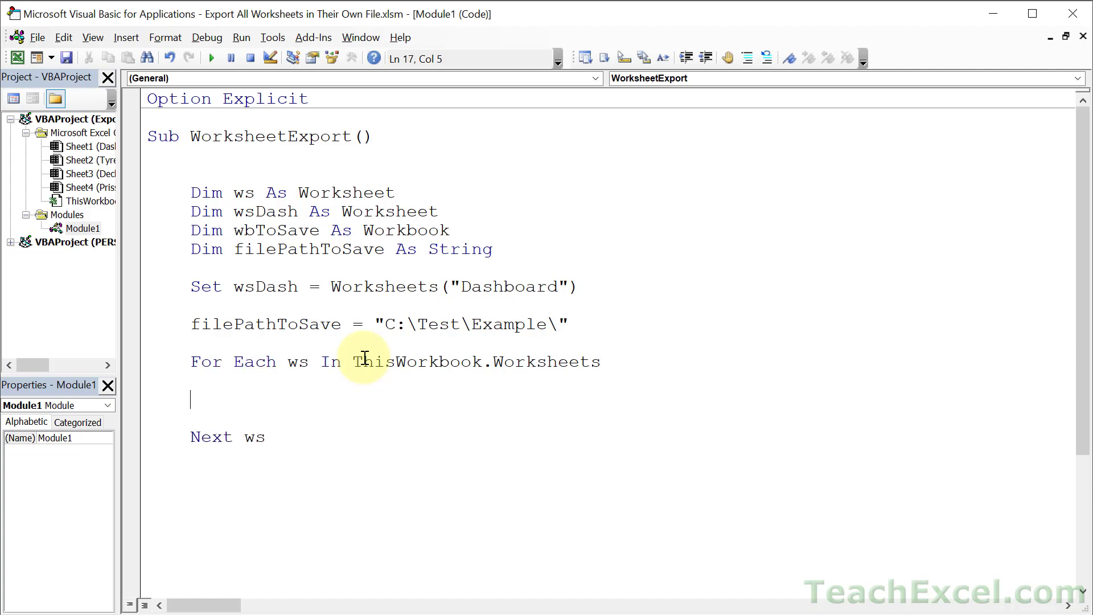
pyautogui.press('Tab')
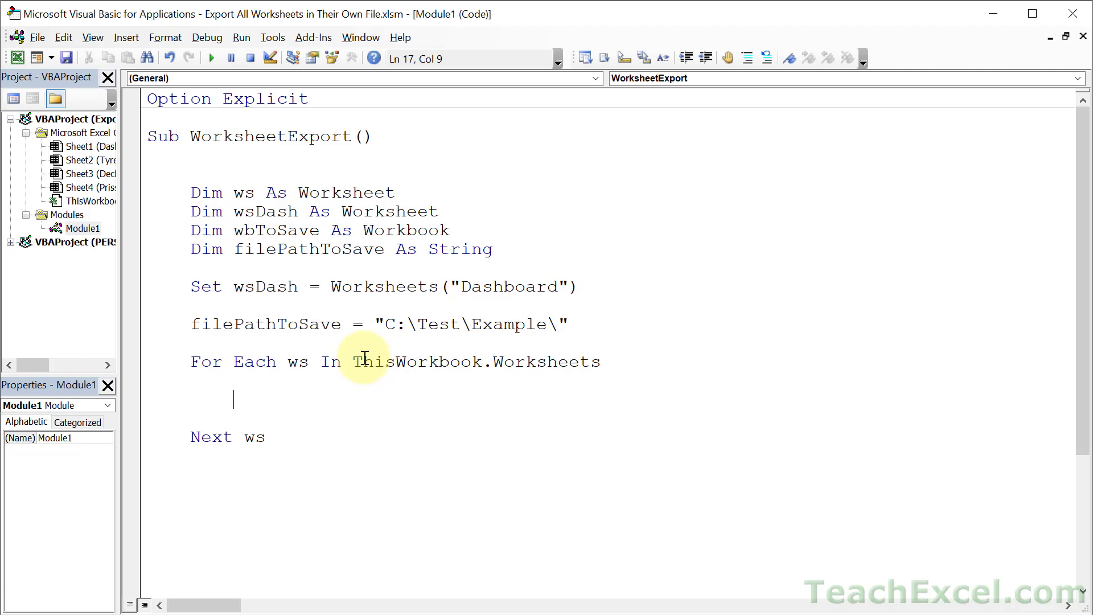
# - Write If ws.Name <> wsDash.Name Then inside the loop, closed by End If
pyautogui.write('if ws')
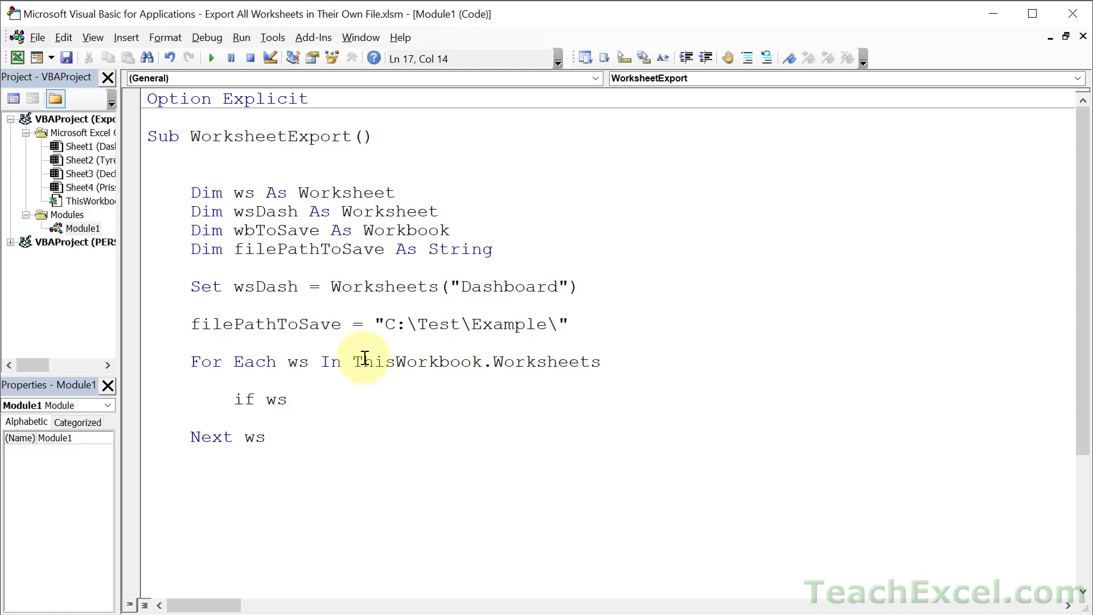
pyautogui.write('.Name')
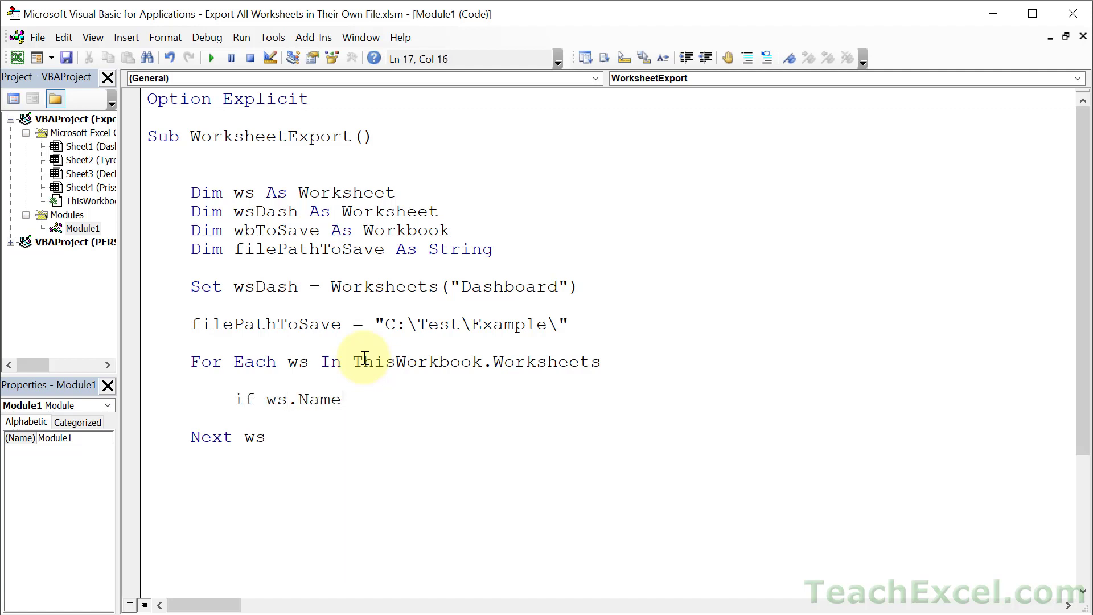
pyautogui.write('<> wsd')
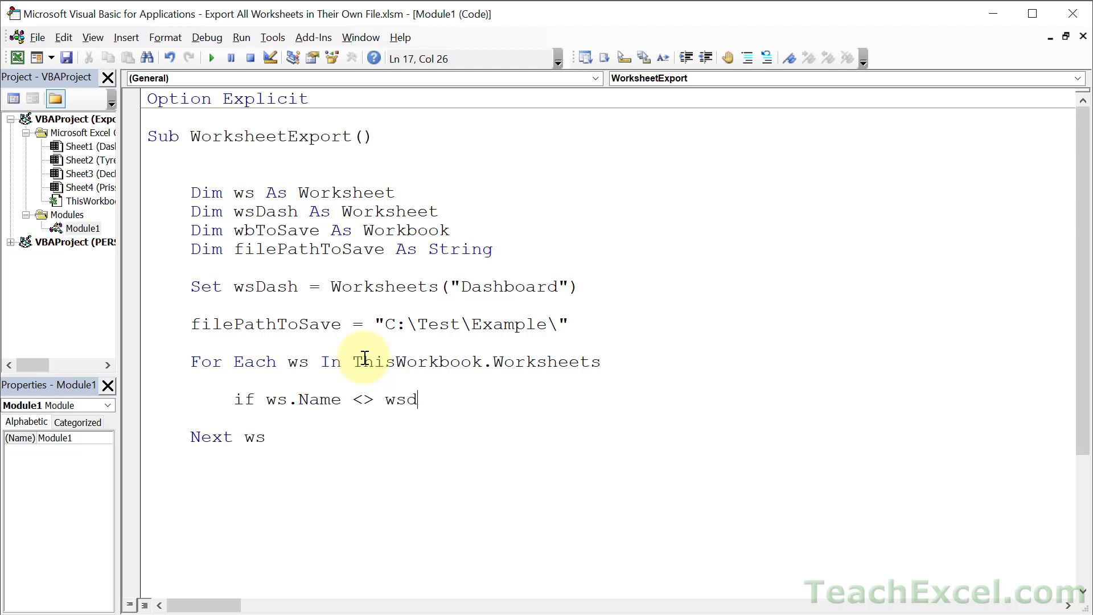
pyautogui.write('ash.Name t')
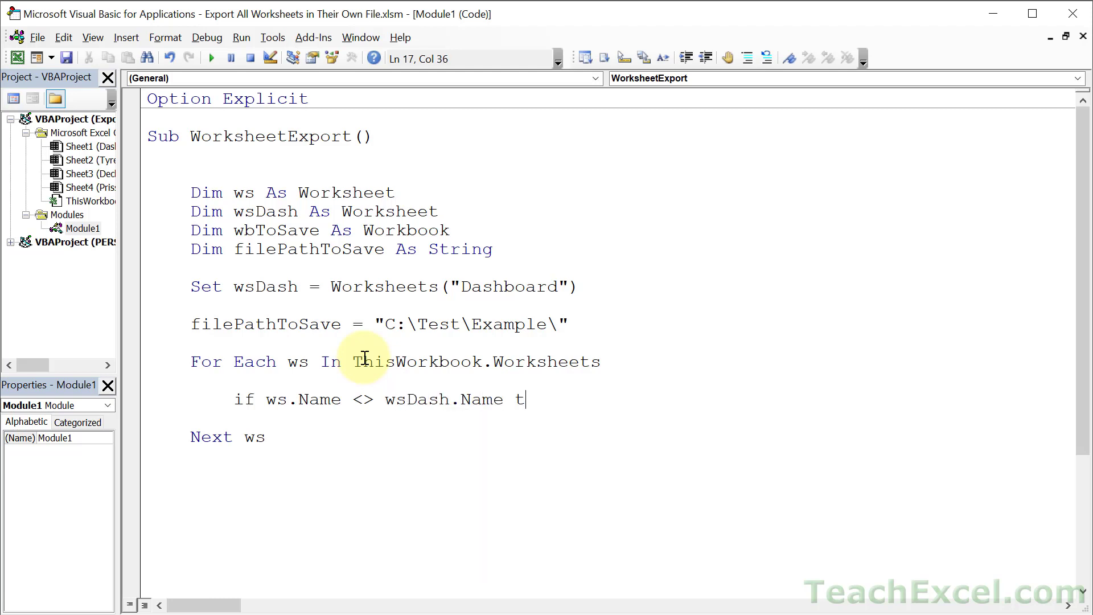
pyautogui.write('hen')
pyautogui.write('End If')
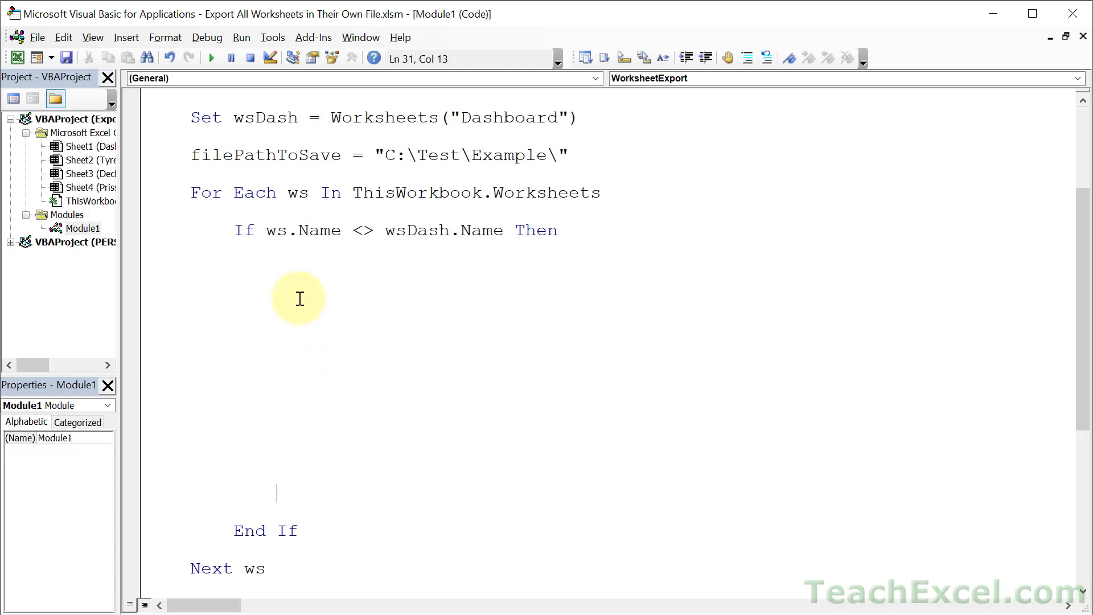
# - Add ws.Copy as the first statement inside the If block
pyautogui.click(278, 285)
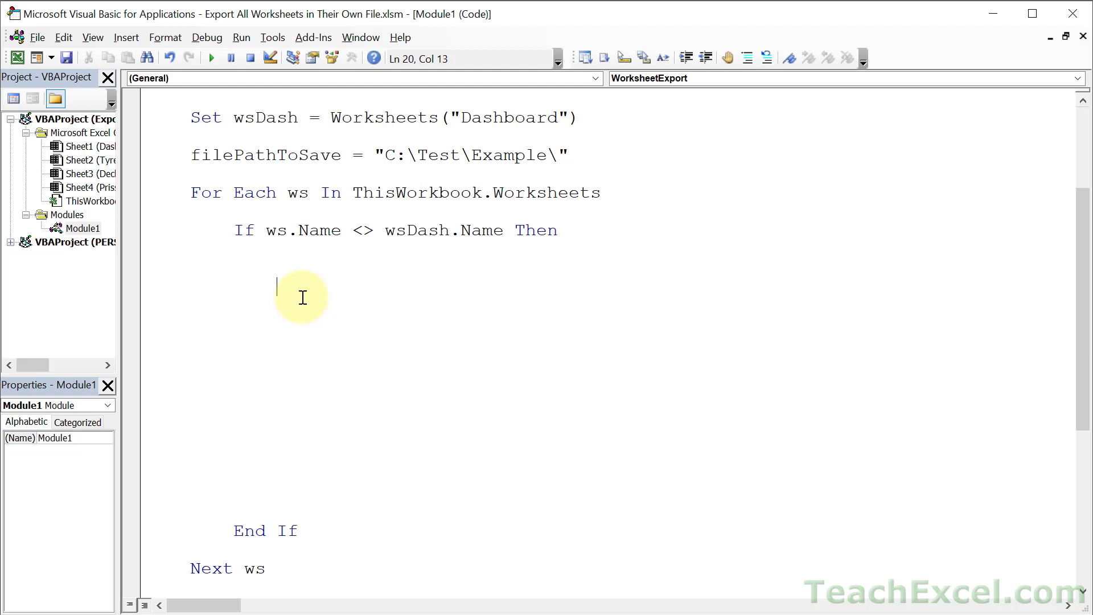
pyautogui.write('ws')
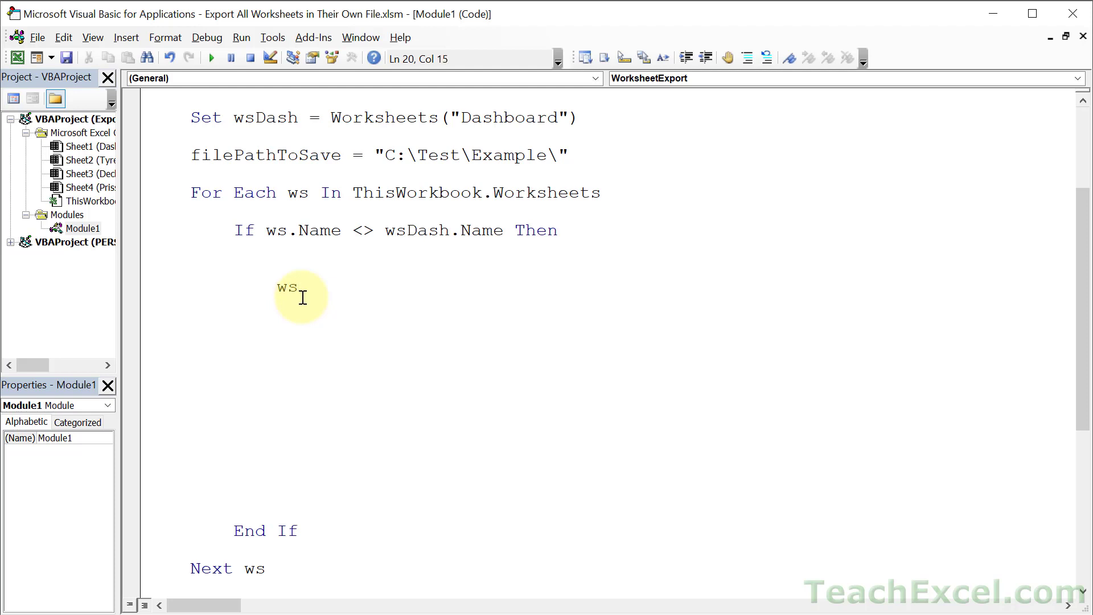
pyautogui.write('.')
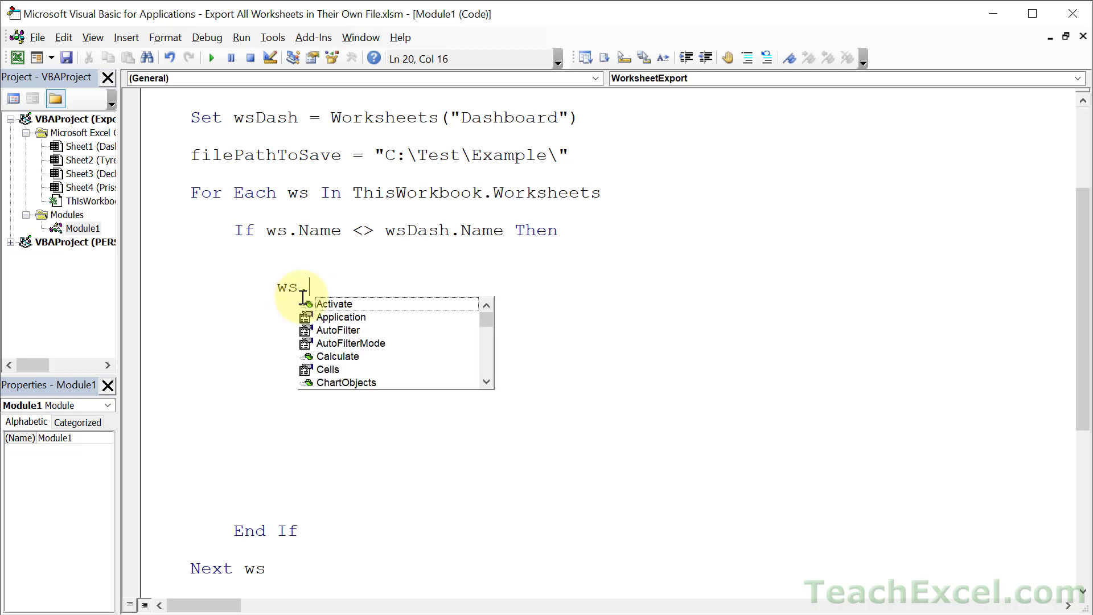
pyautogui.write('Copy')
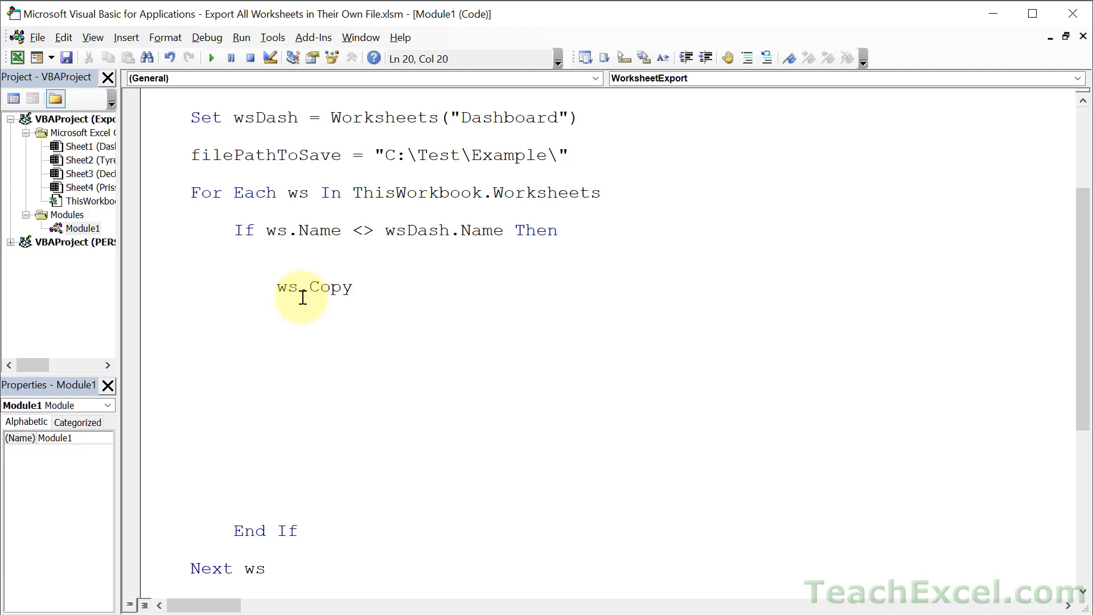
pyautogui.press('Return')
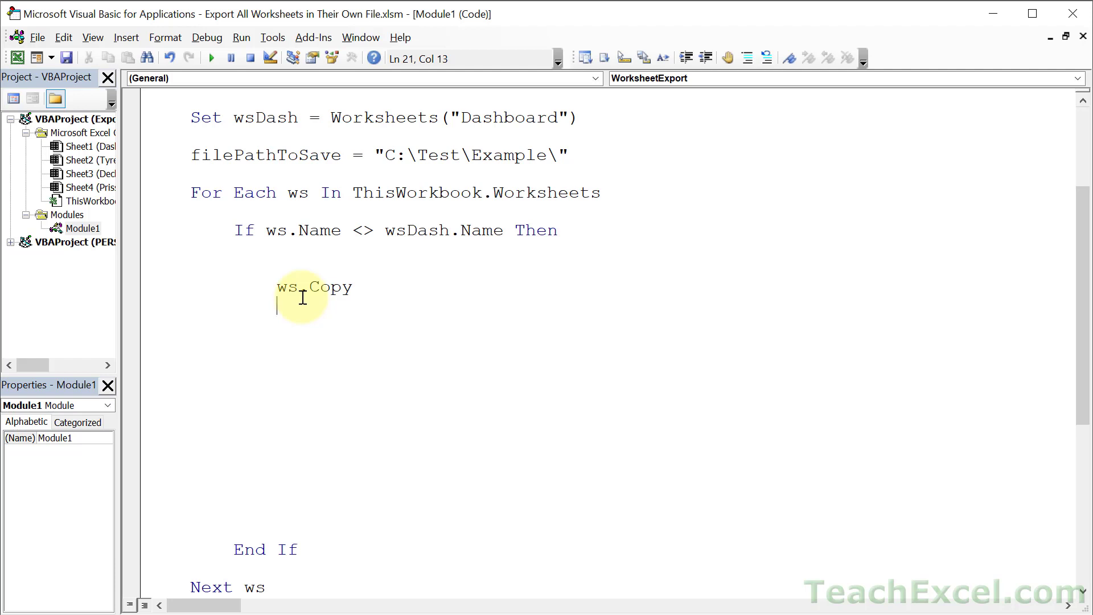
pyautogui.moveTo(298, 442)
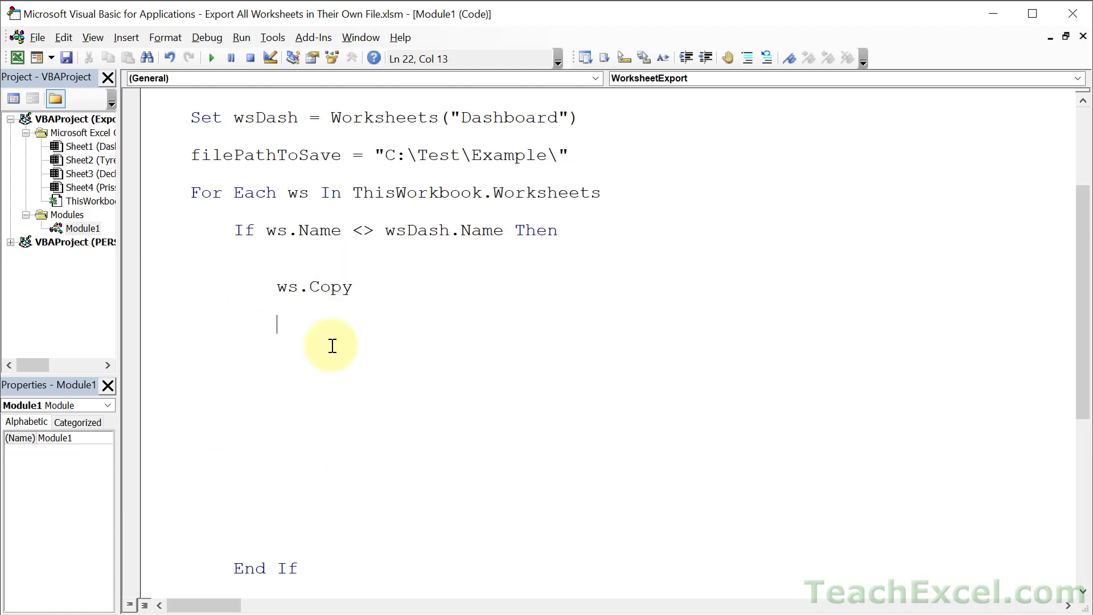
# - Add Set wbToSave = ActiveWorkbook below ws.Copy, completing ActiveWorkbook from IntelliSense
pyautogui.write('s')
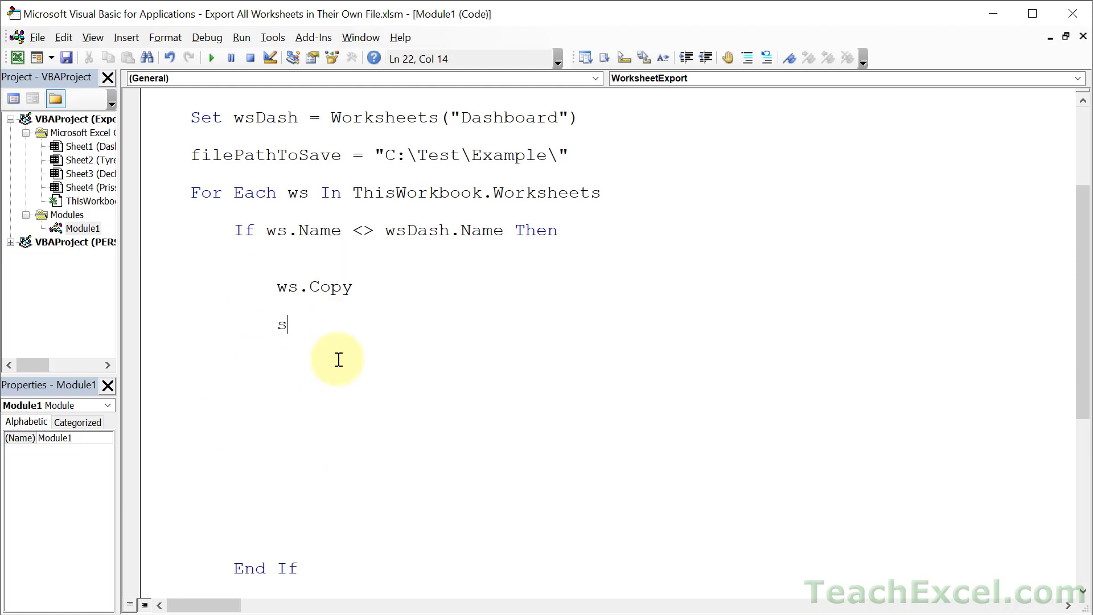
pyautogui.write('et wbt')
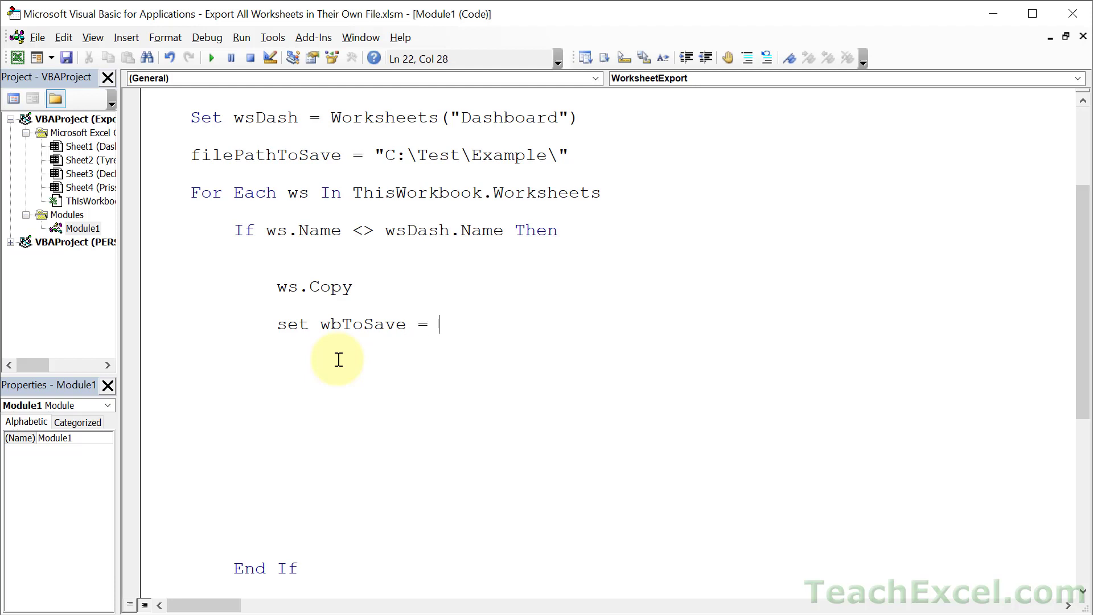
pyautogui.write('activew')
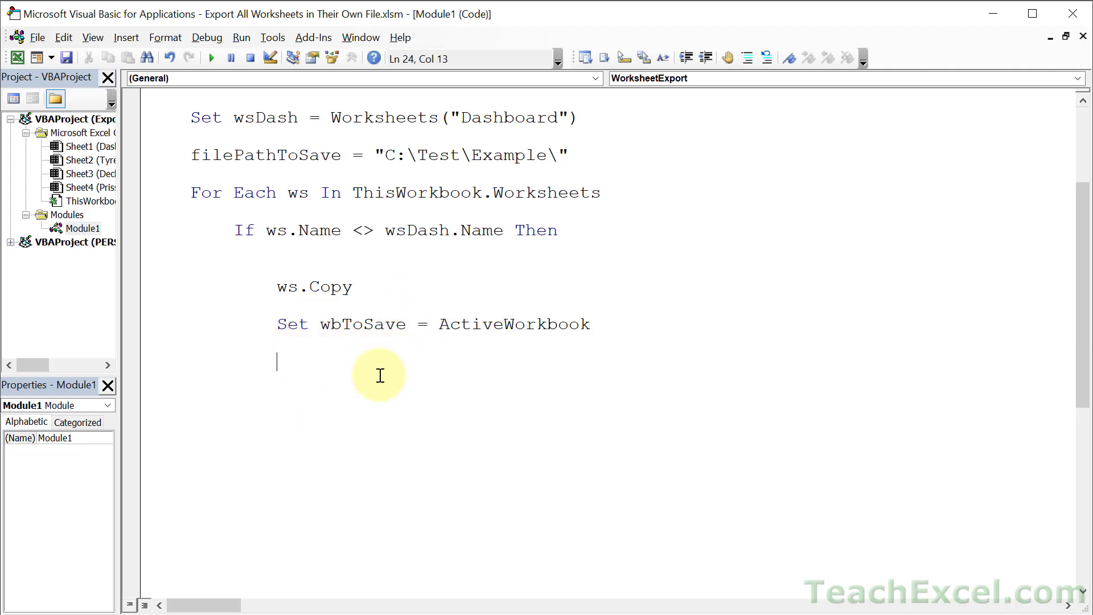
pyautogui.doubleClick(362, 323)
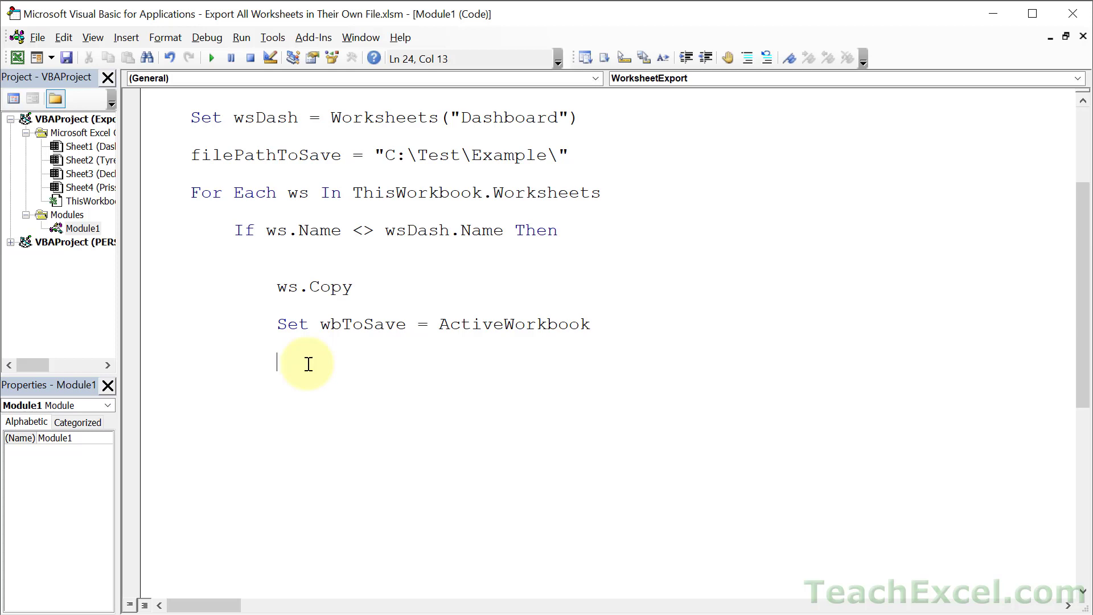
pyautogui.moveTo(252, 368)
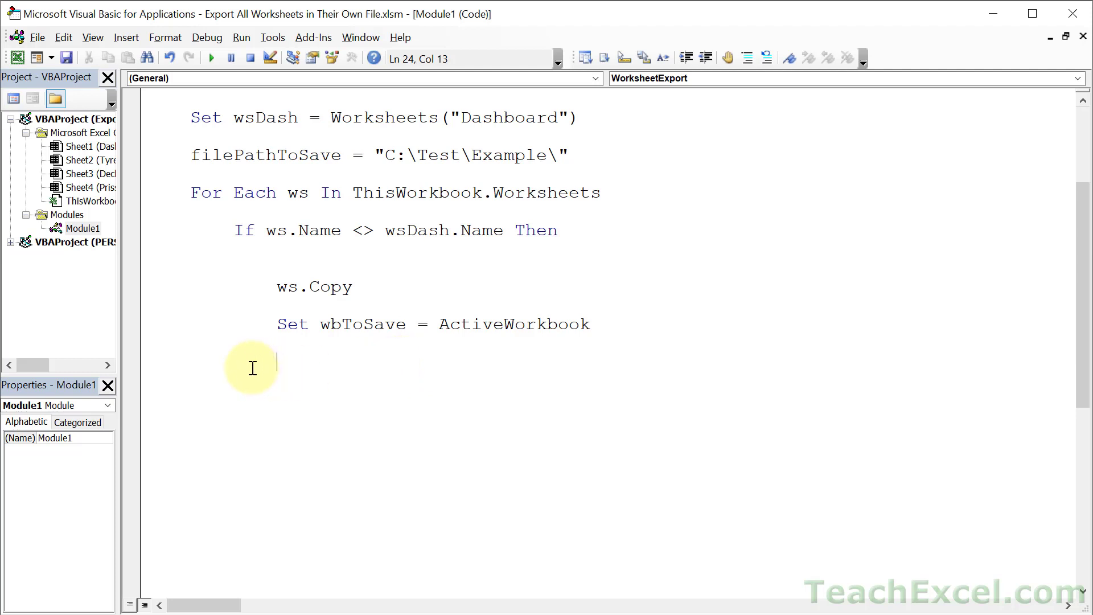
pyautogui.moveTo(393, 358)
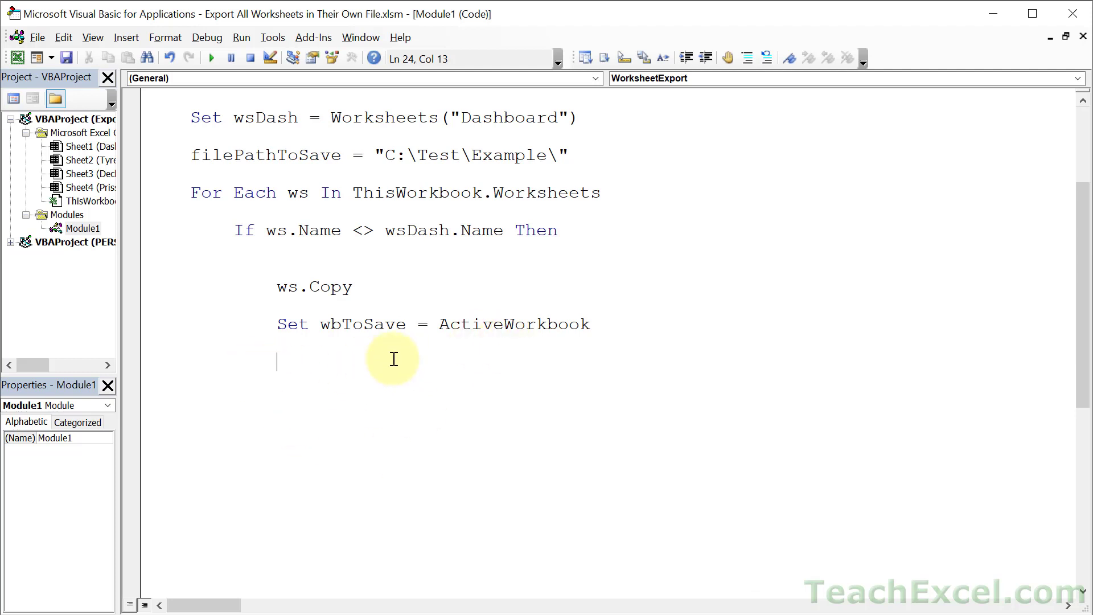
# - Write wbToSave.SaveAs Filename:=filePathToSave & wbToSave.Worksheets(1).Name, replacing a ws.Name attempt
pyautogui.write('wb')
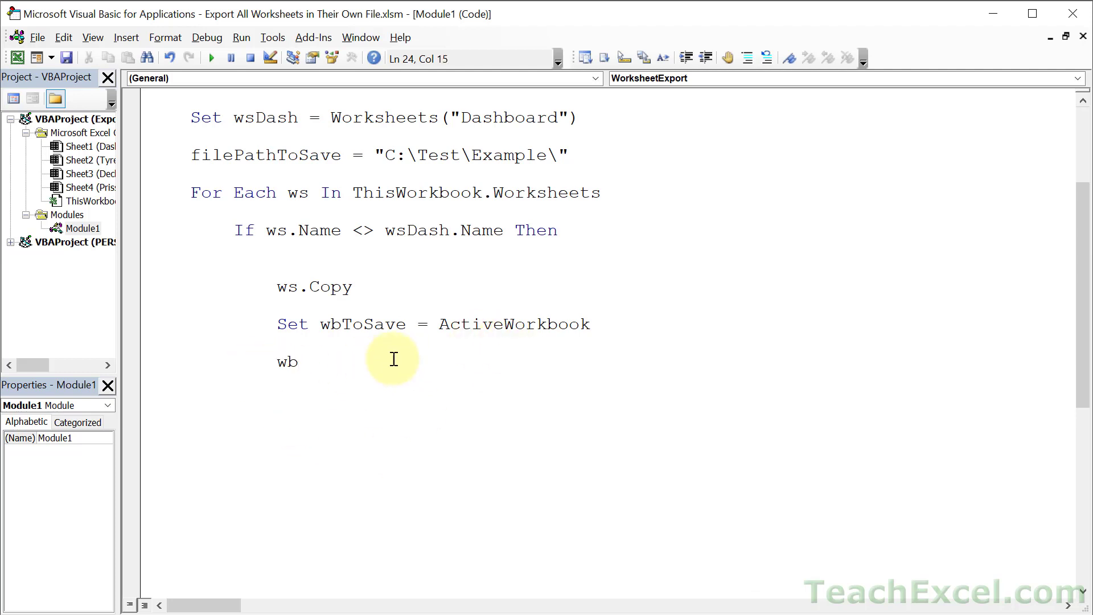
pyautogui.write('ToSave.saveas _')
pyautogui.write('File')
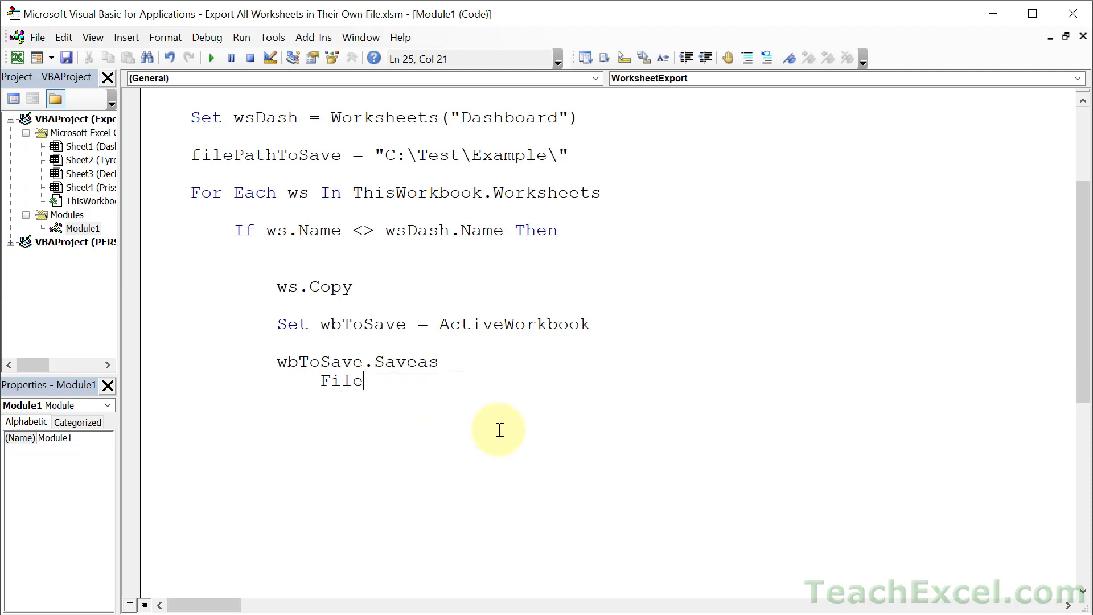
pyautogui.write('name:=')
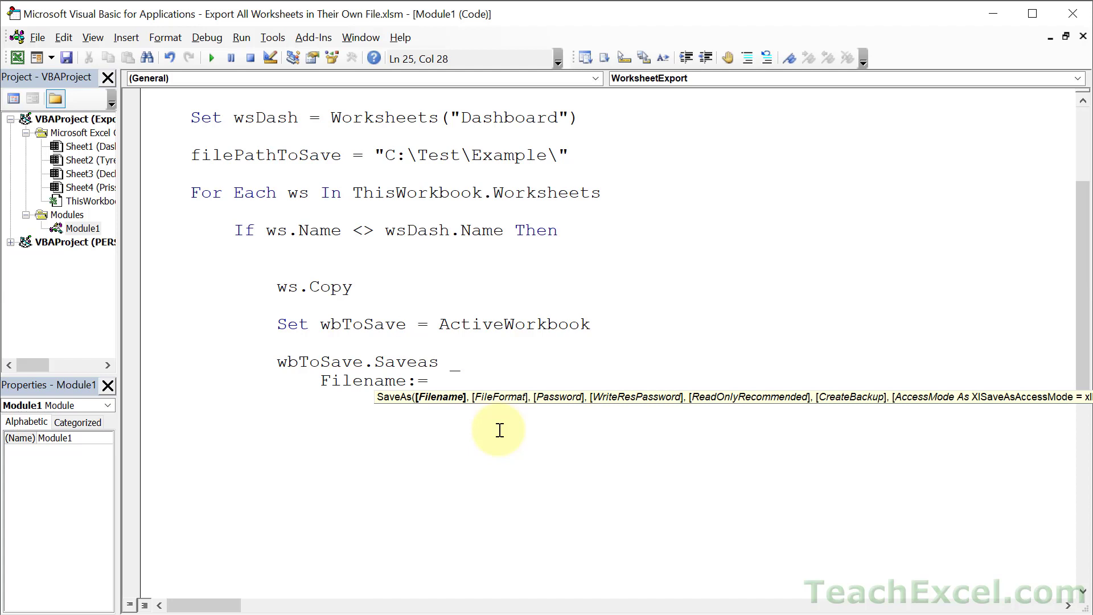
pyautogui.write('filePathToSave &')
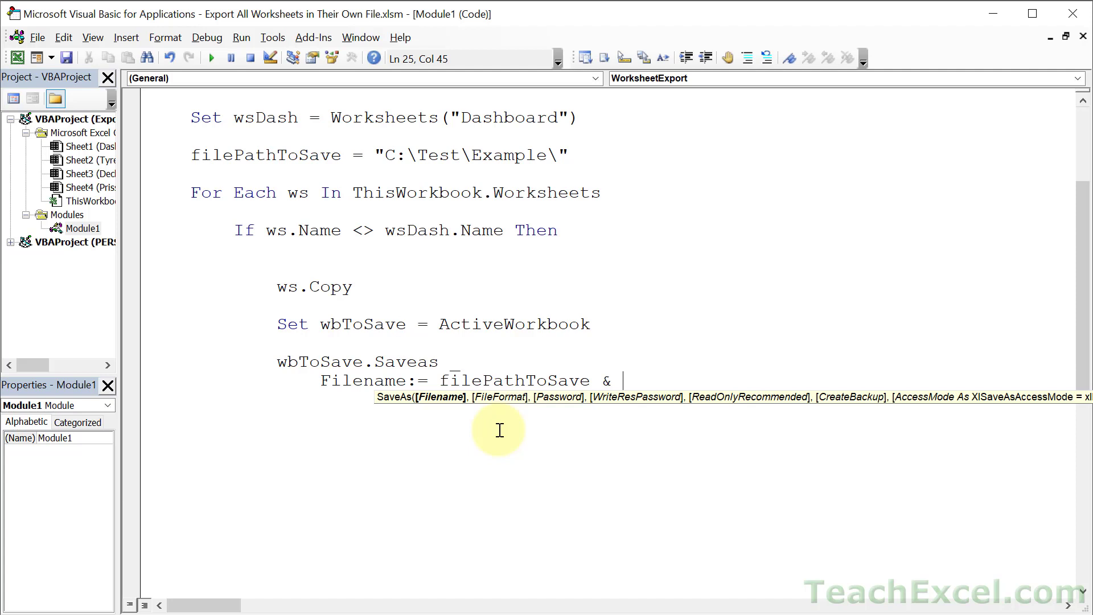
pyautogui.write('ws.name')
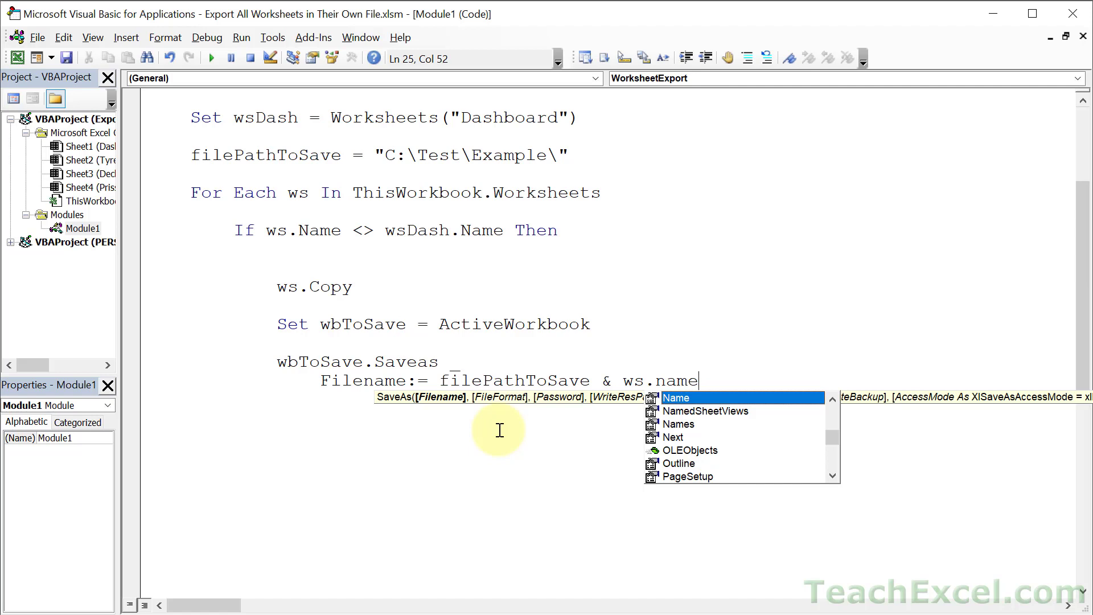
pyautogui.press('Backspace')
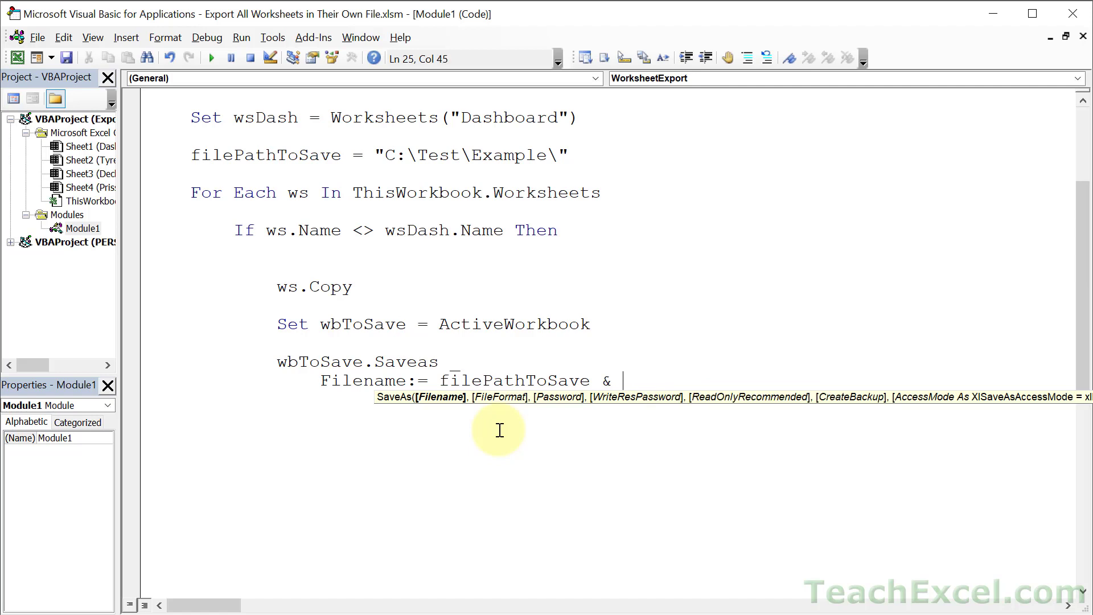
pyautogui.write('wbToSave')
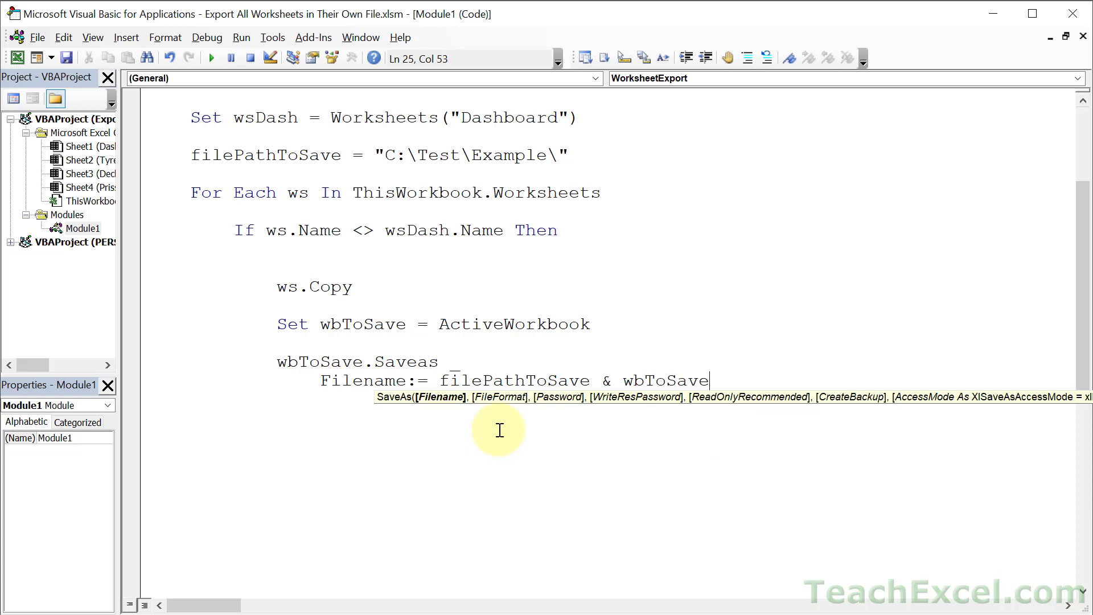
pyautogui.write('.Worksheets')
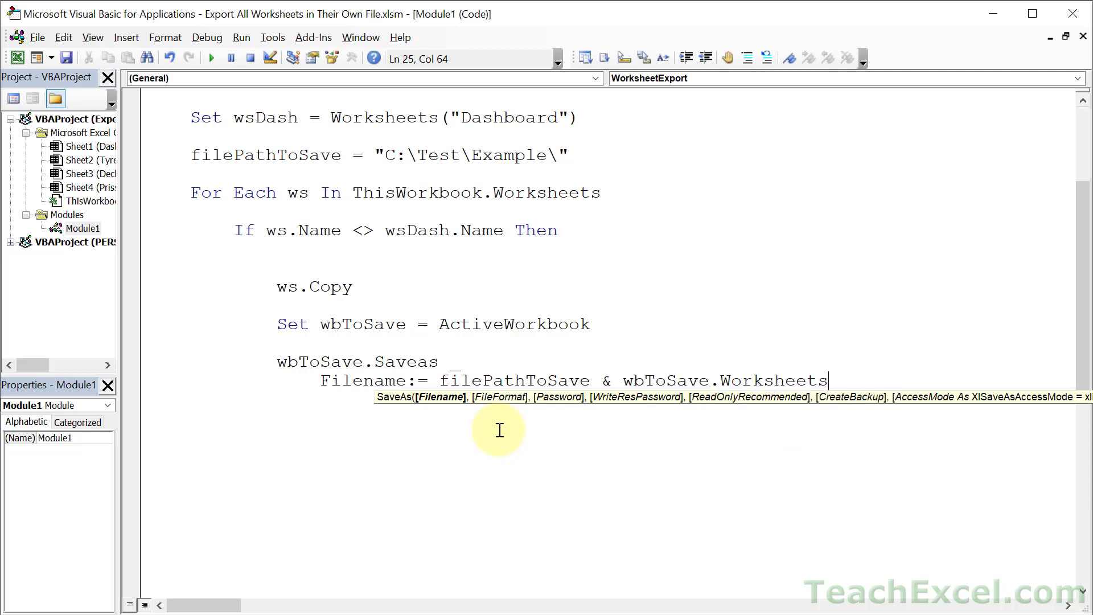
pyautogui.write('(1)')
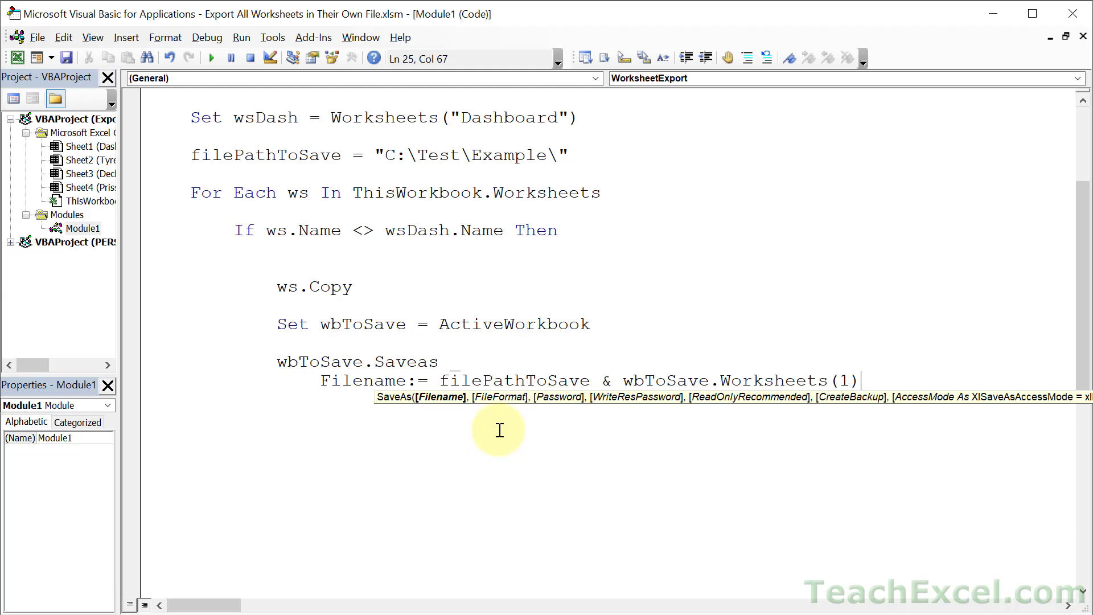
pyautogui.write('.anm')
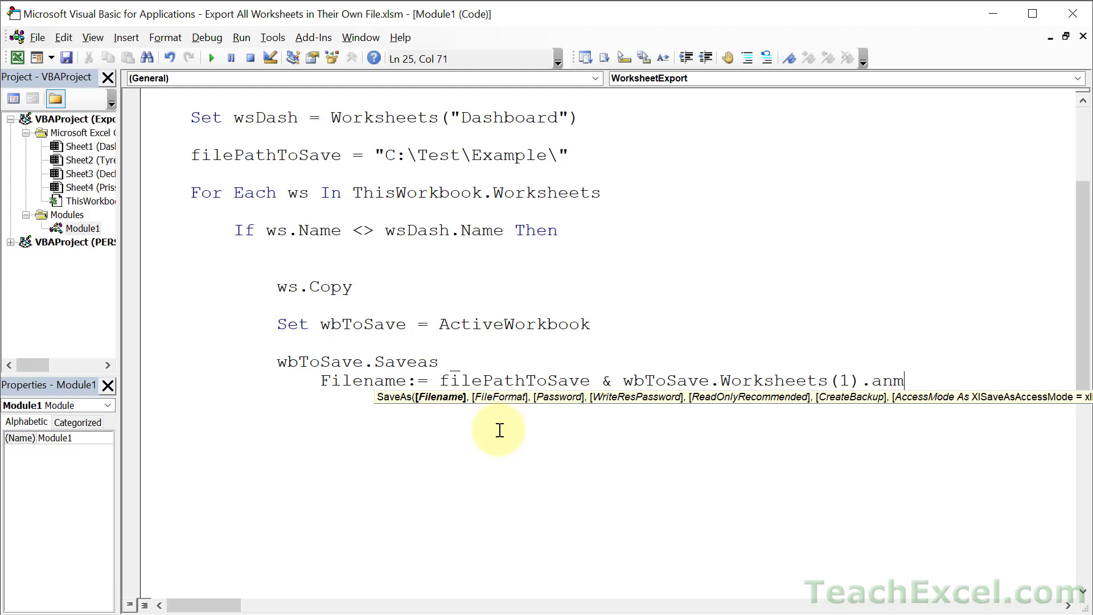
pyautogui.write('e')
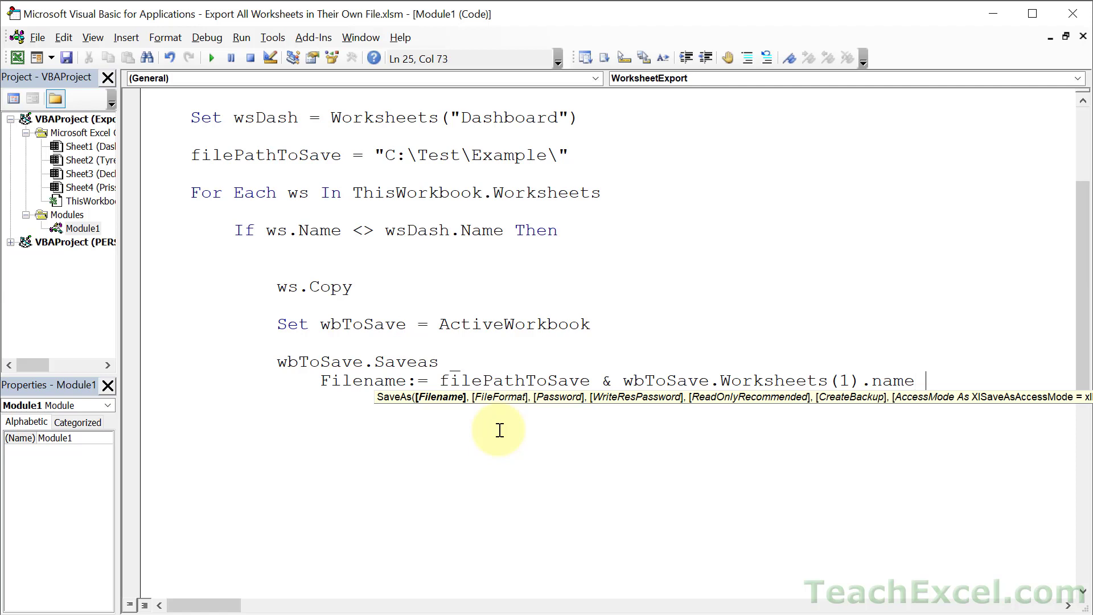
# - Append & ".xlsx" to the filename and add FileFormat:=51
pyautogui.write('&')
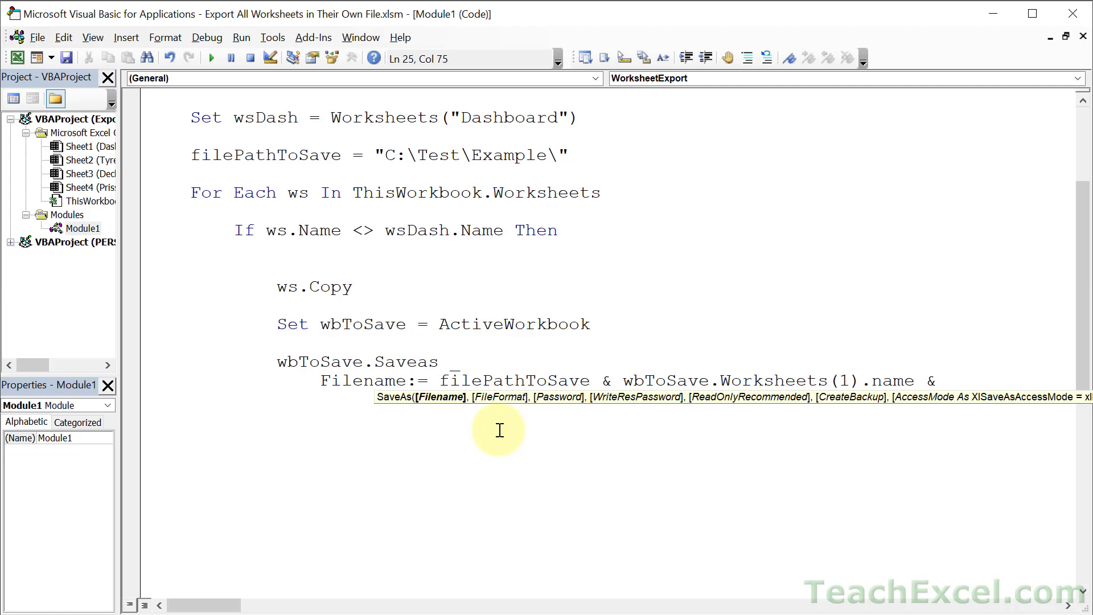
pyautogui.write('"."')
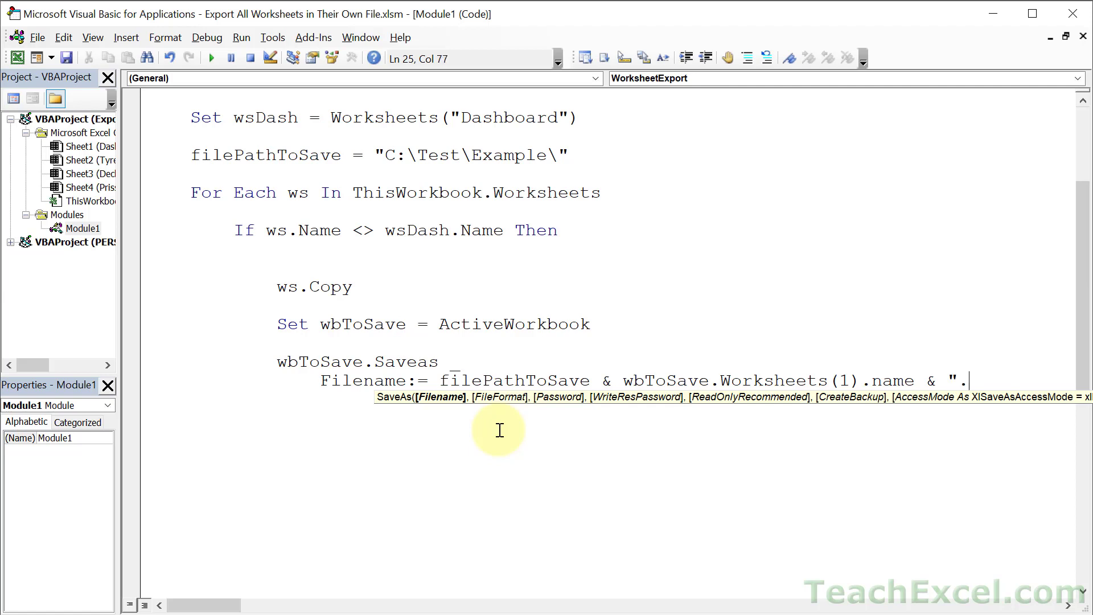
pyautogui.write('xlsx"')
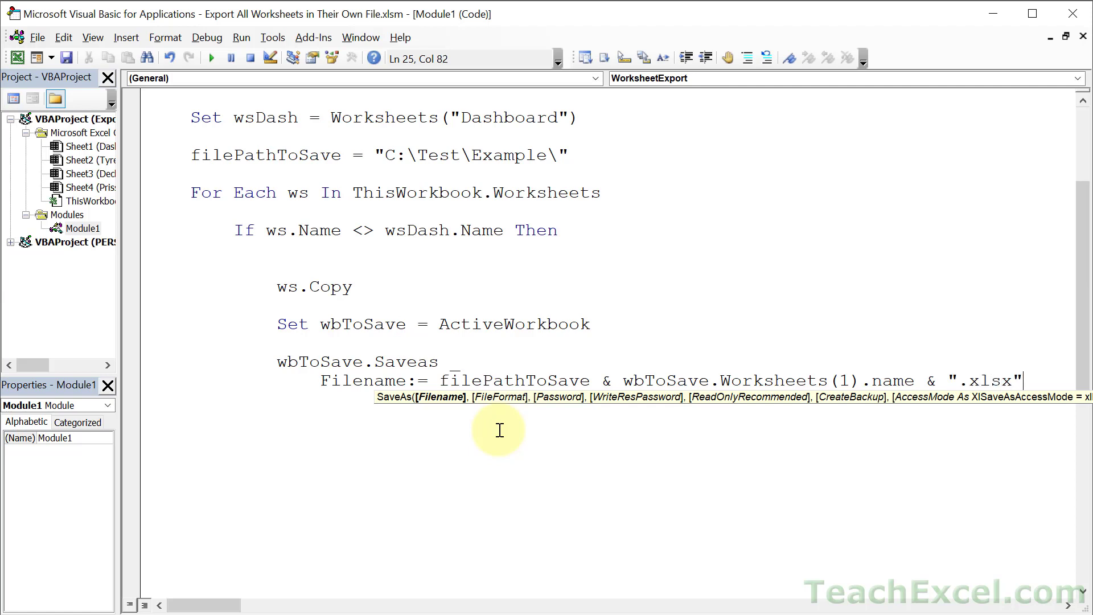
pyautogui.write(', _')
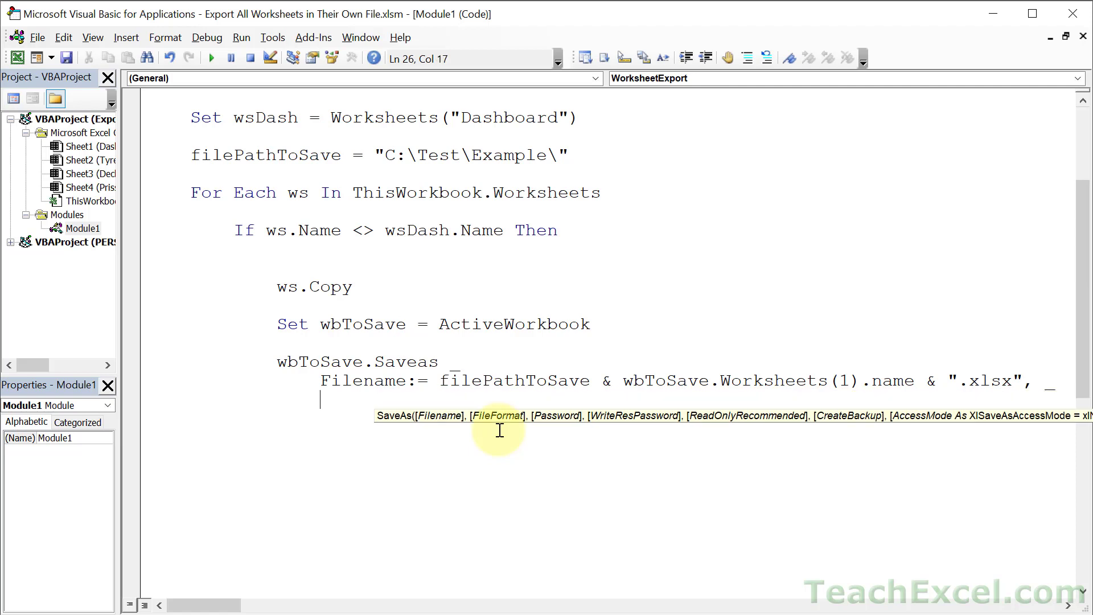
pyautogui.write('FileFOrm')
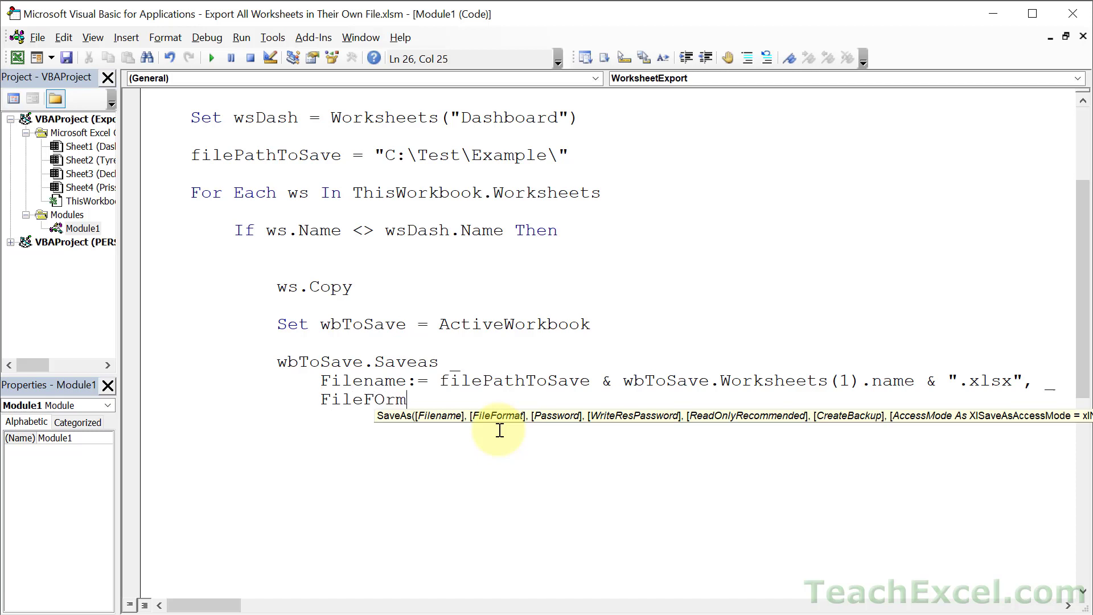
pyautogui.write('at:')
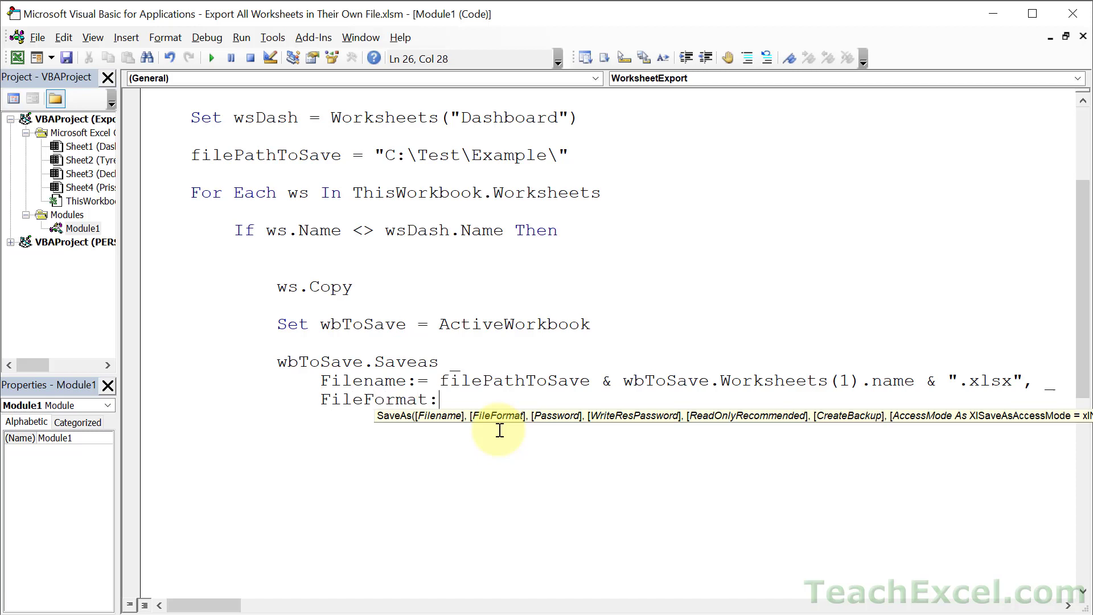
pyautogui.write(':=')
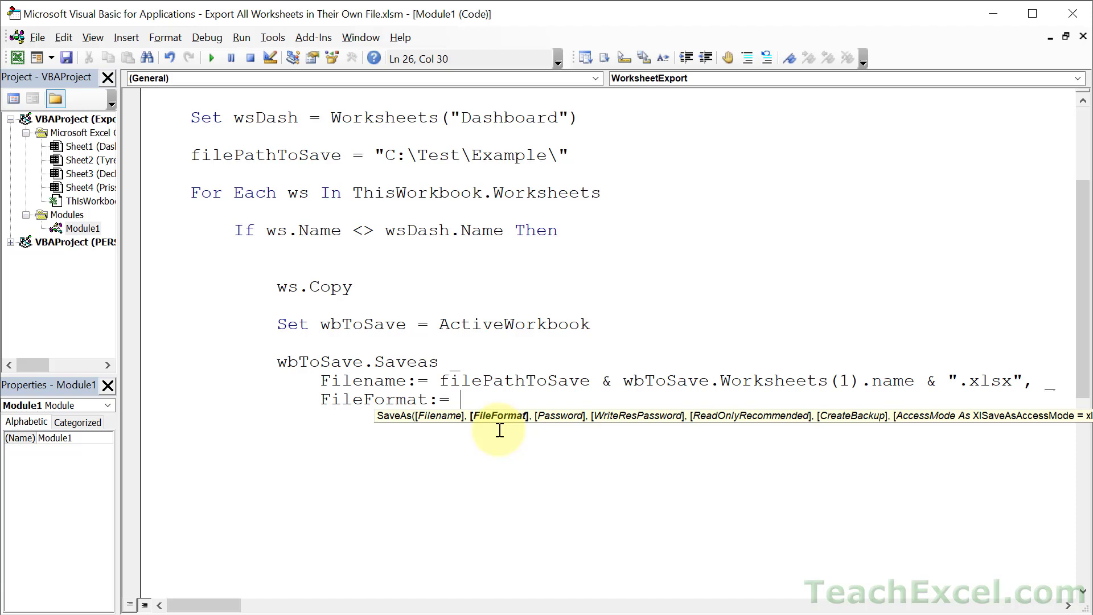
pyautogui.write('51')
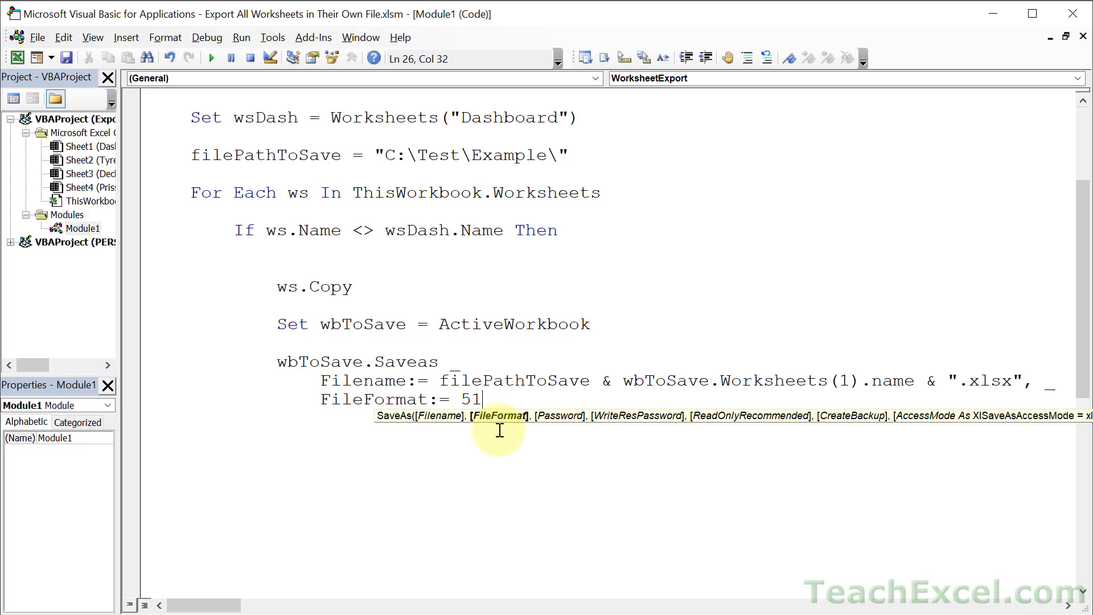
pyautogui.moveTo(523, 451)
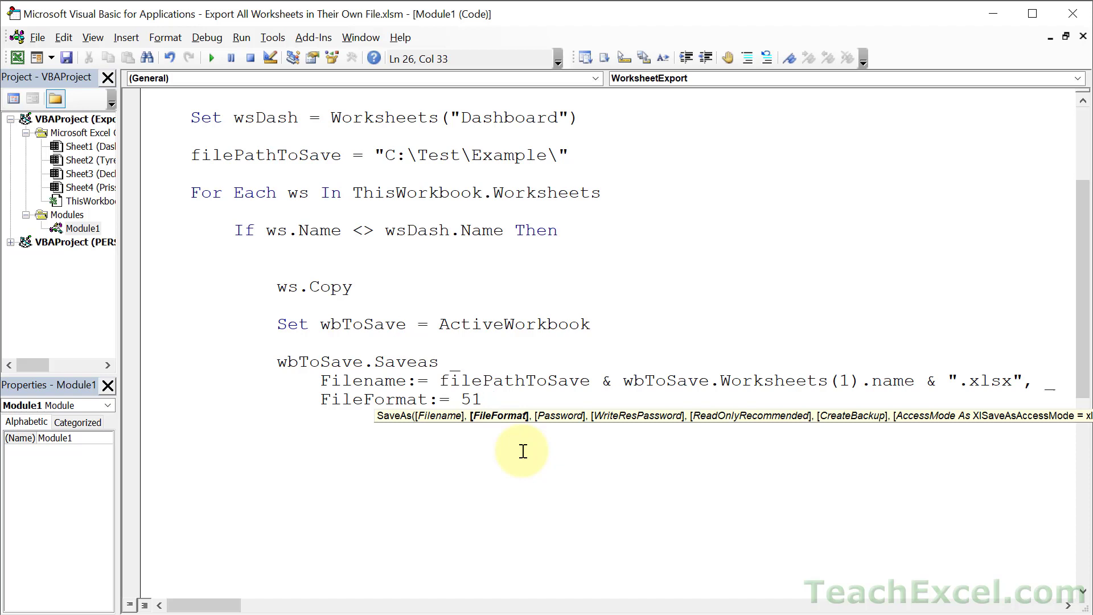
pyautogui.moveTo(501, 491)
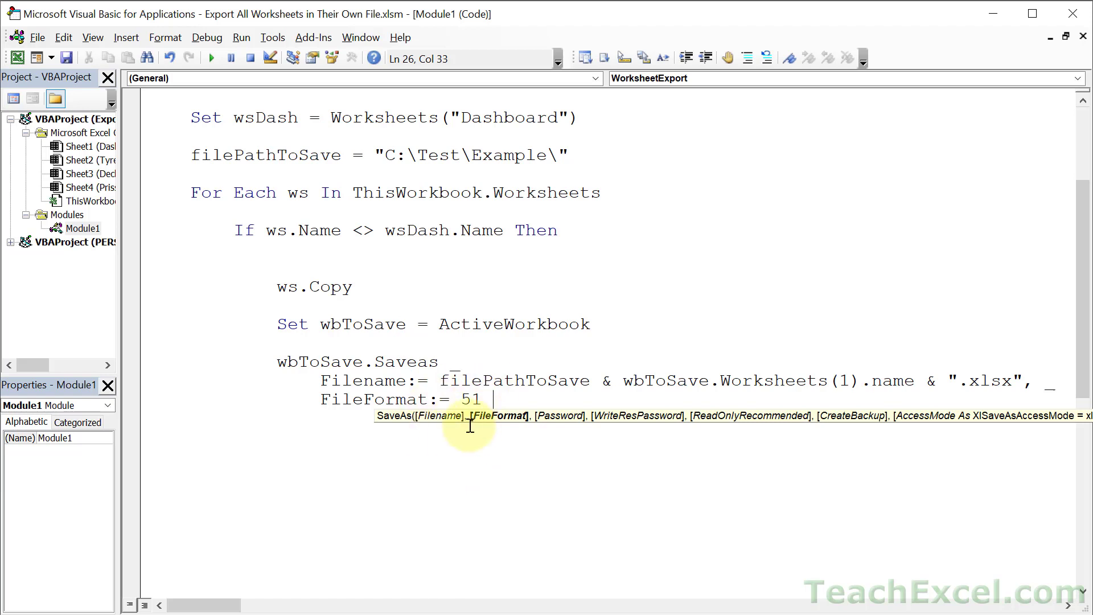
pyautogui.moveTo(483, 455)
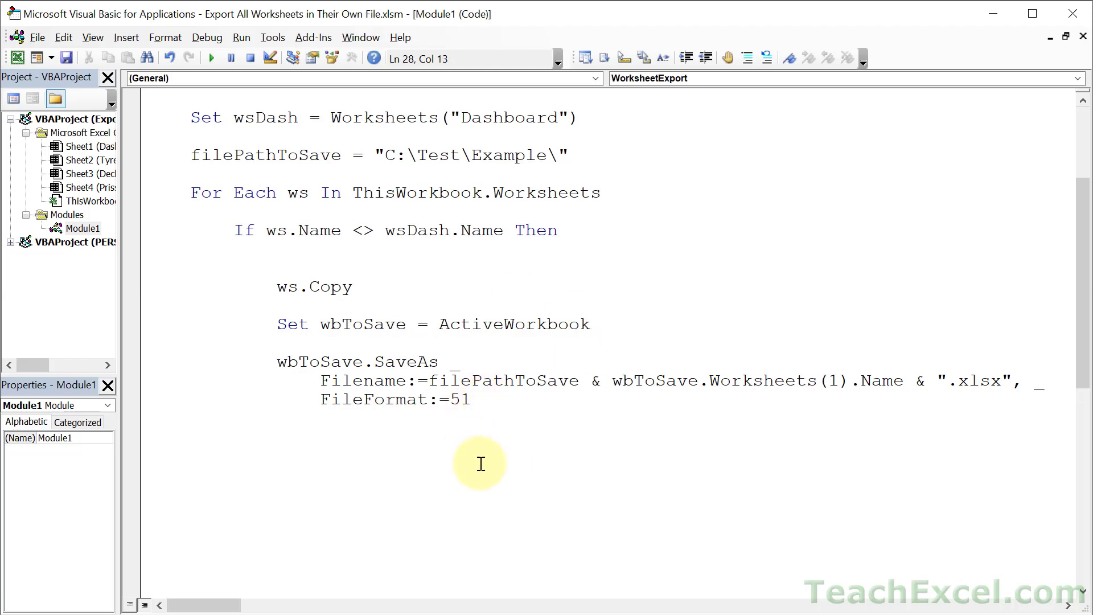
# - Add wbToSave.Close True after the SaveAs statement
pyautogui.click(277, 437)
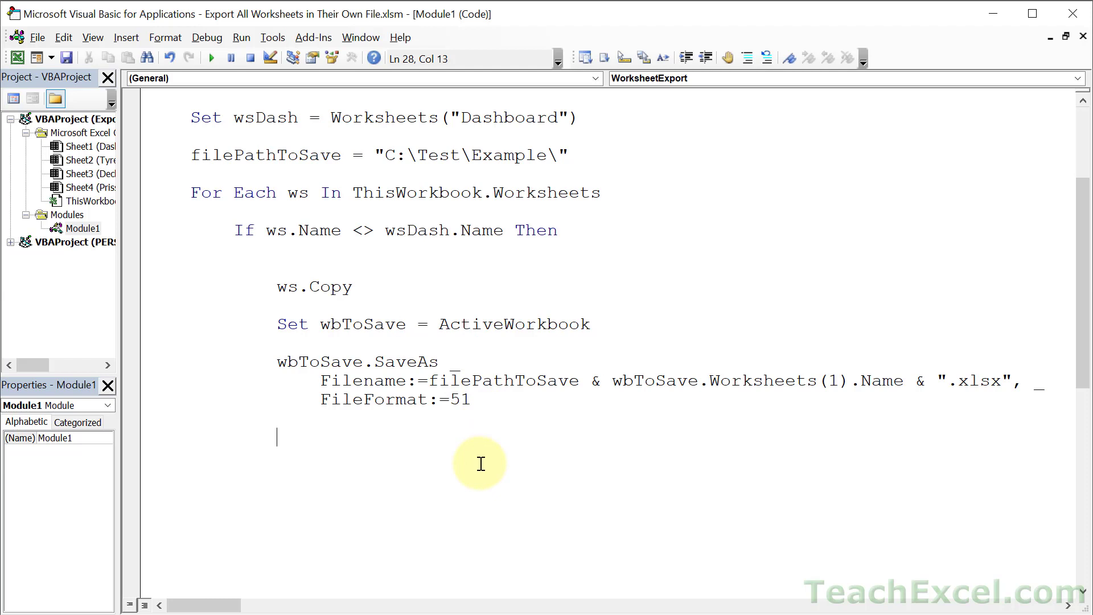
pyautogui.write('wbToSave')
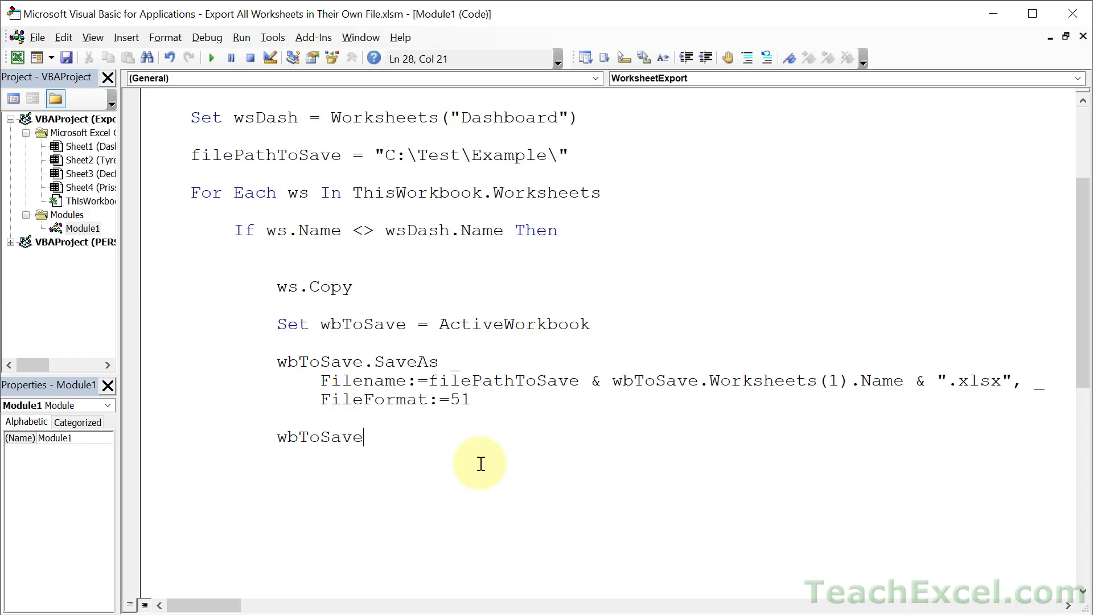
pyautogui.write('.Close')
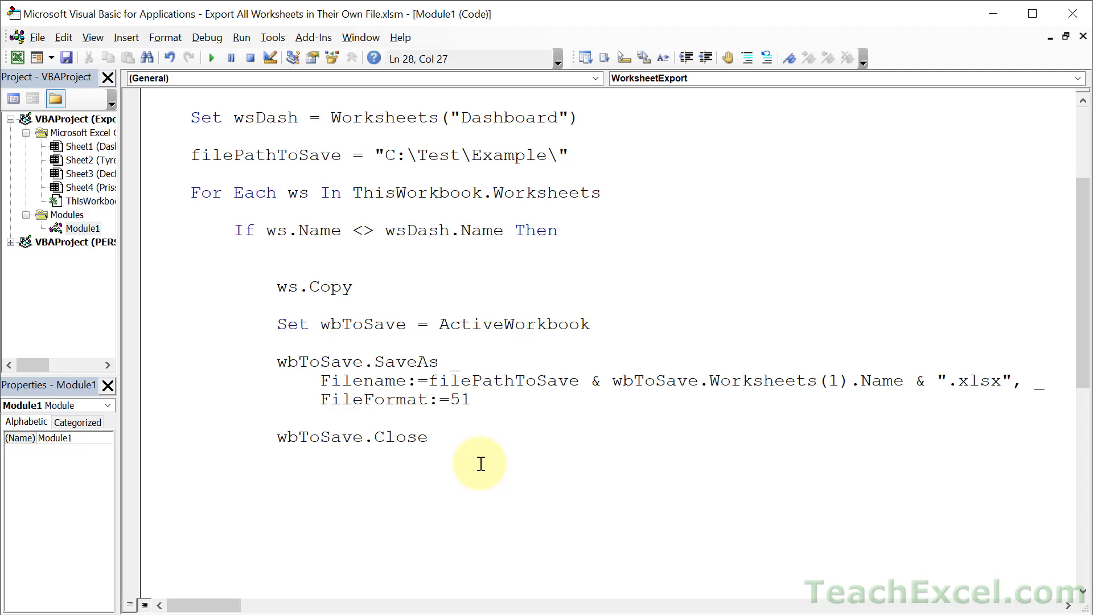
pyautogui.write('true')
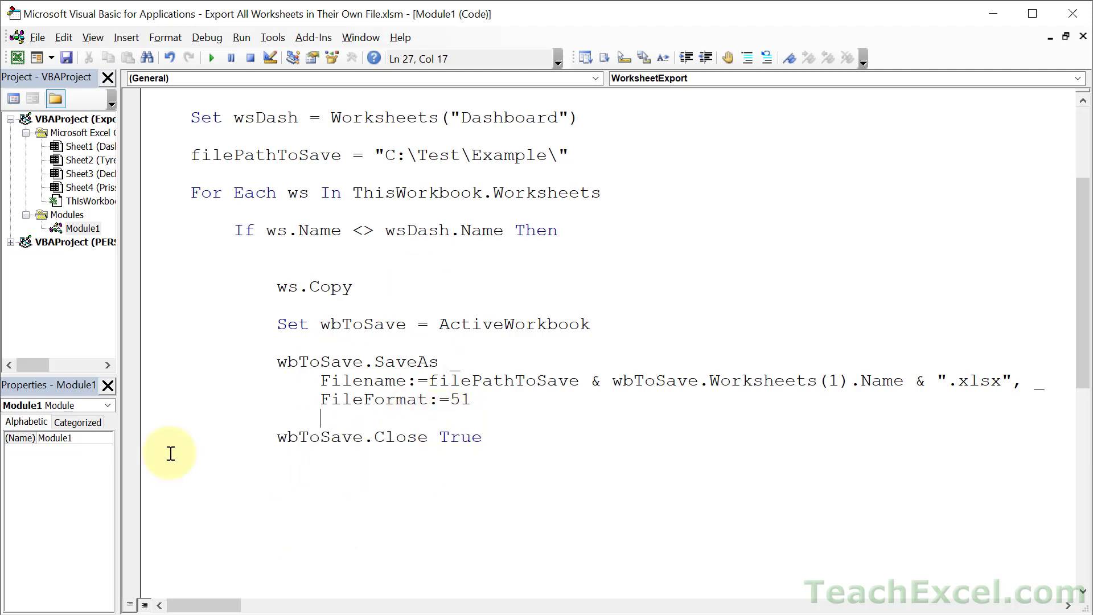
# - Scroll through the finished WorksheetExport macro to review it
pyautogui.scroll(-3)
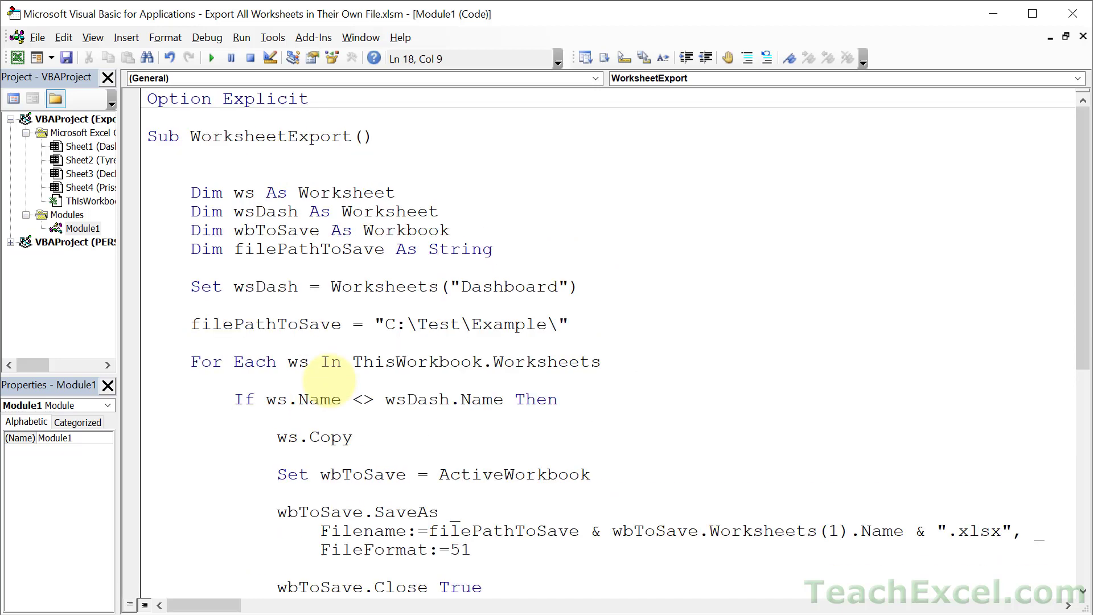
pyautogui.scroll(-3)
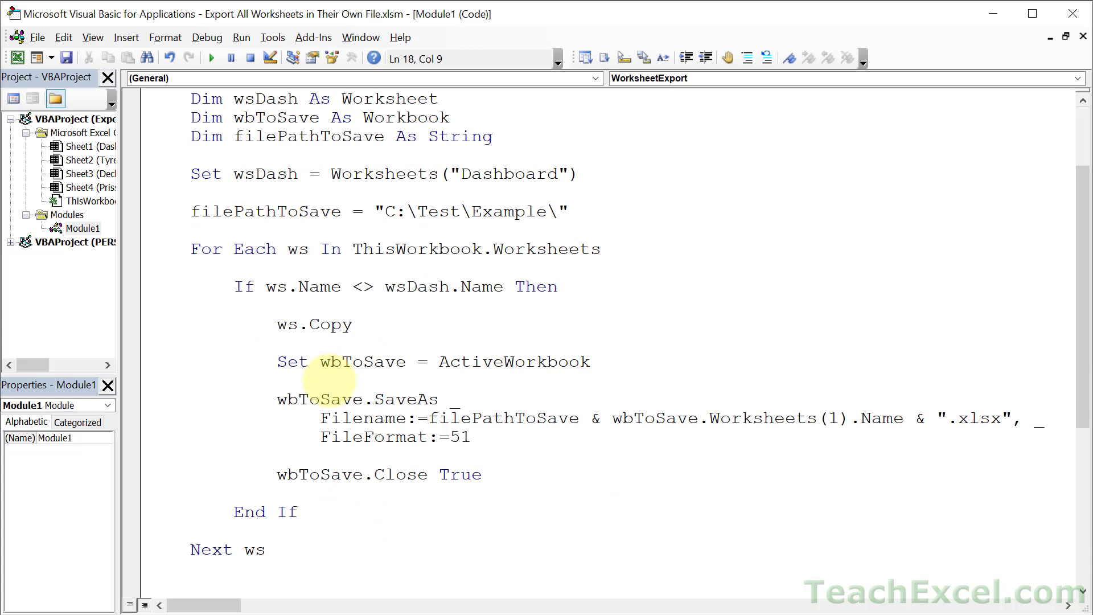
pyautogui.click(235, 305)
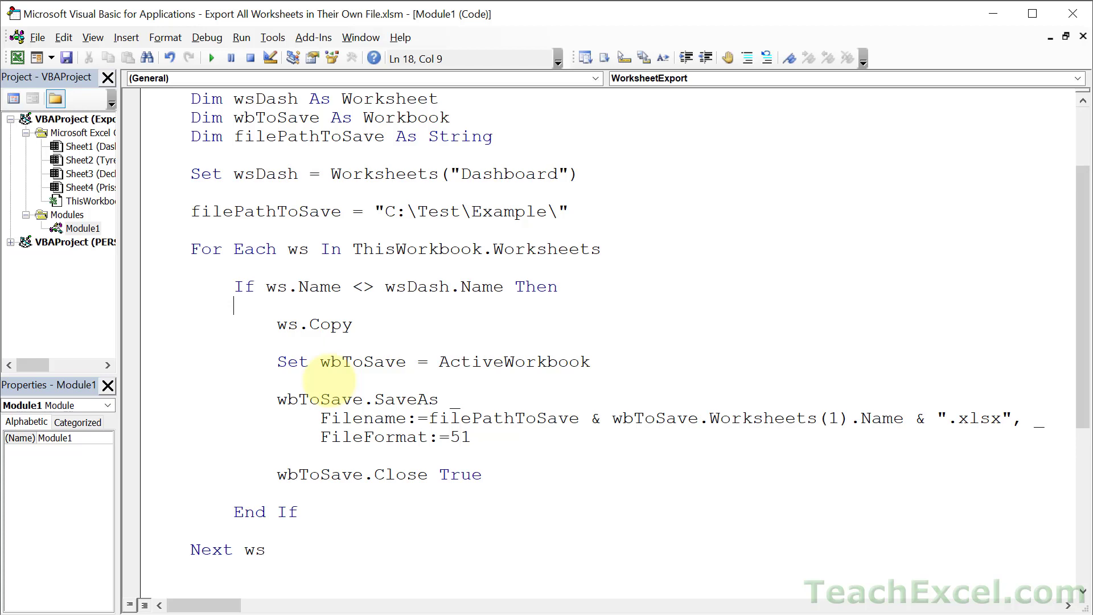
pyautogui.moveTo(524, 330)
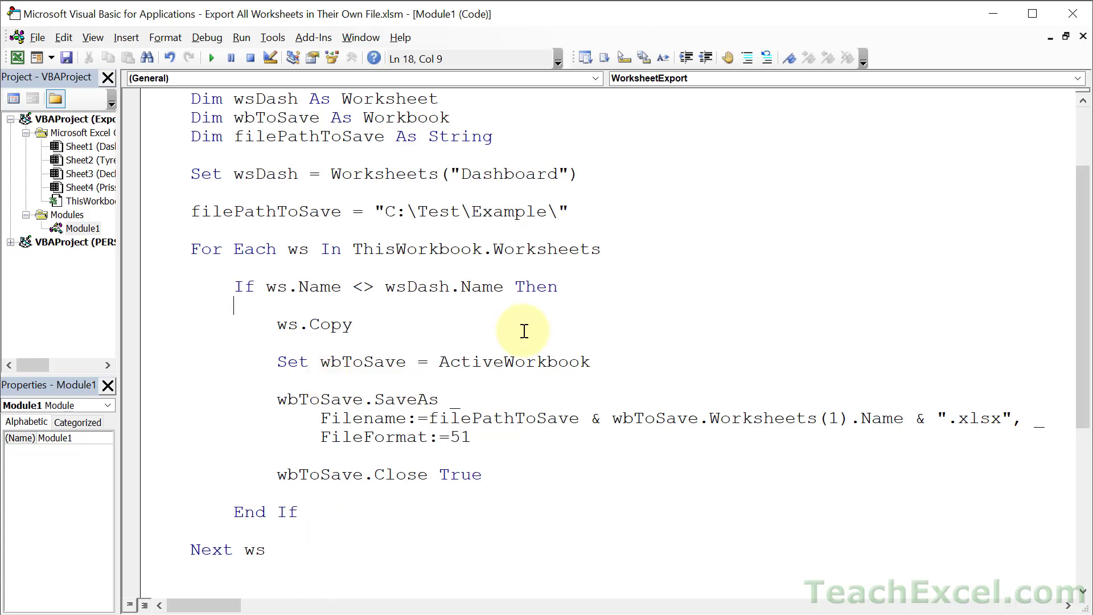
pyautogui.scroll(3)
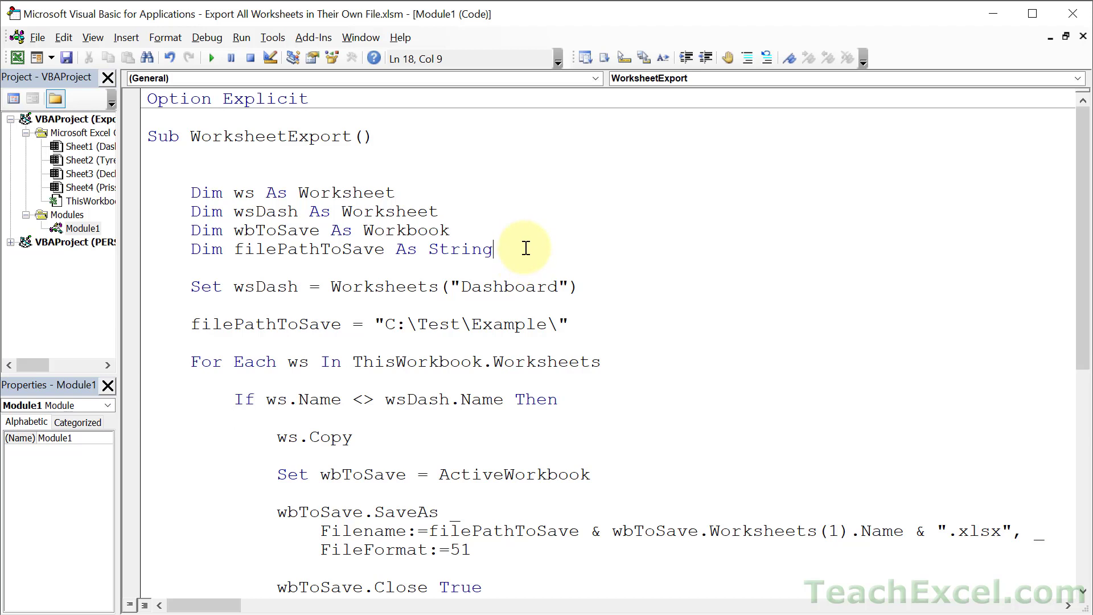
# - Add Application.ScreenUpdating = False after the Dim lines
pyautogui.write('app')
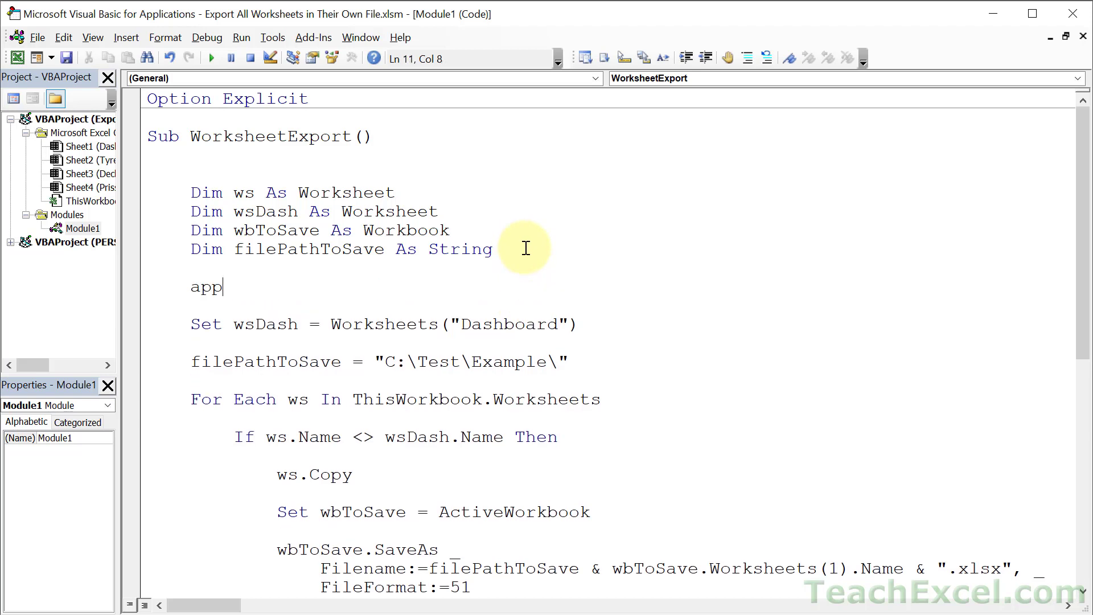
pyautogui.write('lication.ScreenUpdating')
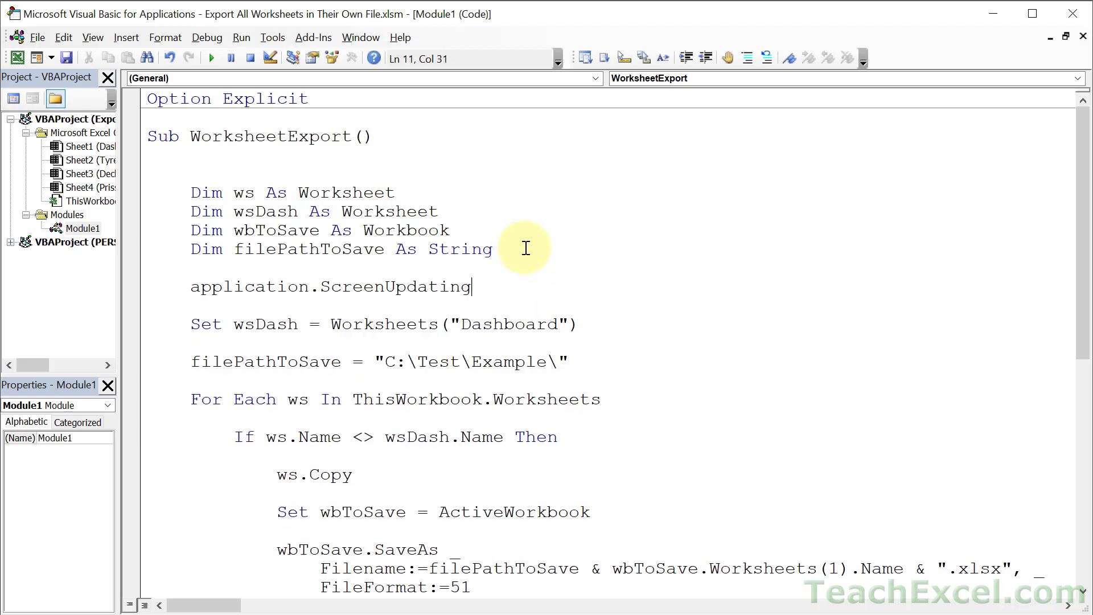
pyautogui.write('=false')
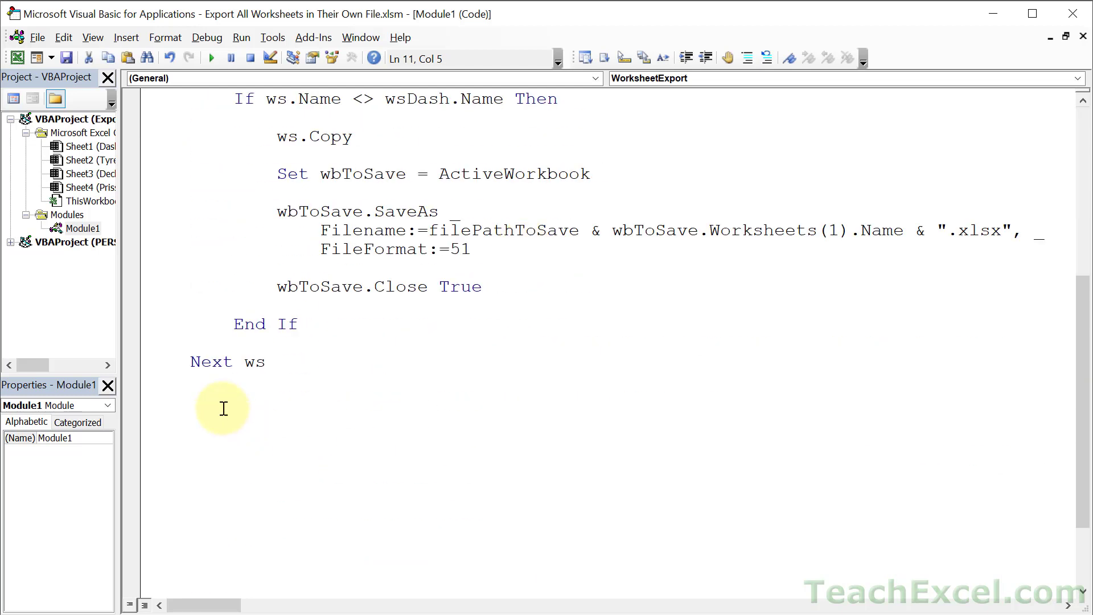
# - Add Application.ScreenUpdating = True after Next ws and return to Excel
pyautogui.write('application.ScreenUpdating=fals')
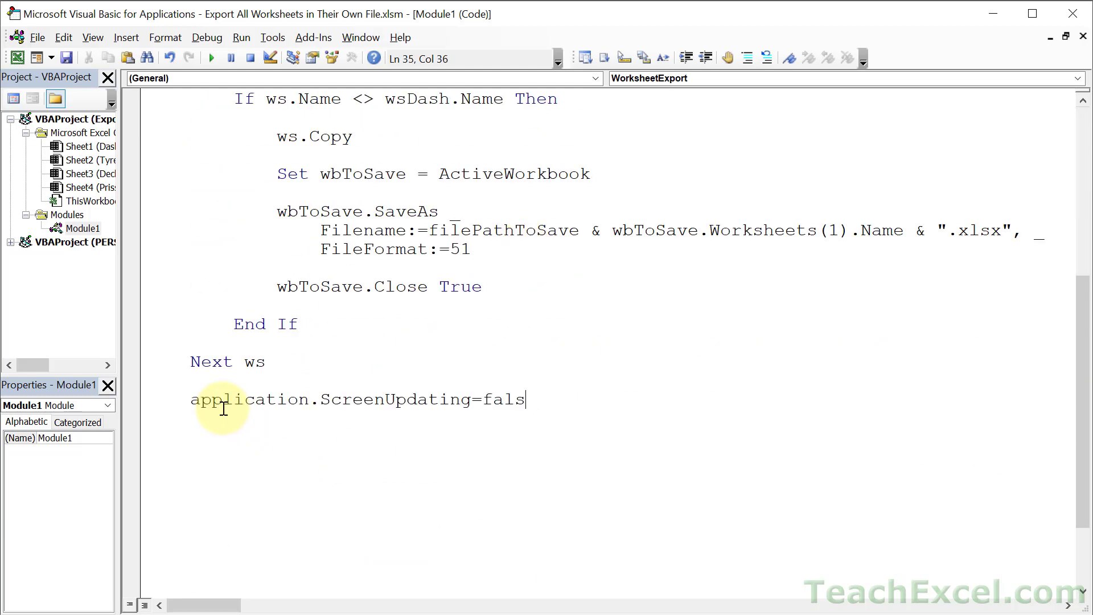
pyautogui.write('true')
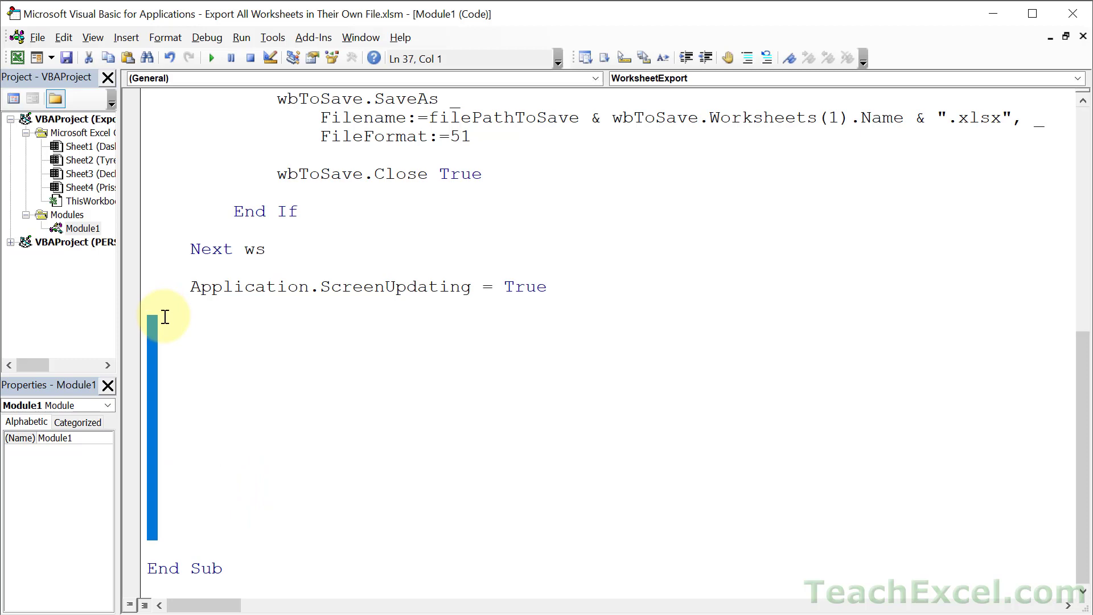
pyautogui.scroll(3)
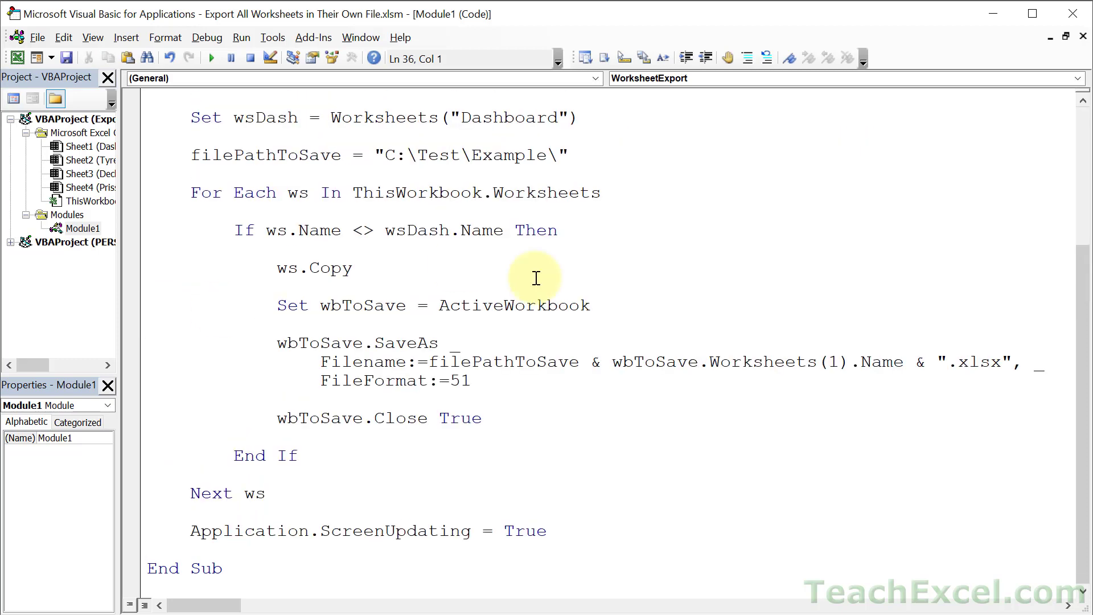
pyautogui.scroll(3)
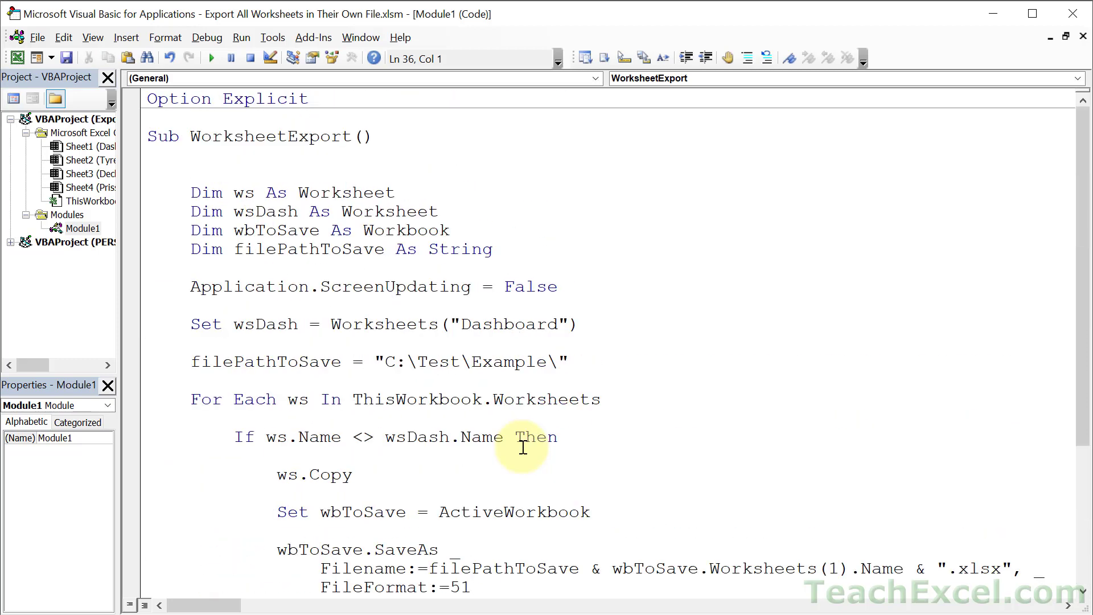
pyautogui.click(342, 174)
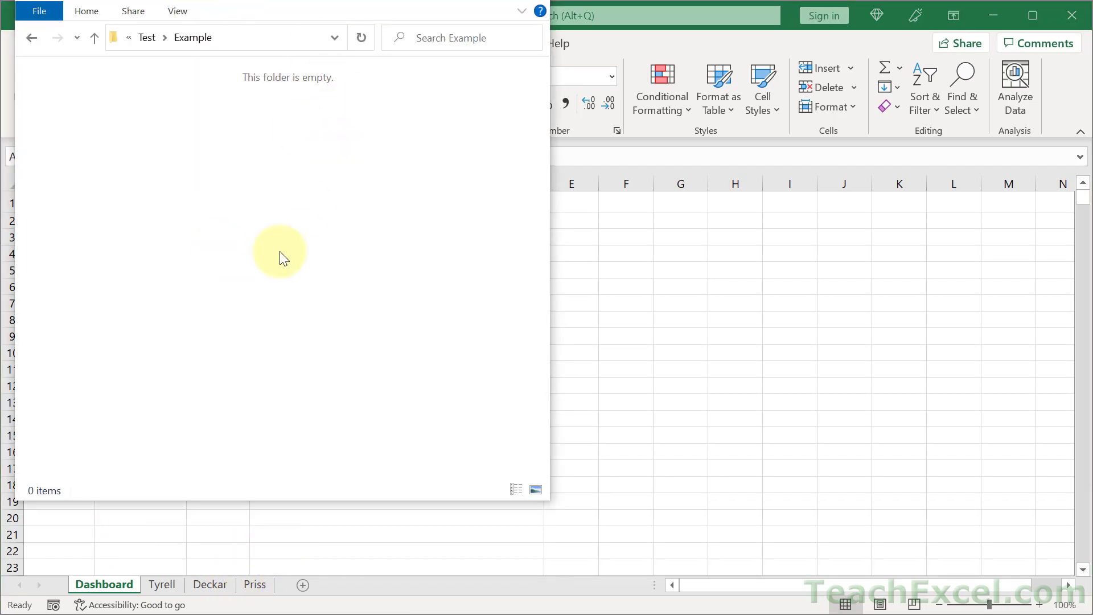
pyautogui.moveTo(694, 345)
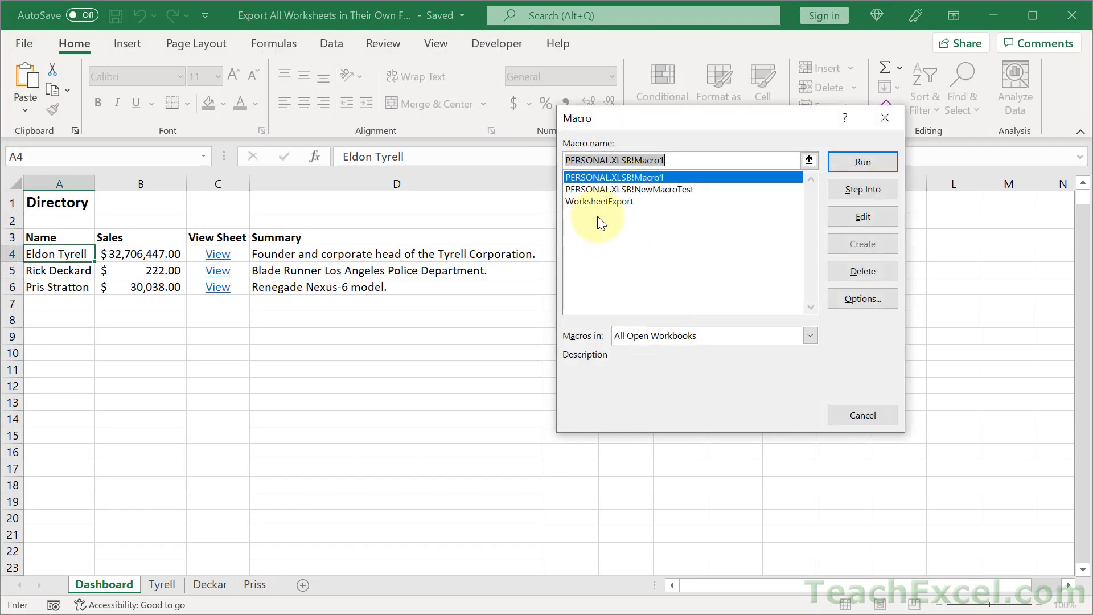
# - Run WorksheetExport from the Macros dialog, producing a separate Tyrell workbook
pyautogui.click(599, 200)
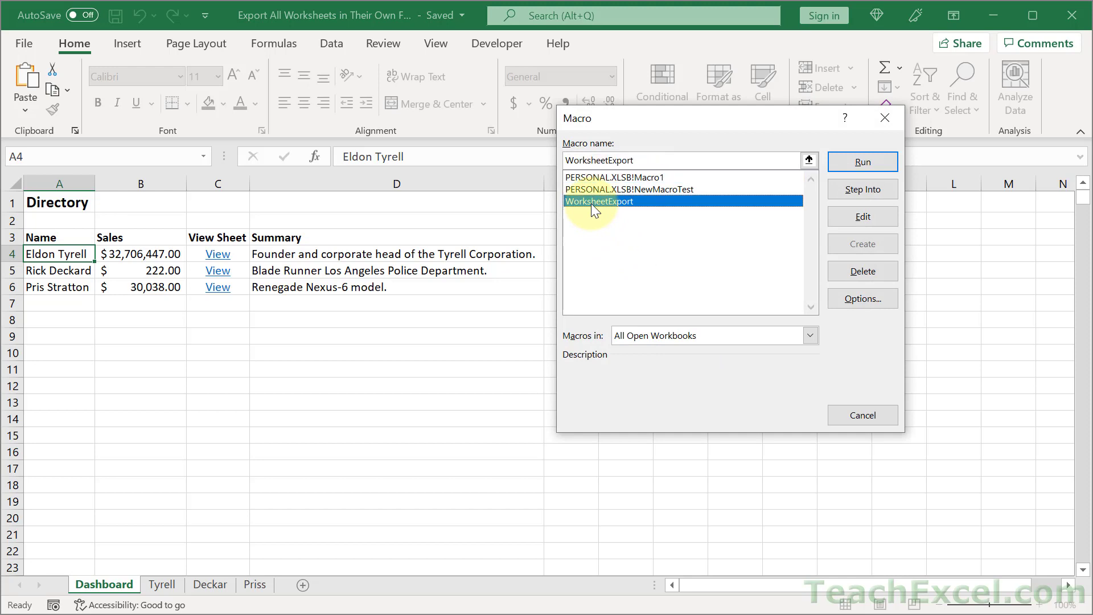
pyautogui.moveTo(880, 164)
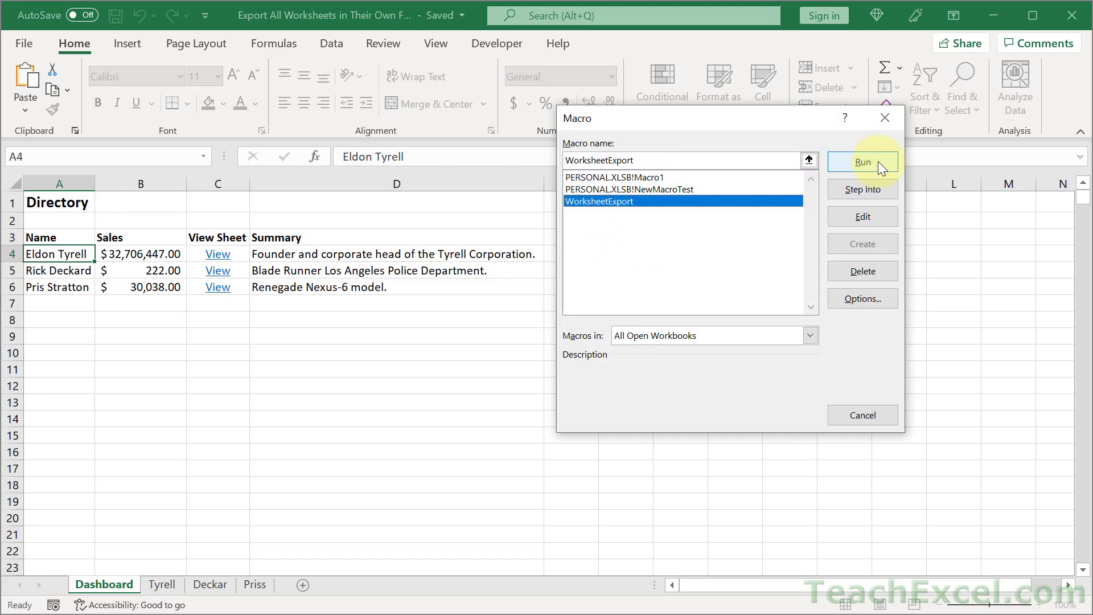
pyautogui.click(862, 162)
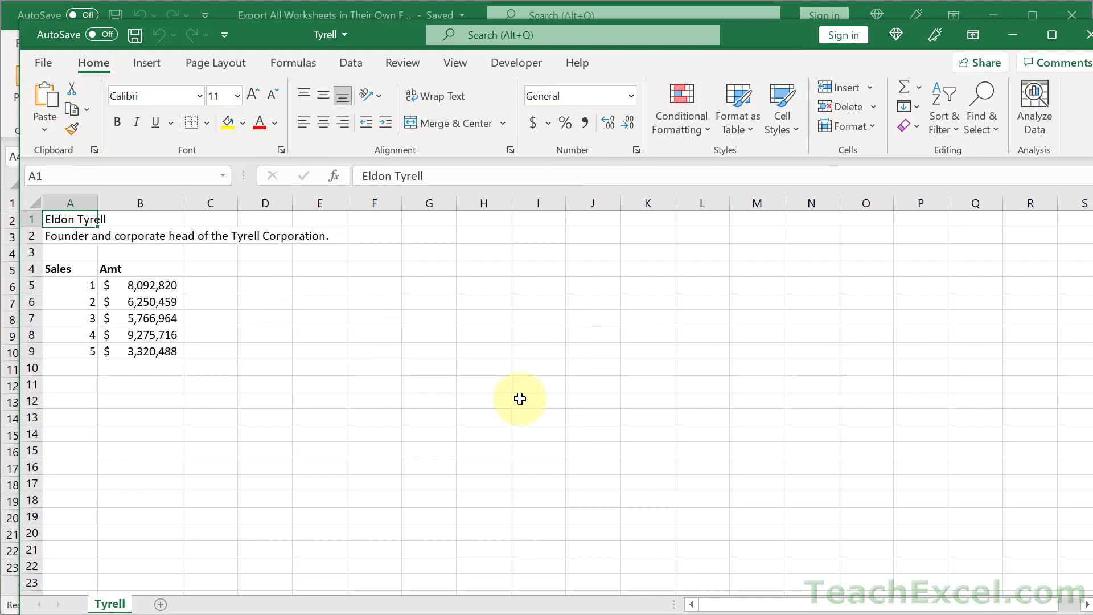
pyautogui.moveTo(549, 376)
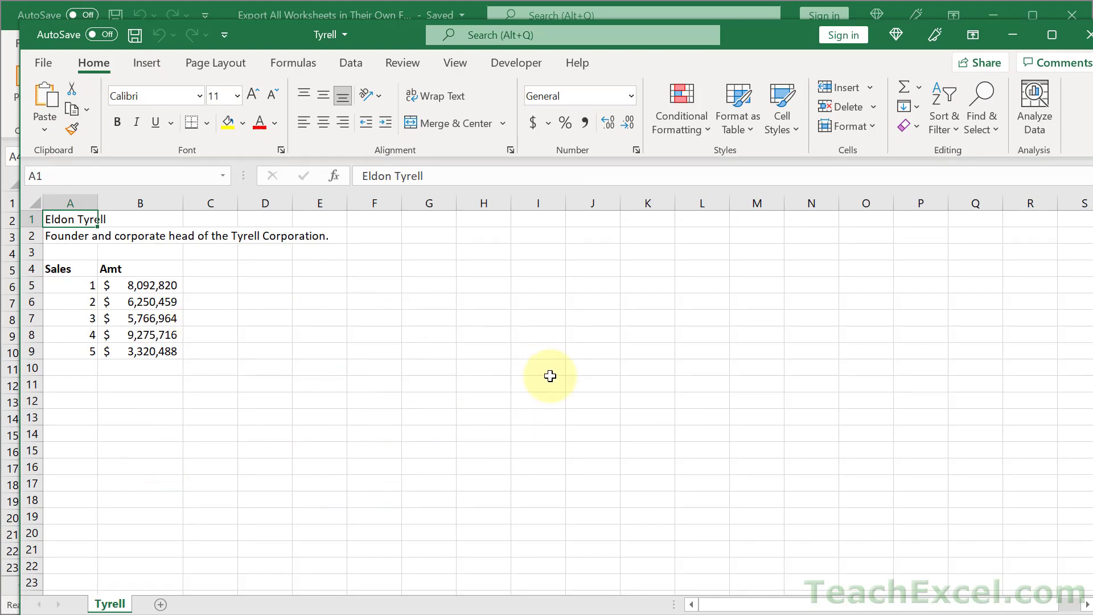
pyautogui.moveTo(983, 244)
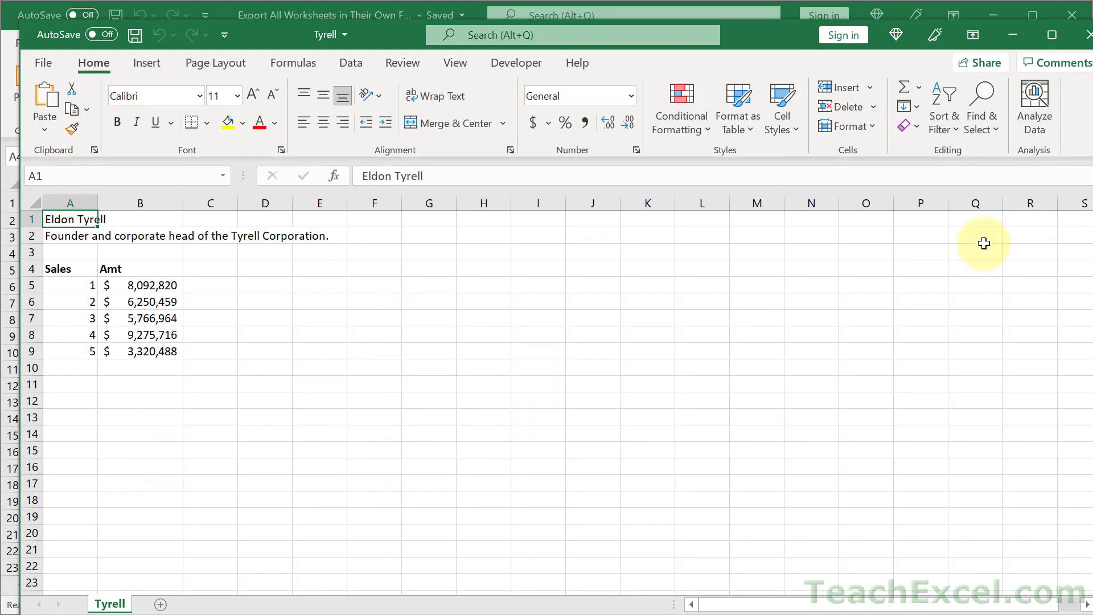
pyautogui.click(104, 584)
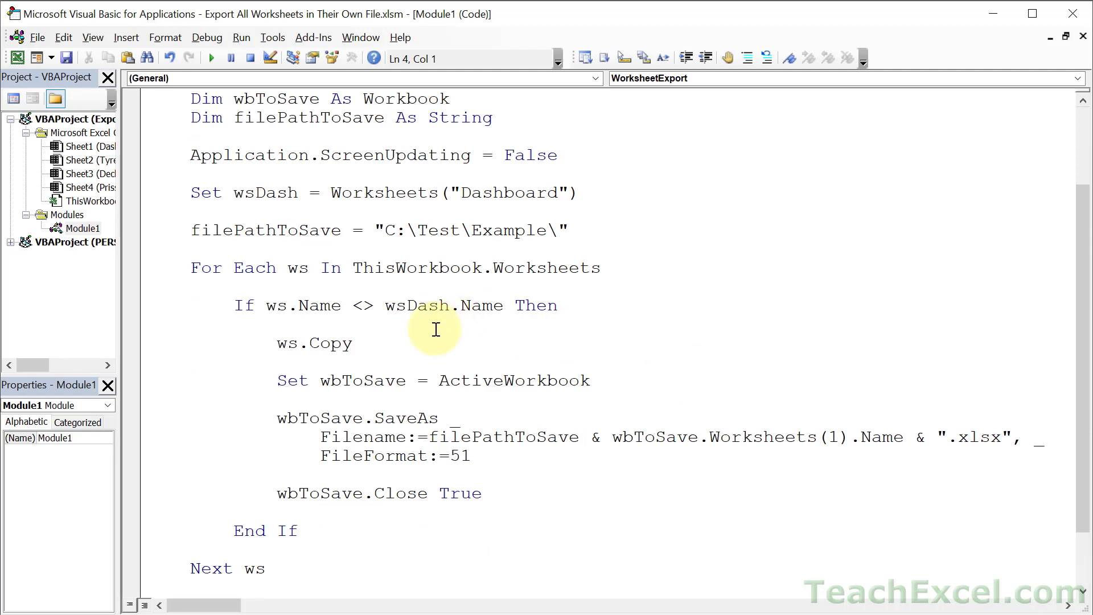
pyautogui.moveTo(334, 342)
pyautogui.write("'")
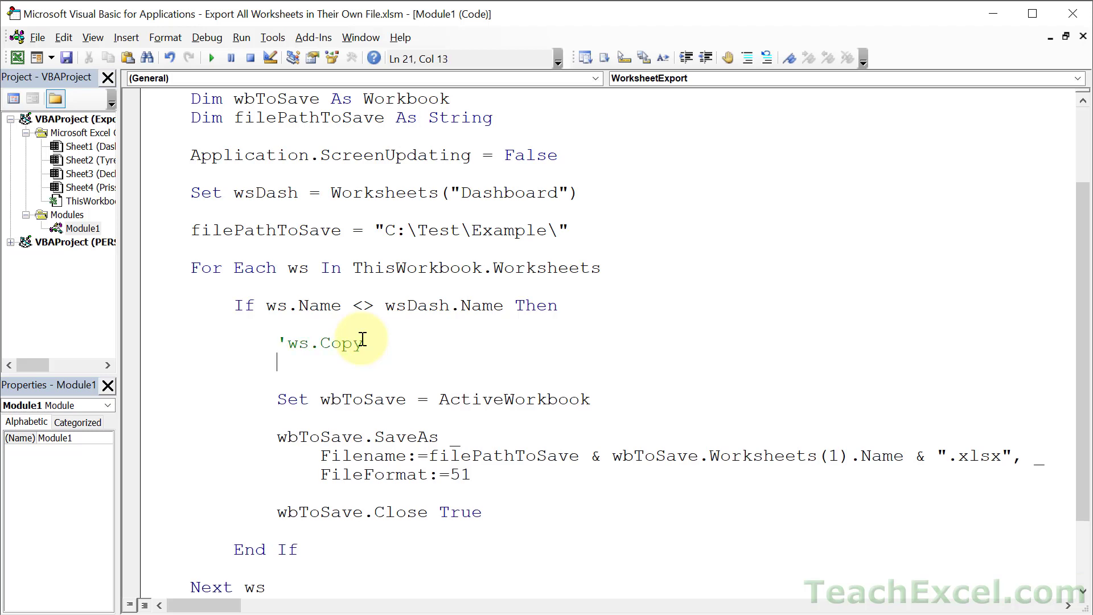
# - Comment out ws.Copy and add a ws.Move line beneath it
pyautogui.write('ws.mov')
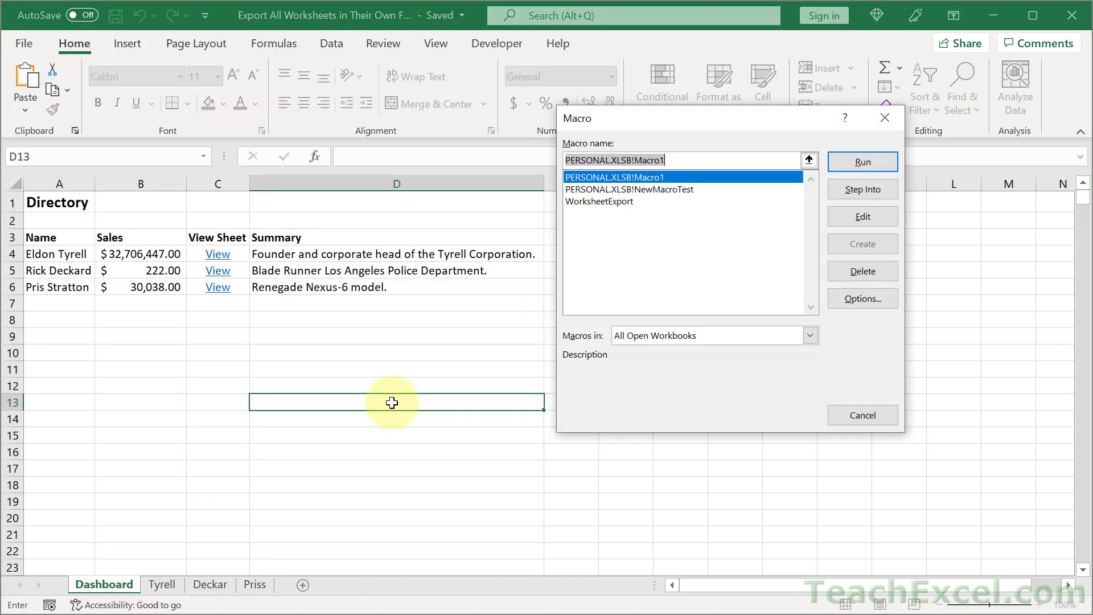
# - Rerun WorksheetExport leaving only Dashboard, then open the exported Deckar workbook
pyautogui.click(598, 201)
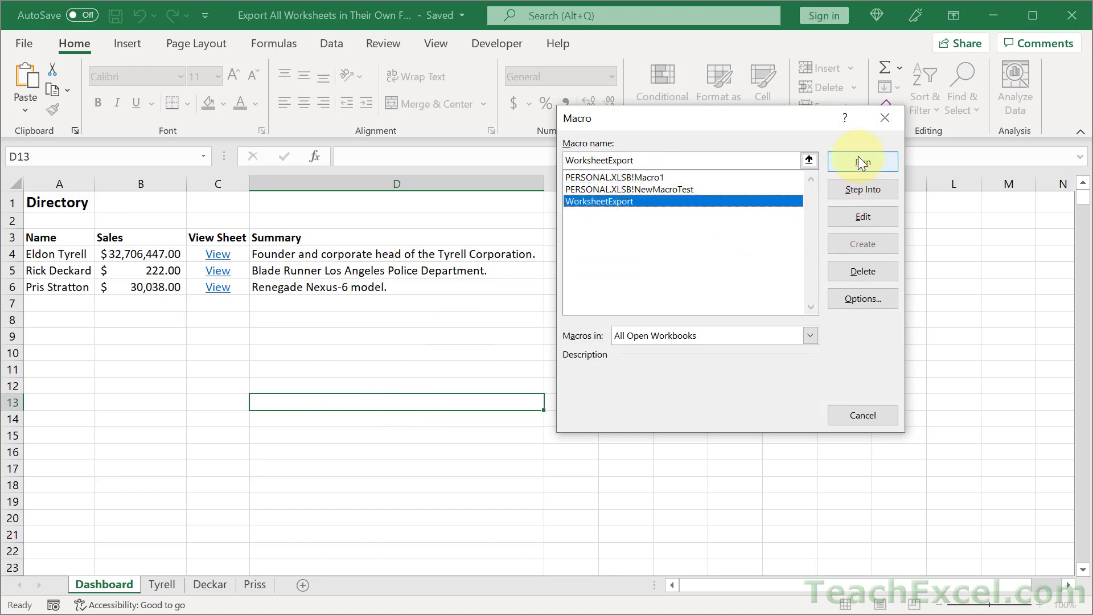
pyautogui.click(862, 161)
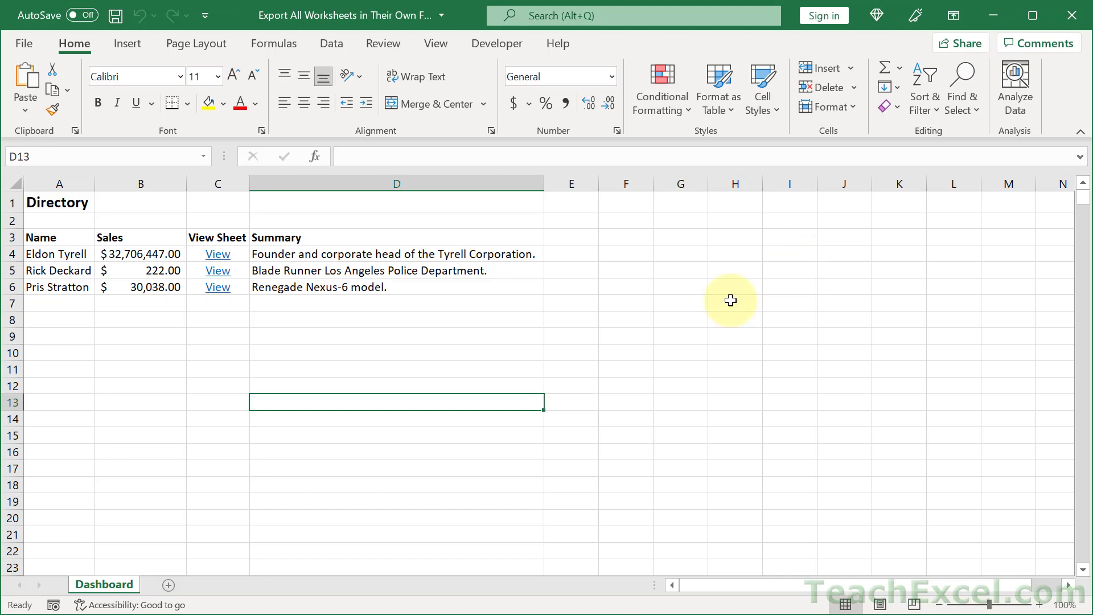
pyautogui.moveTo(285, 573)
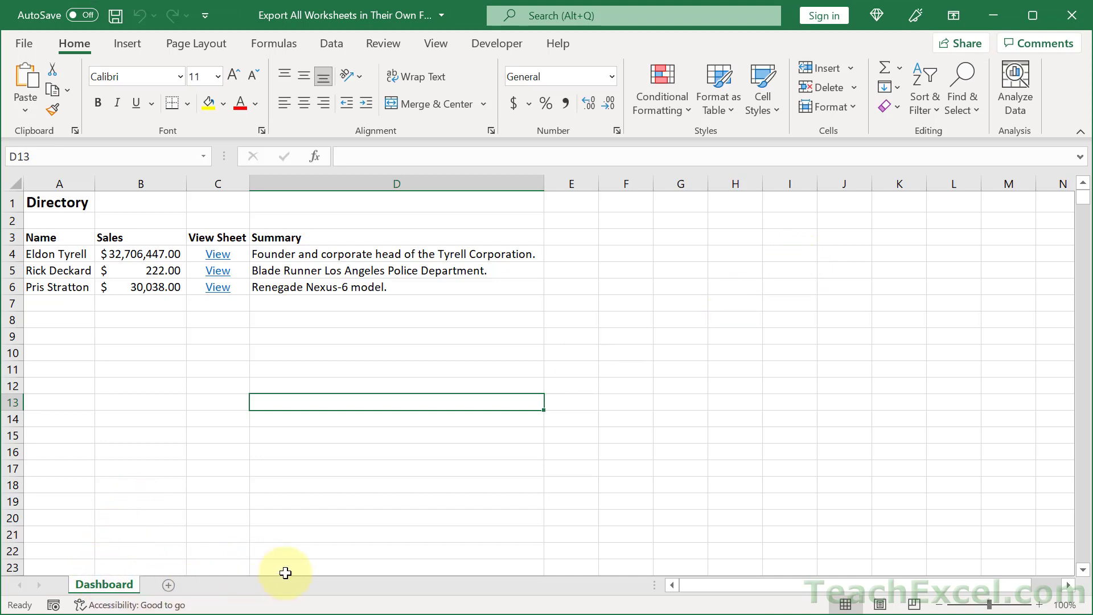
pyautogui.moveTo(226, 12)
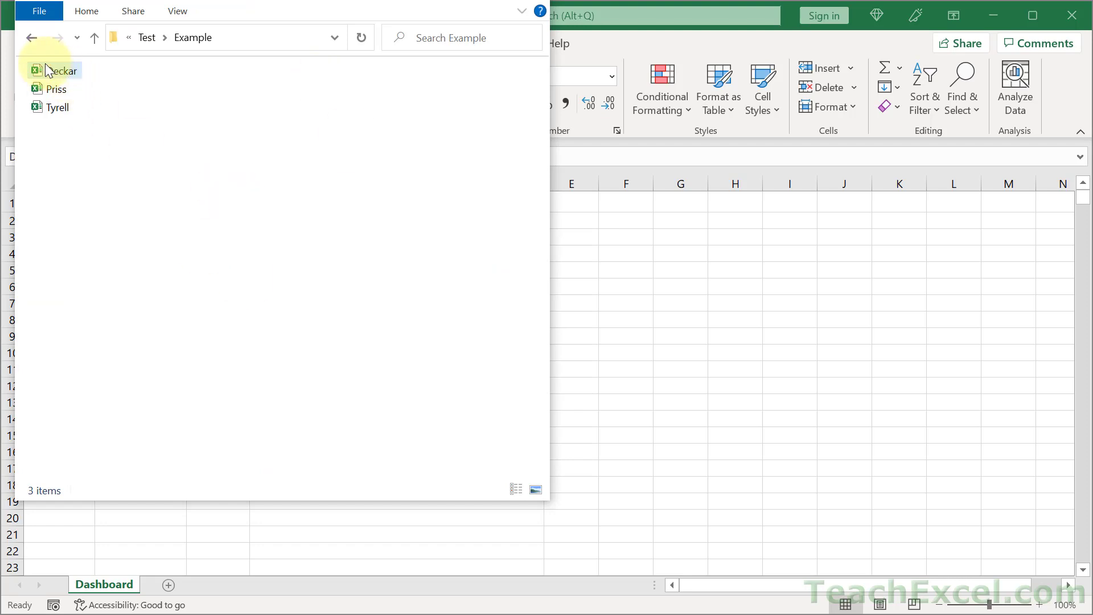
pyautogui.doubleClick(62, 70)
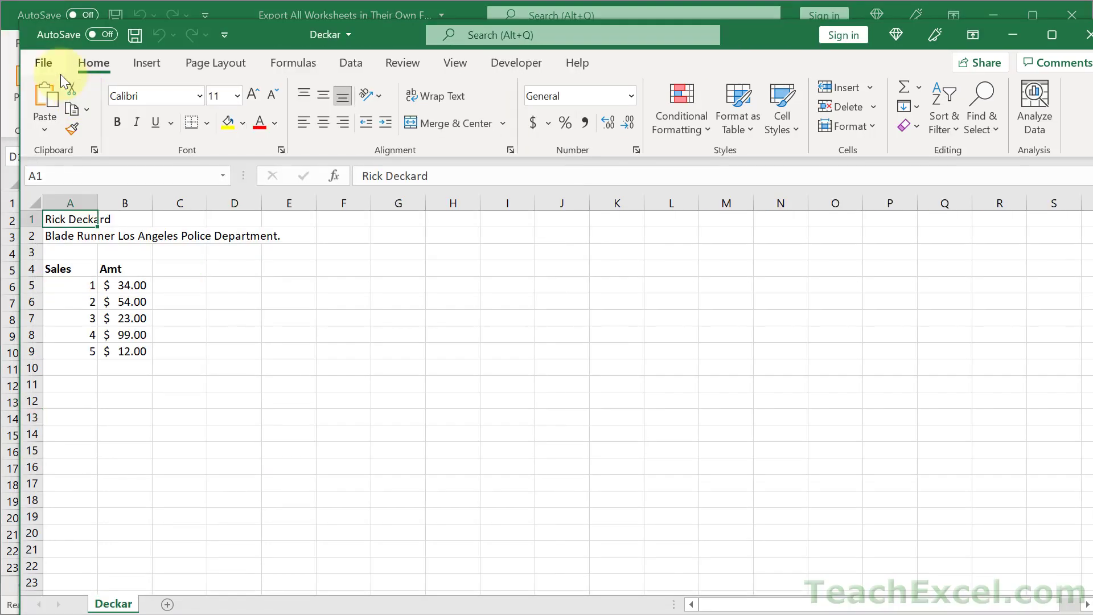
pyautogui.moveTo(576, 498)
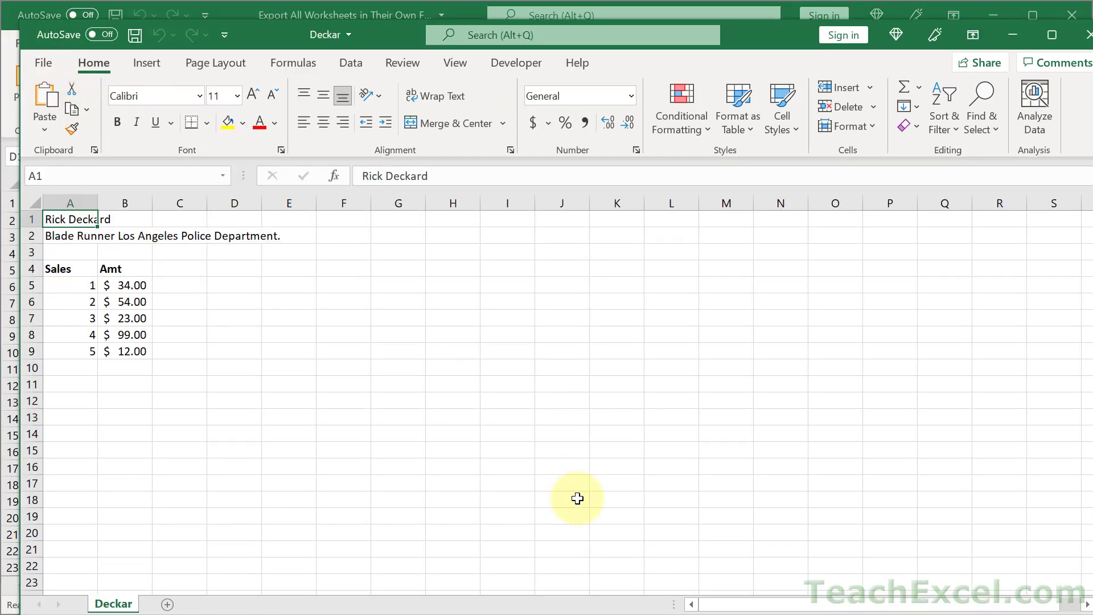